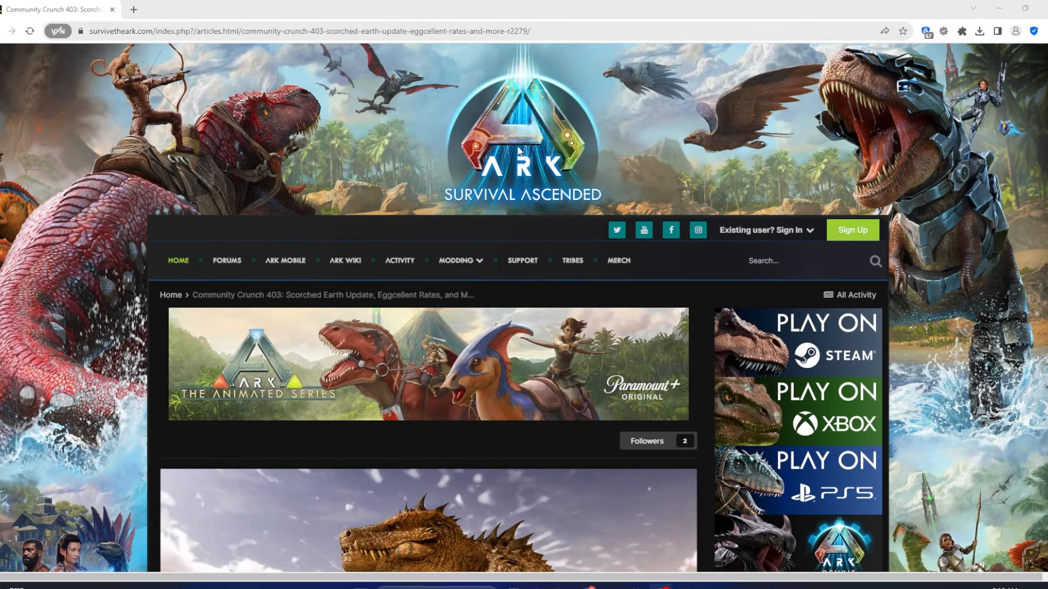
pyautogui.moveTo(550, 136)
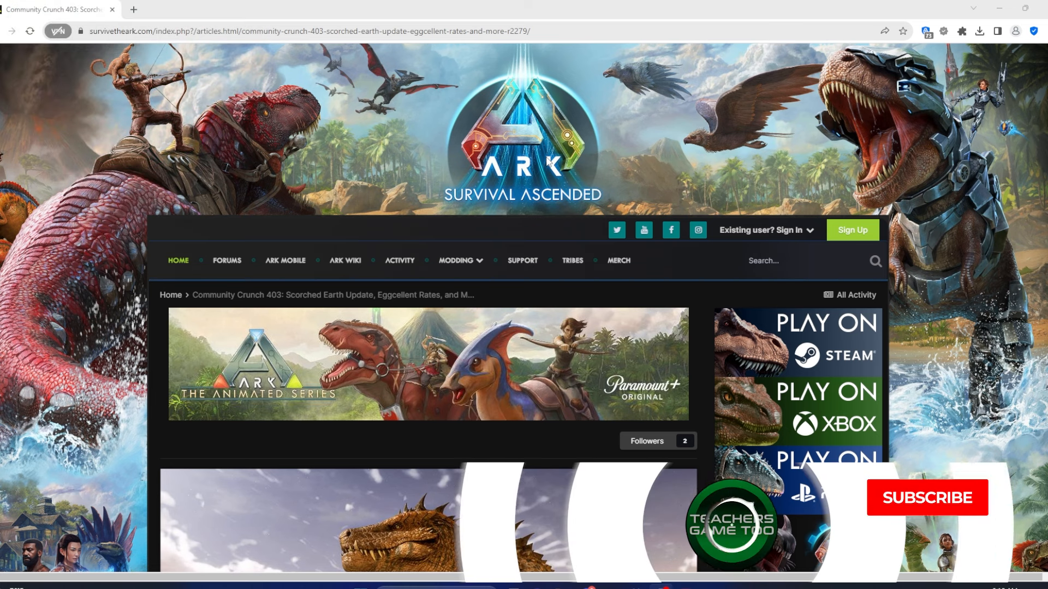
# Scroll down to the Scorched Earth header and Community Crunch 403 title, author, date and views
pyautogui.click(928, 498)
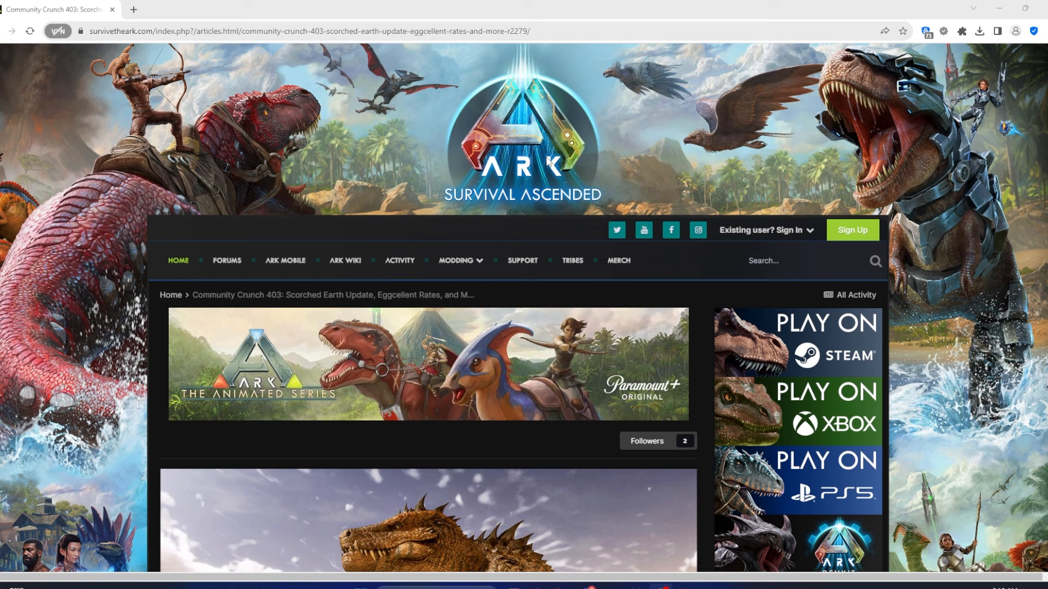
pyautogui.moveTo(635, 228)
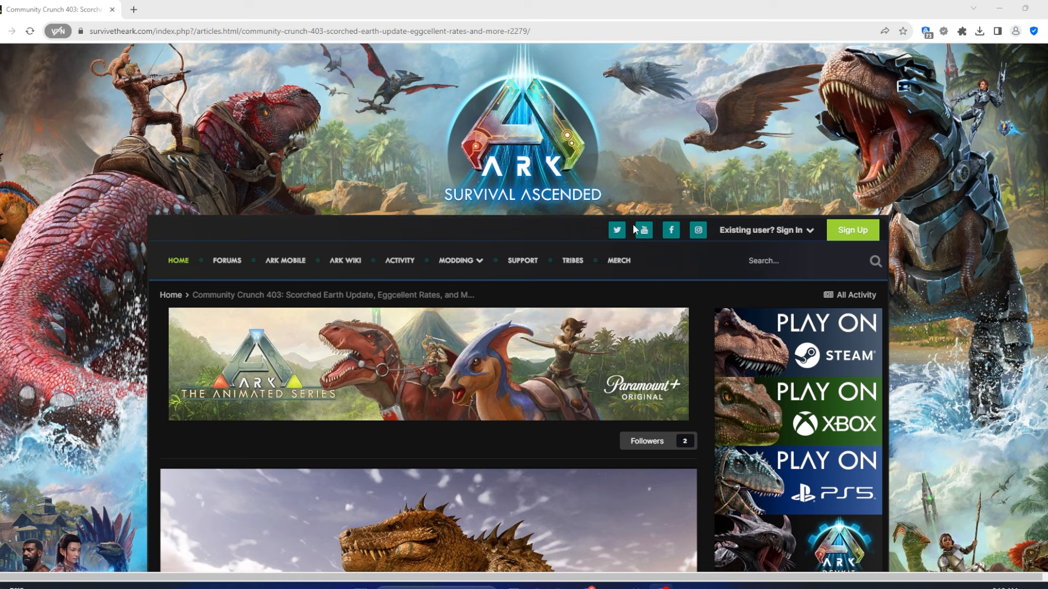
pyautogui.moveTo(630, 227)
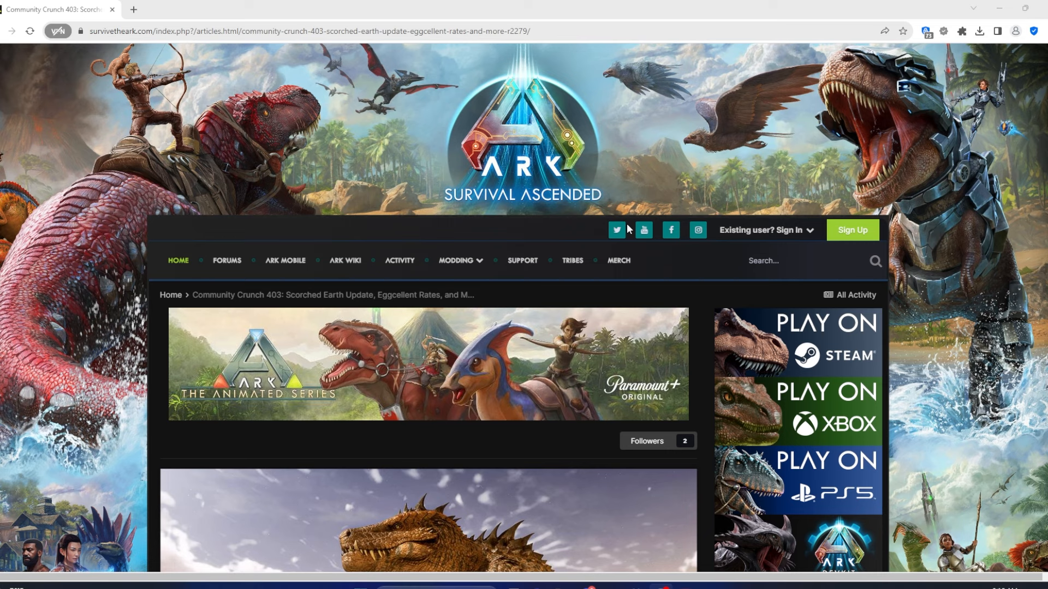
pyautogui.scroll(-3)
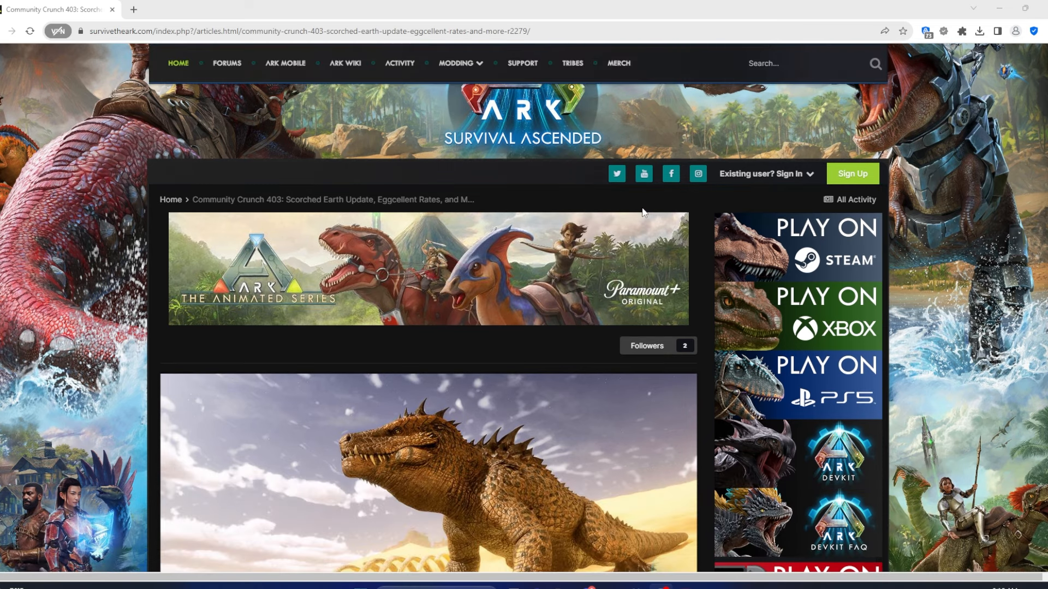
pyautogui.scroll(-3)
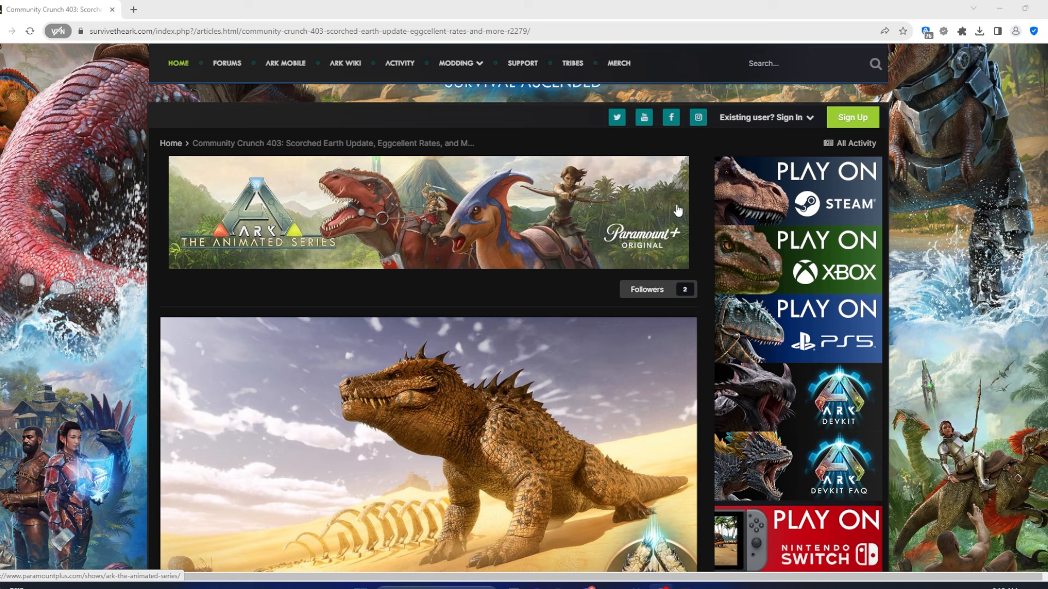
pyautogui.moveTo(697, 211)
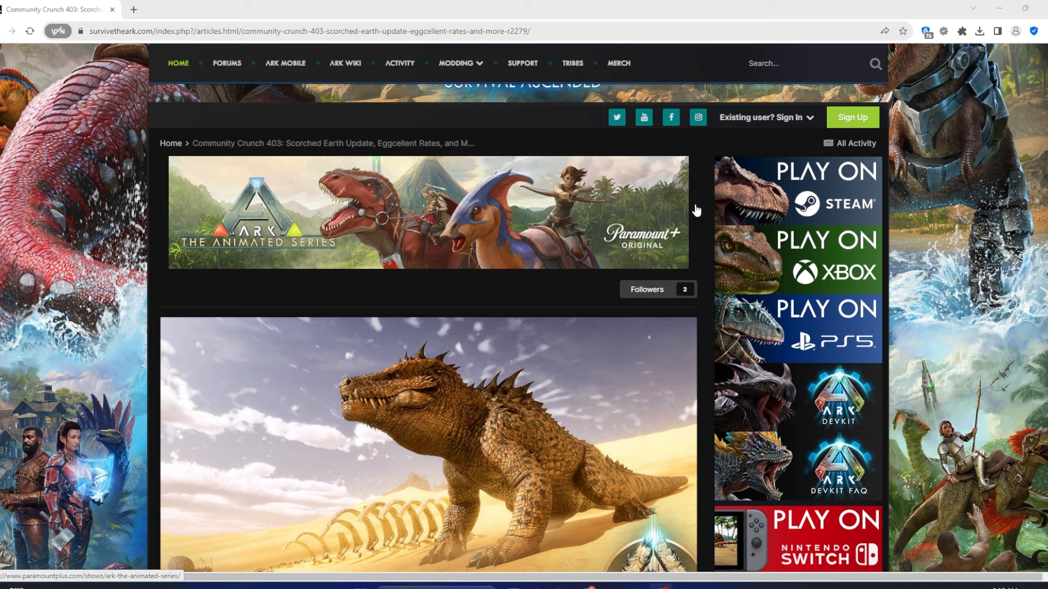
pyautogui.moveTo(702, 232)
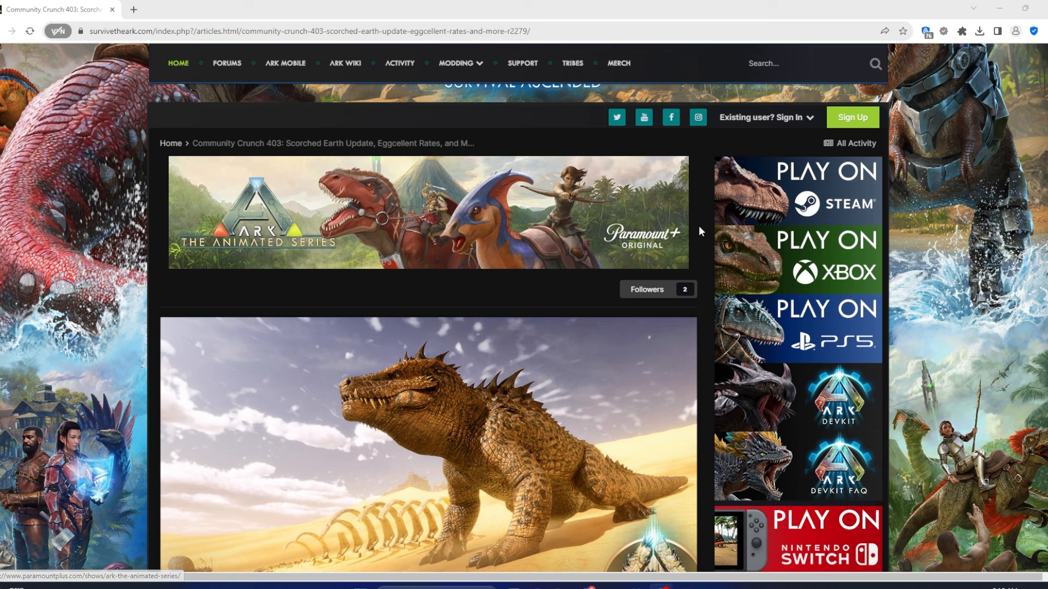
pyautogui.moveTo(727, 227)
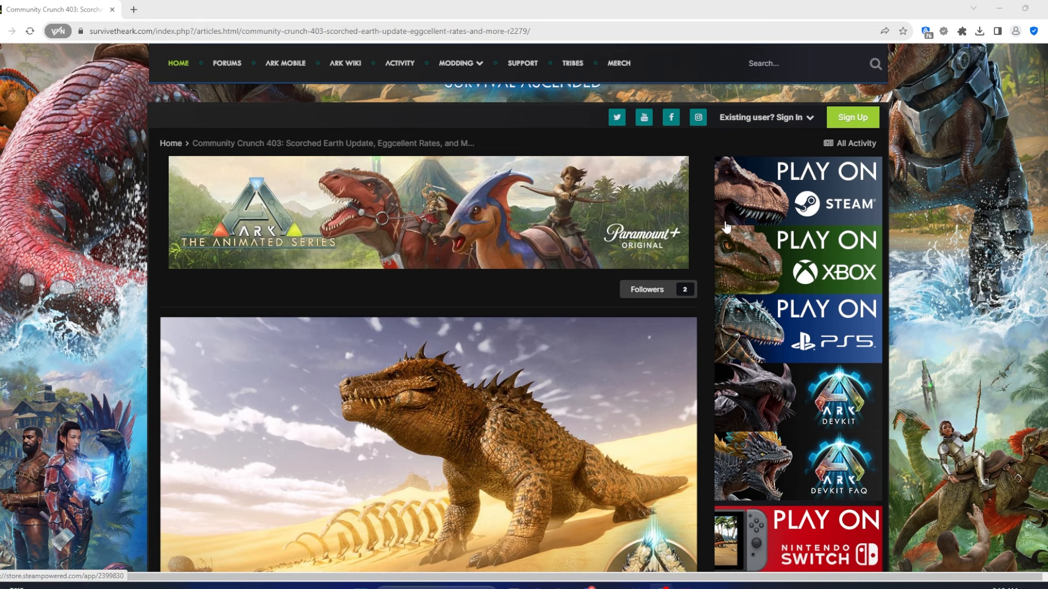
pyautogui.scroll(-3)
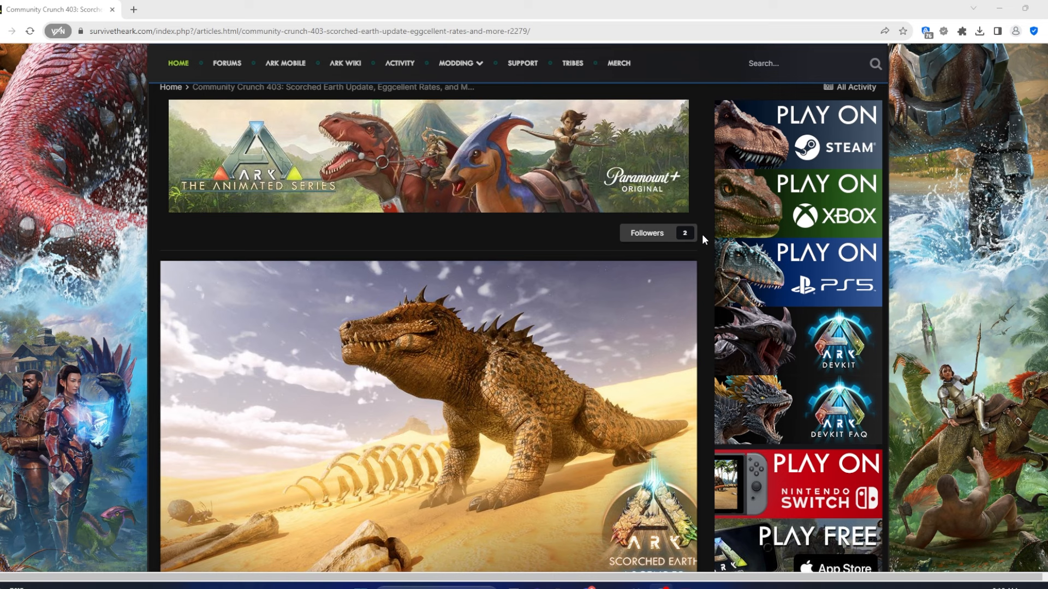
pyautogui.moveTo(710, 225)
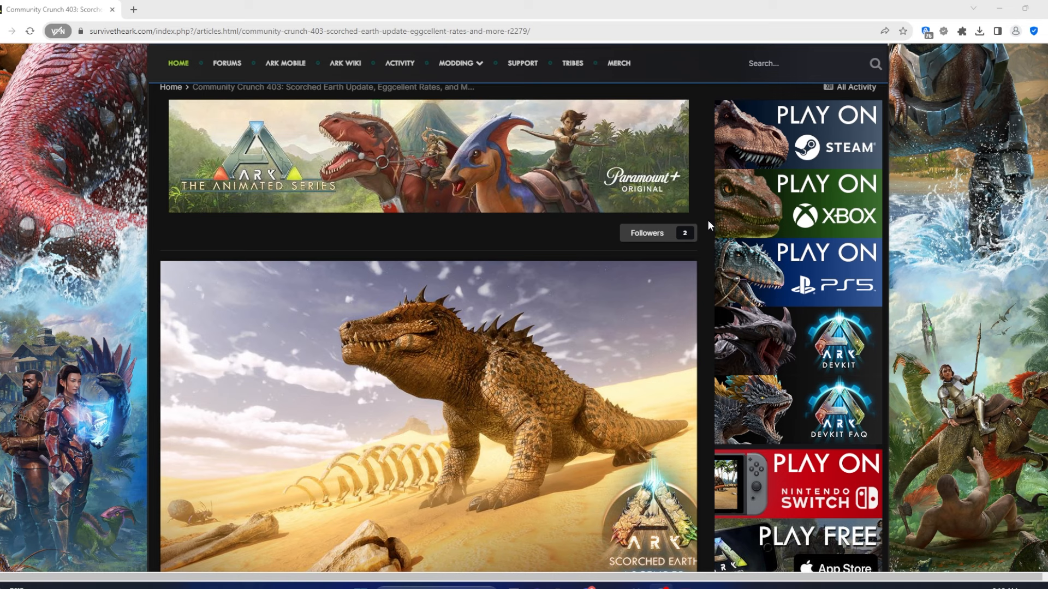
pyautogui.moveTo(710, 223)
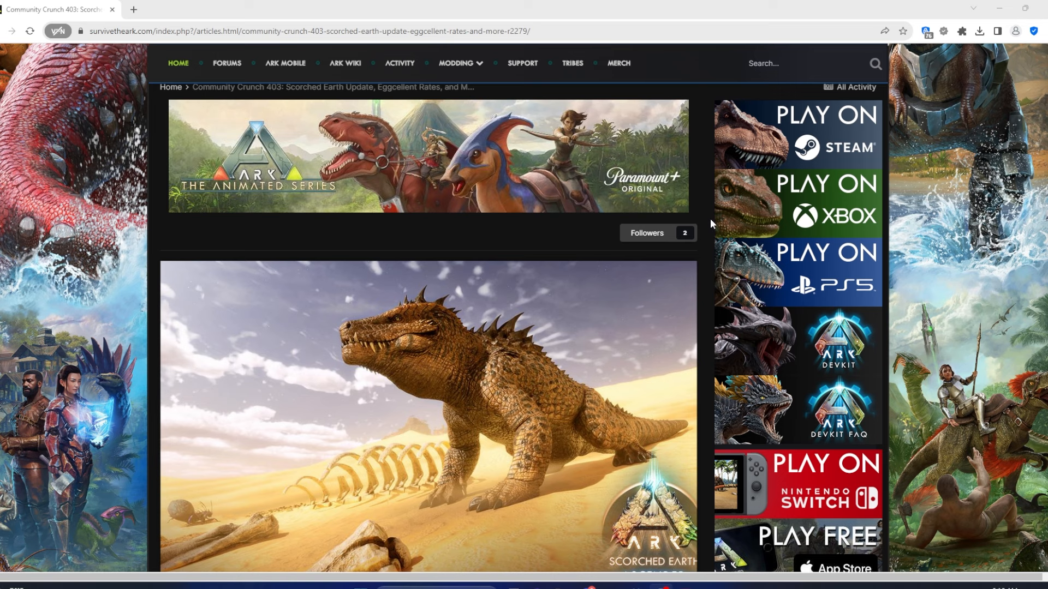
pyautogui.moveTo(391, 188)
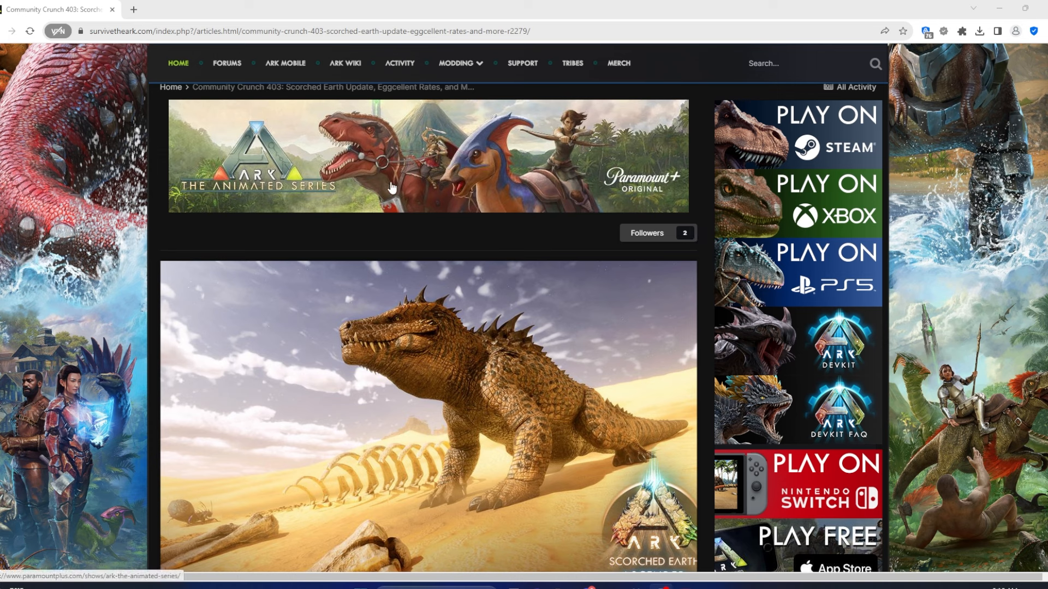
pyautogui.moveTo(533, 316)
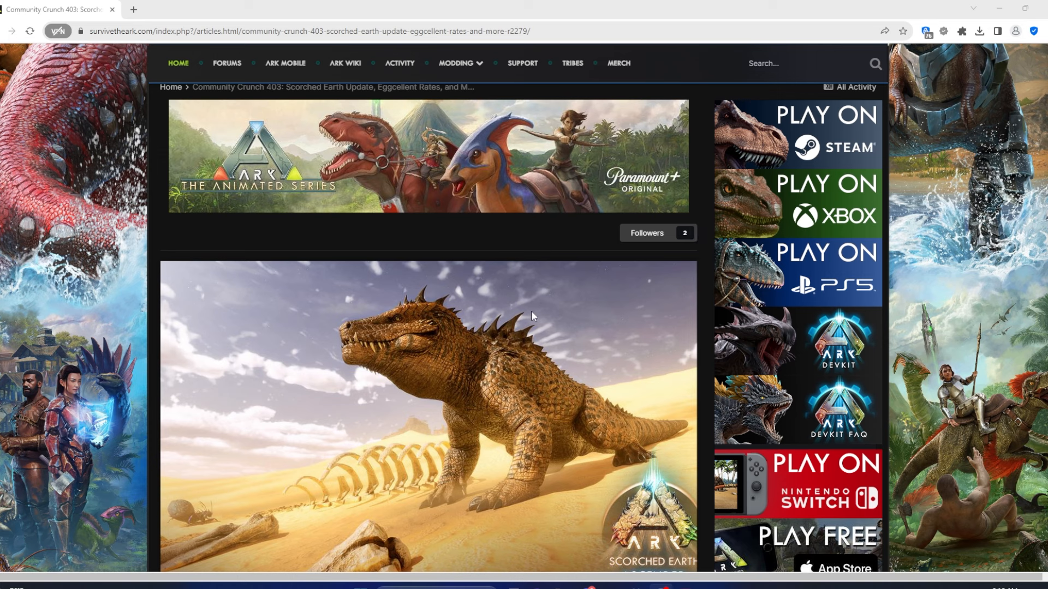
pyautogui.scroll(-3)
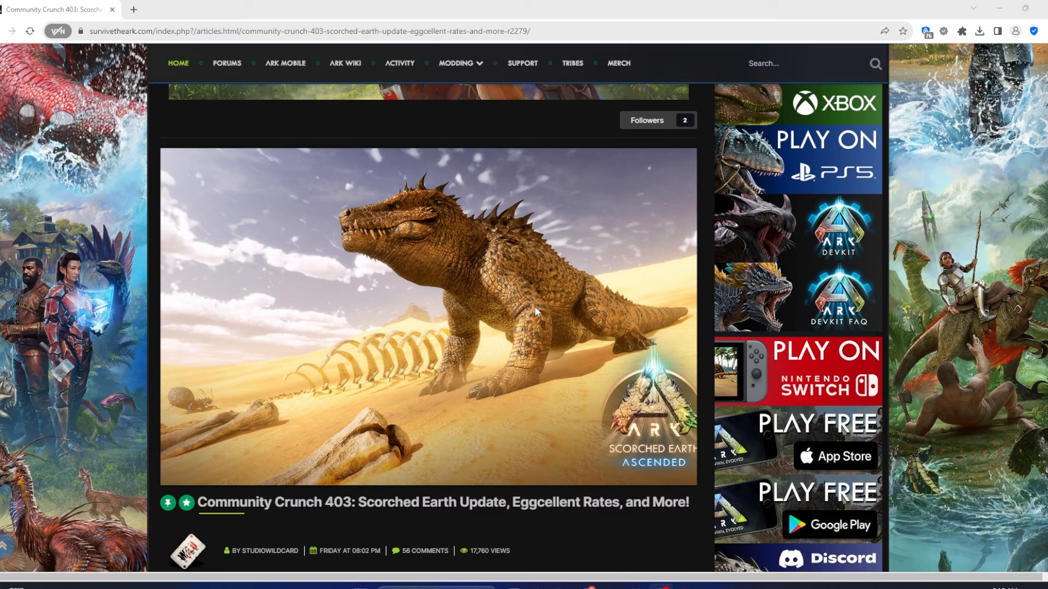
pyautogui.scroll(3)
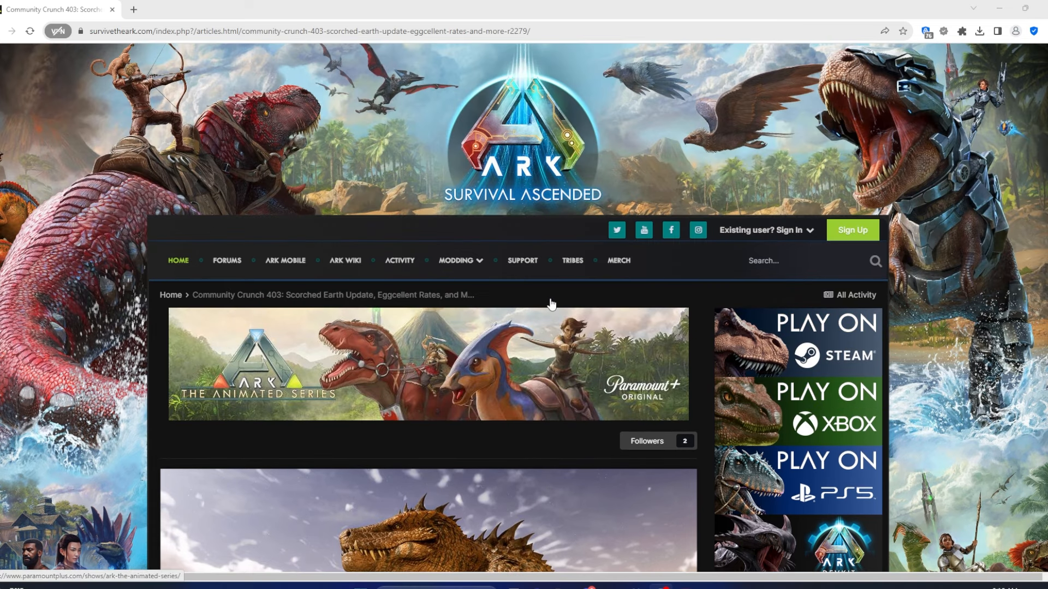
pyautogui.moveTo(585, 325)
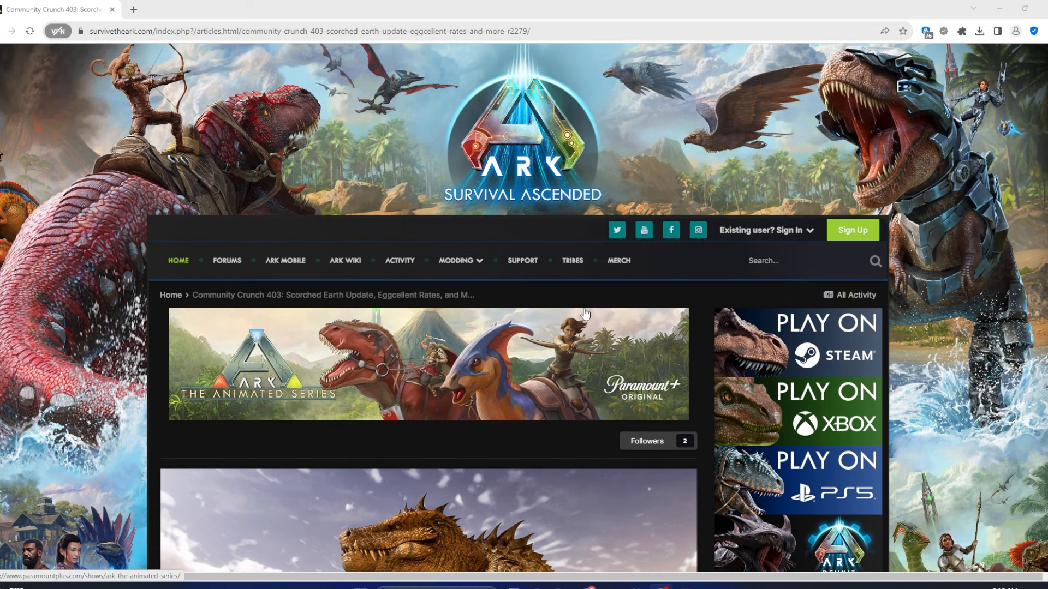
pyautogui.moveTo(718, 272)
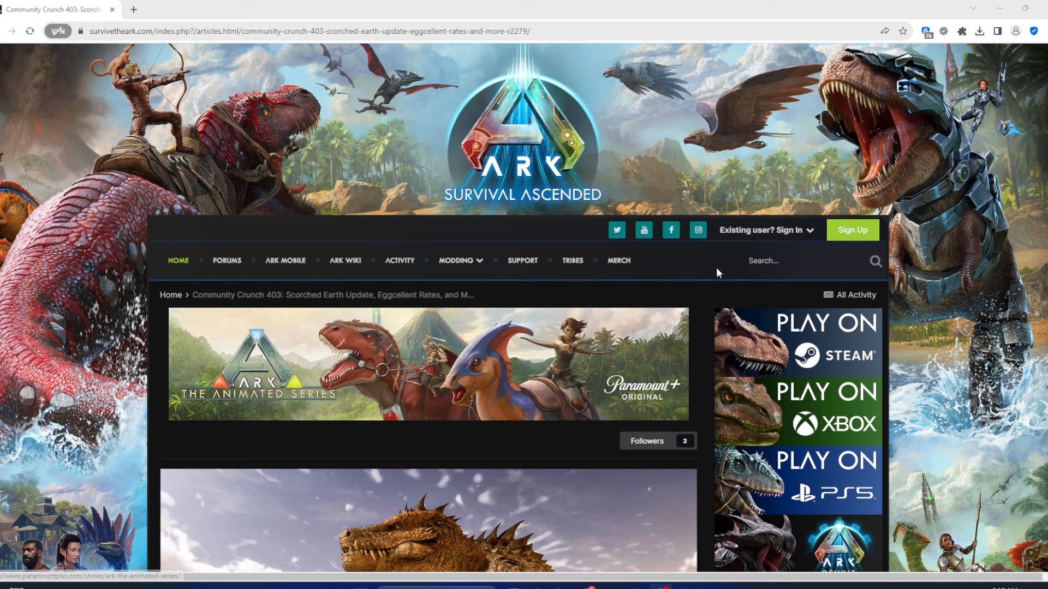
pyautogui.moveTo(728, 245)
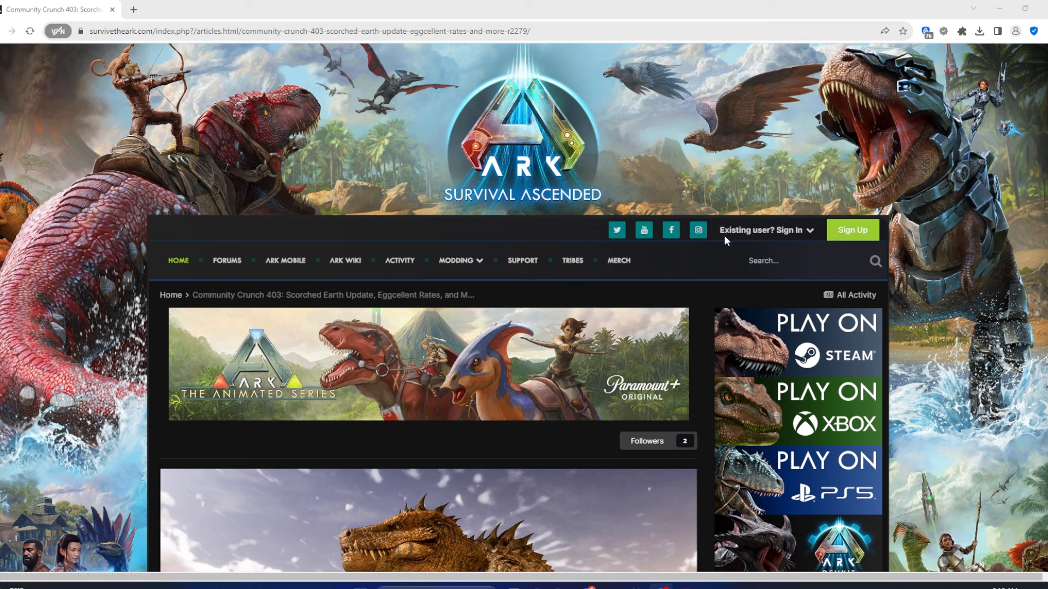
pyautogui.moveTo(571, 343)
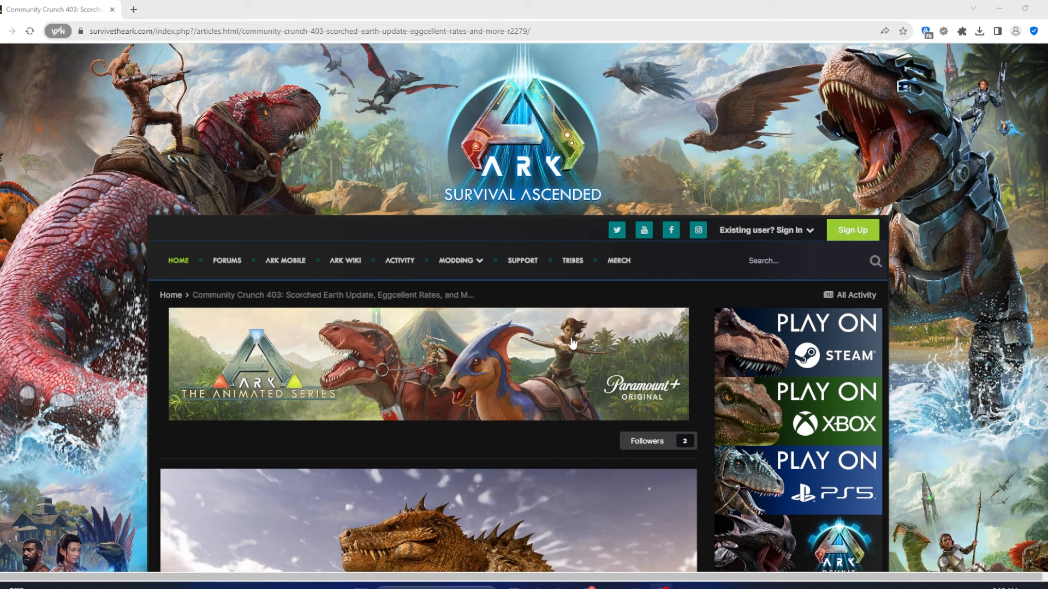
pyautogui.moveTo(470, 388)
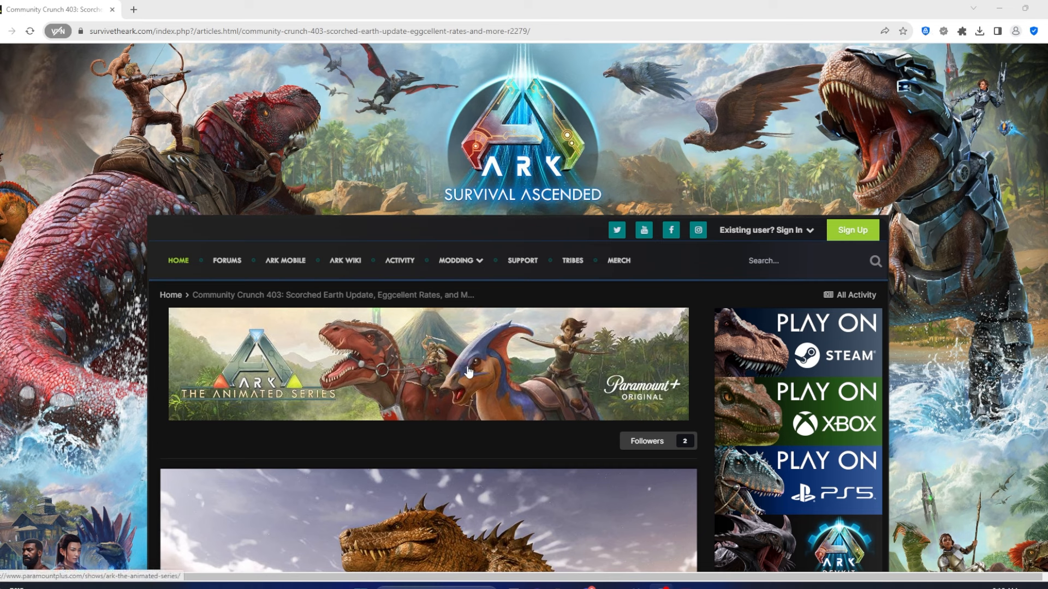
pyautogui.moveTo(774, 186)
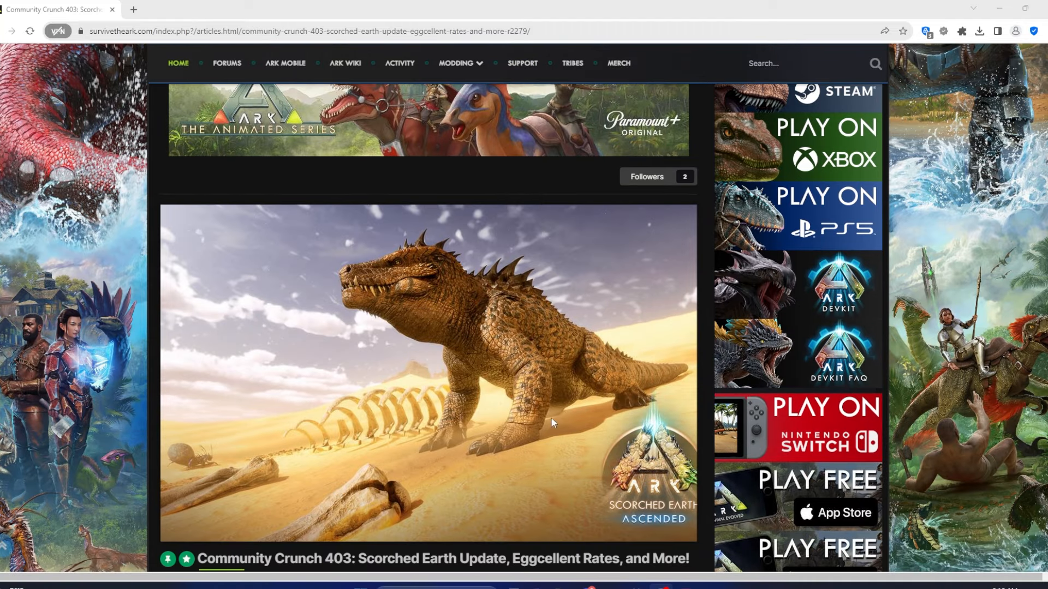
pyautogui.moveTo(393, 221)
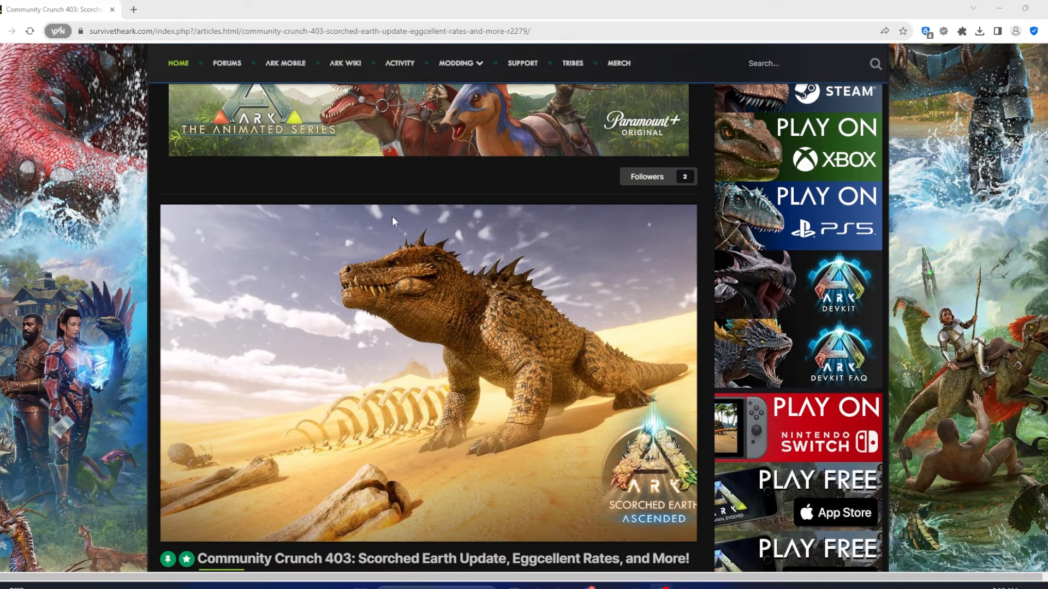
pyautogui.moveTo(588, 315)
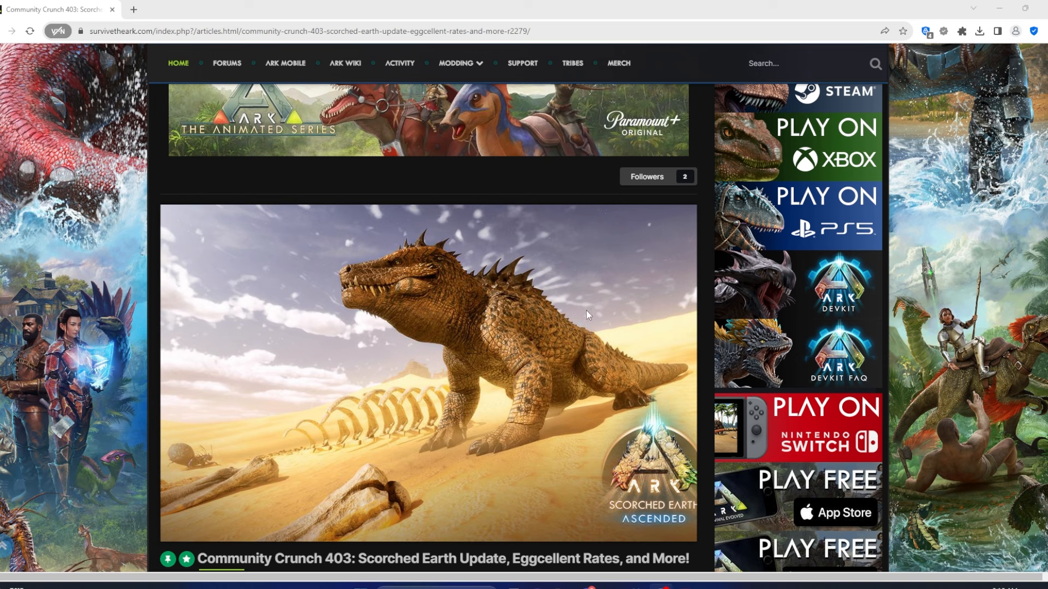
pyautogui.moveTo(586, 283)
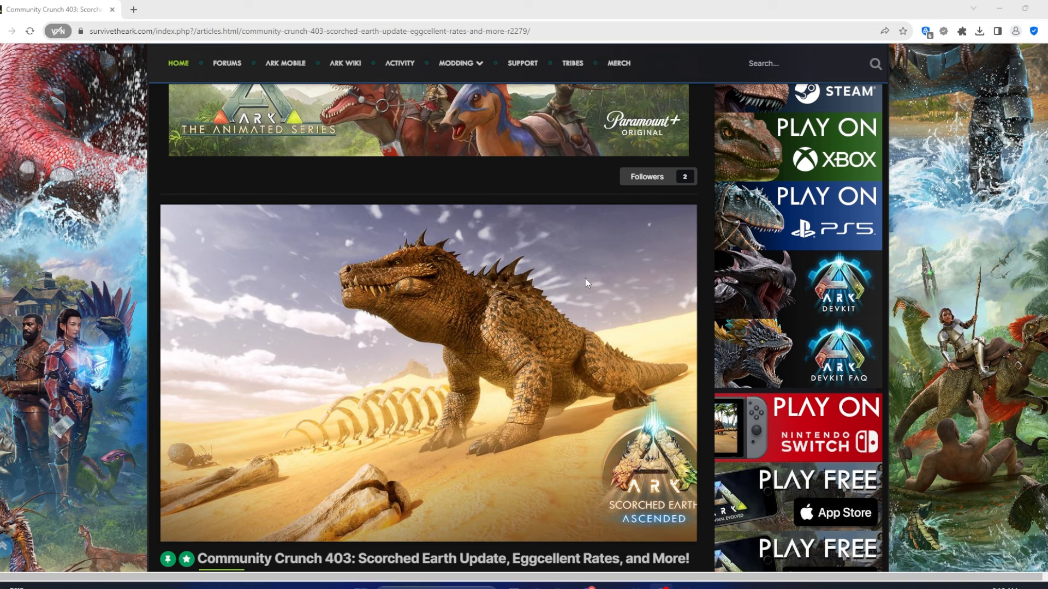
pyautogui.moveTo(544, 297)
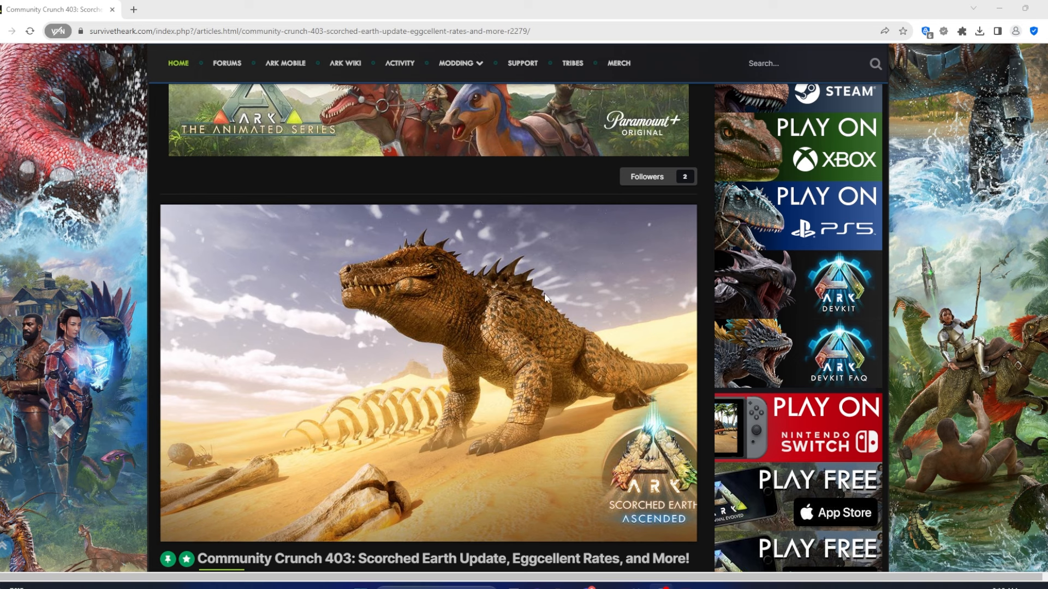
pyautogui.moveTo(581, 298)
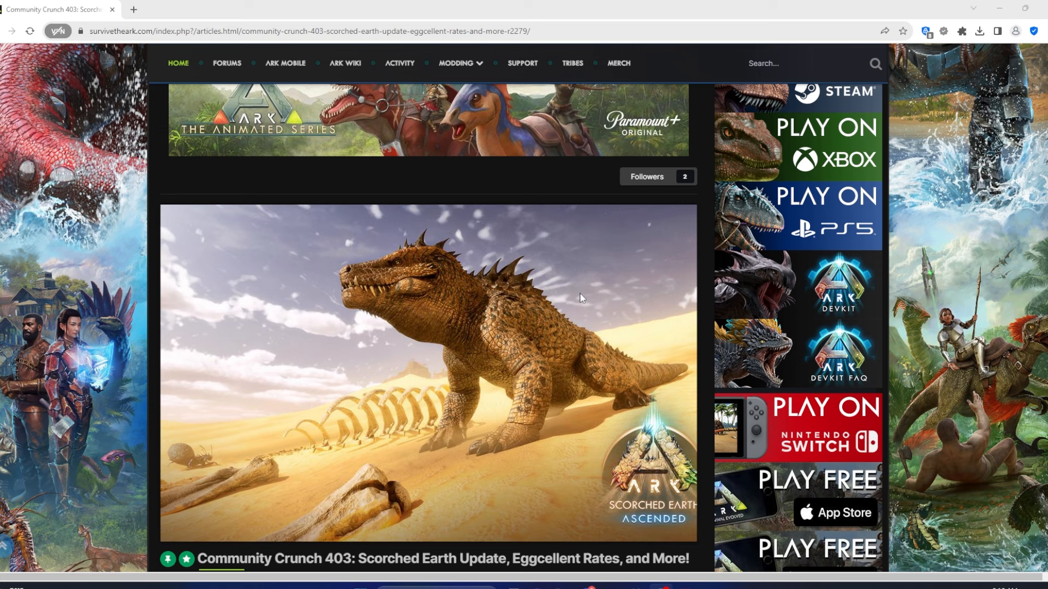
pyautogui.moveTo(574, 286)
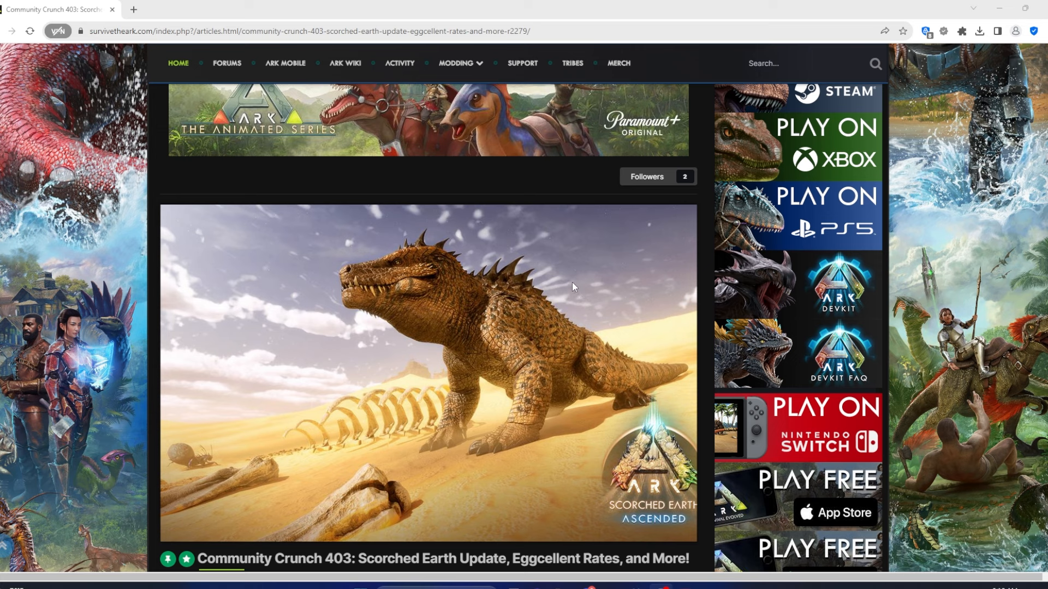
pyautogui.moveTo(608, 254)
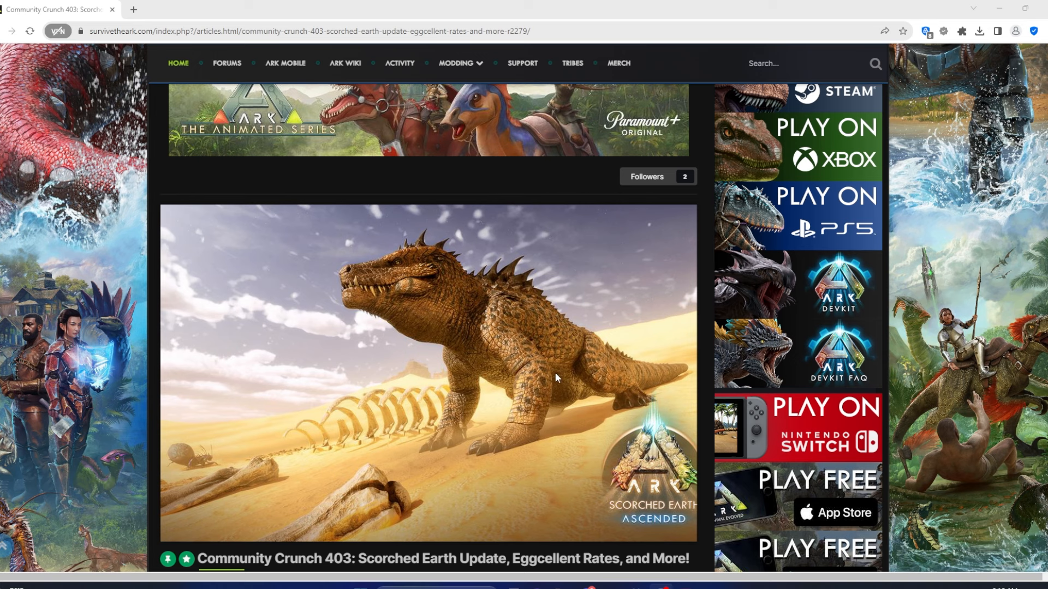
pyautogui.moveTo(192, 458)
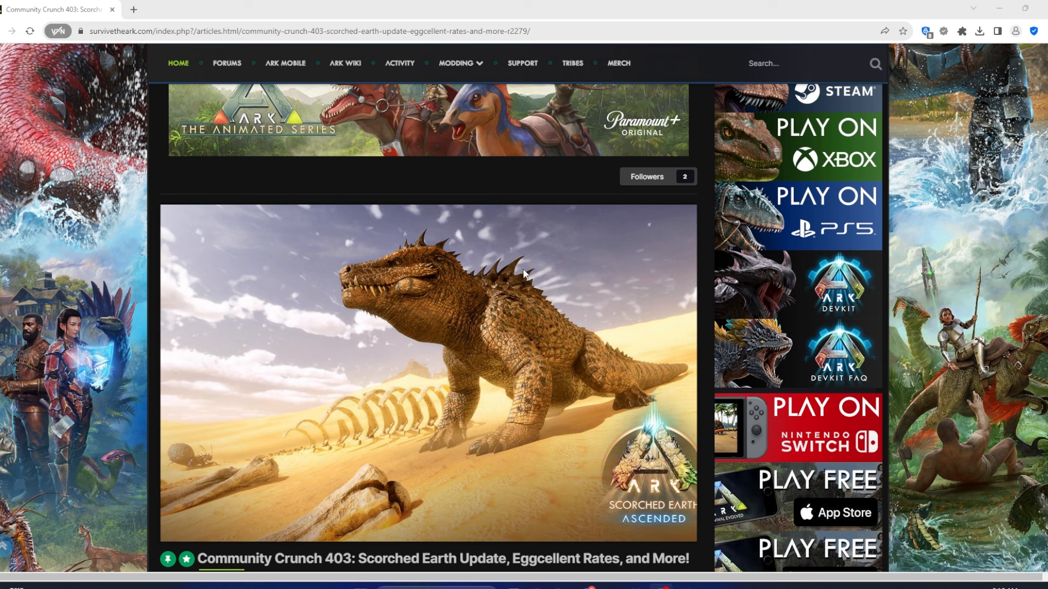
pyautogui.moveTo(366, 328)
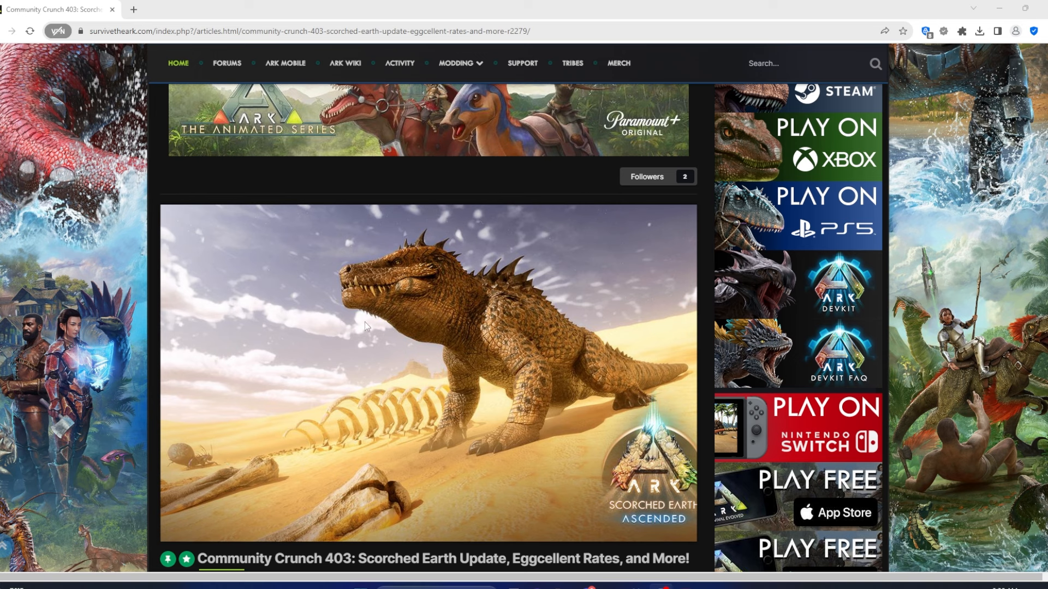
pyautogui.moveTo(464, 346)
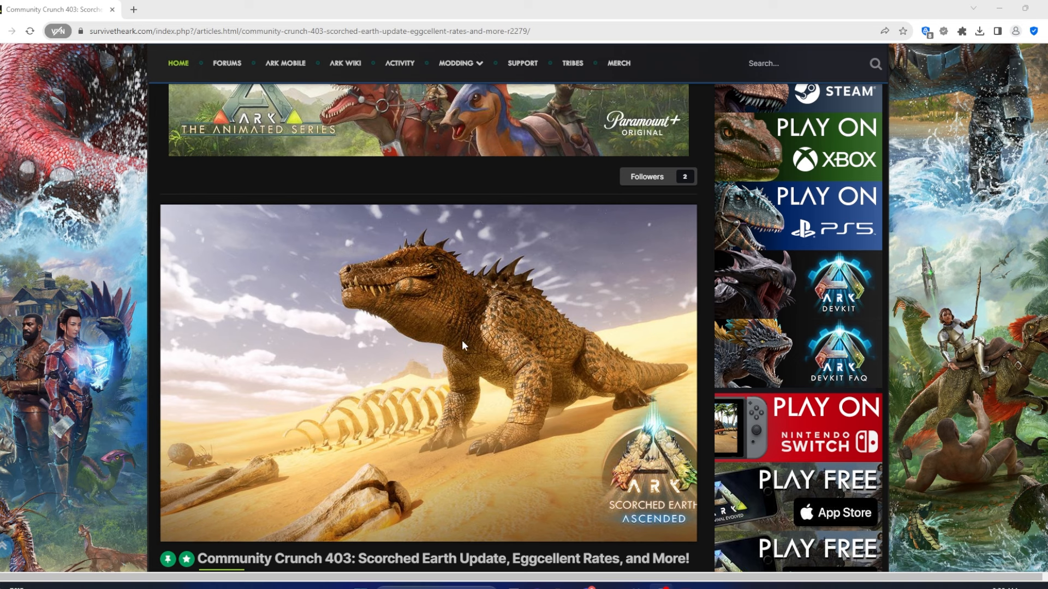
pyautogui.moveTo(503, 415)
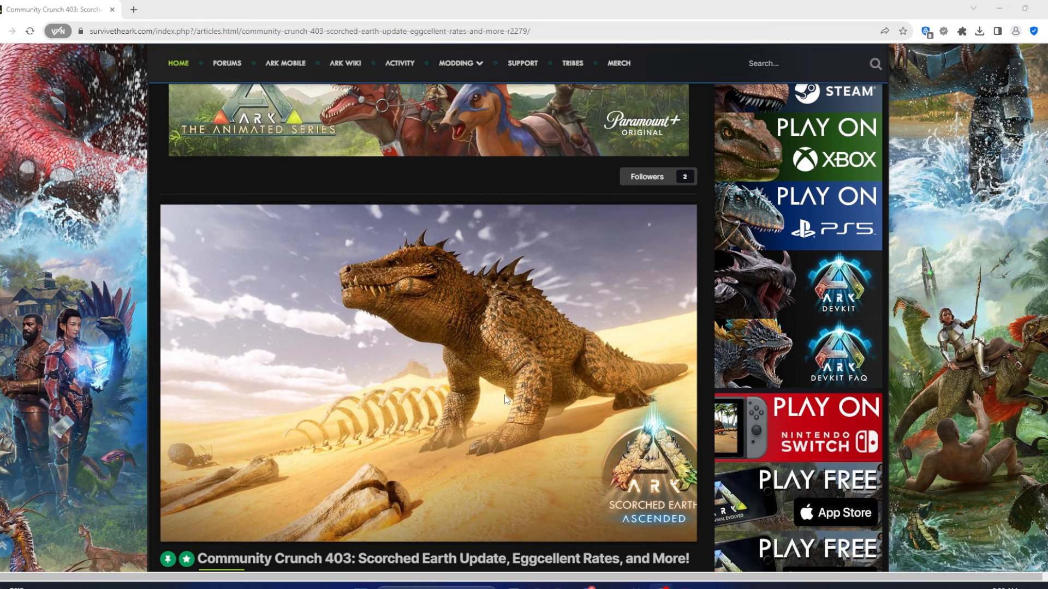
# Scroll to the 'Welcome to another edition' heading and the Scorched Earth Ascended artwork
pyautogui.scroll(-3)
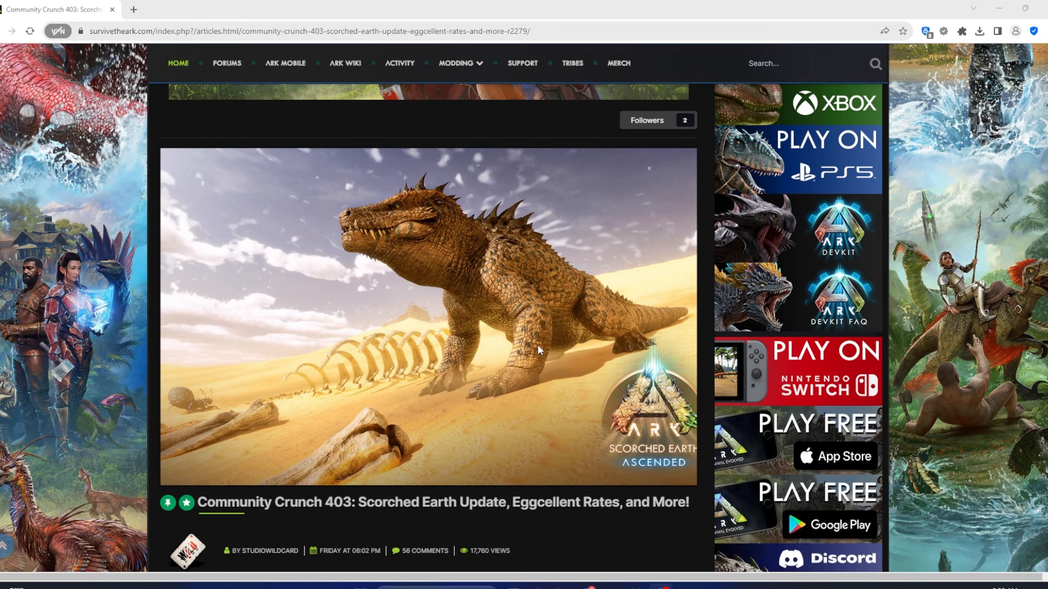
pyautogui.moveTo(587, 257)
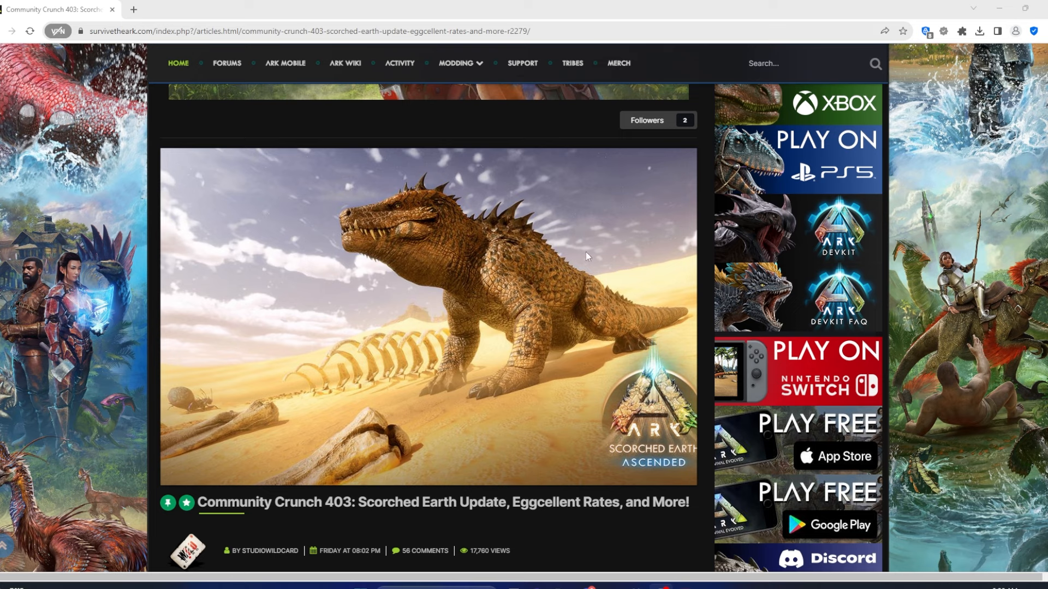
pyautogui.scroll(-3)
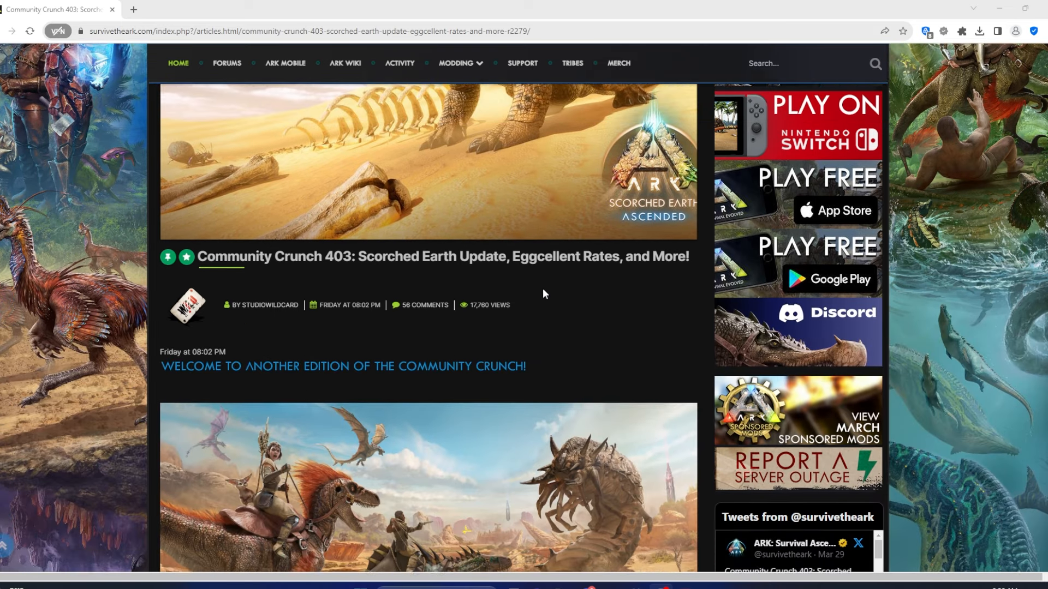
pyautogui.scroll(-3)
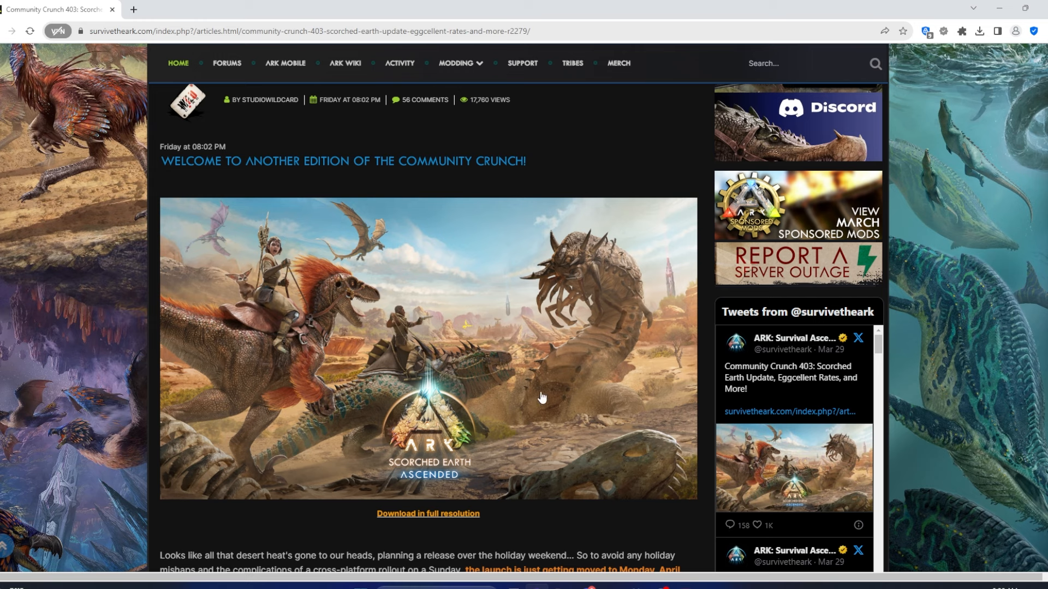
pyautogui.moveTo(236, 391)
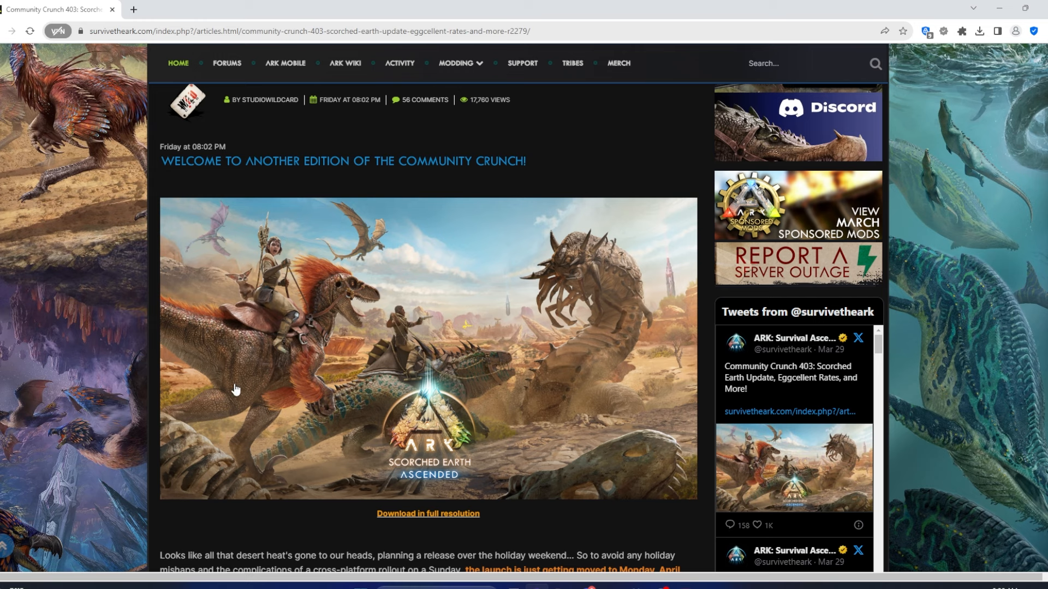
pyautogui.moveTo(479, 322)
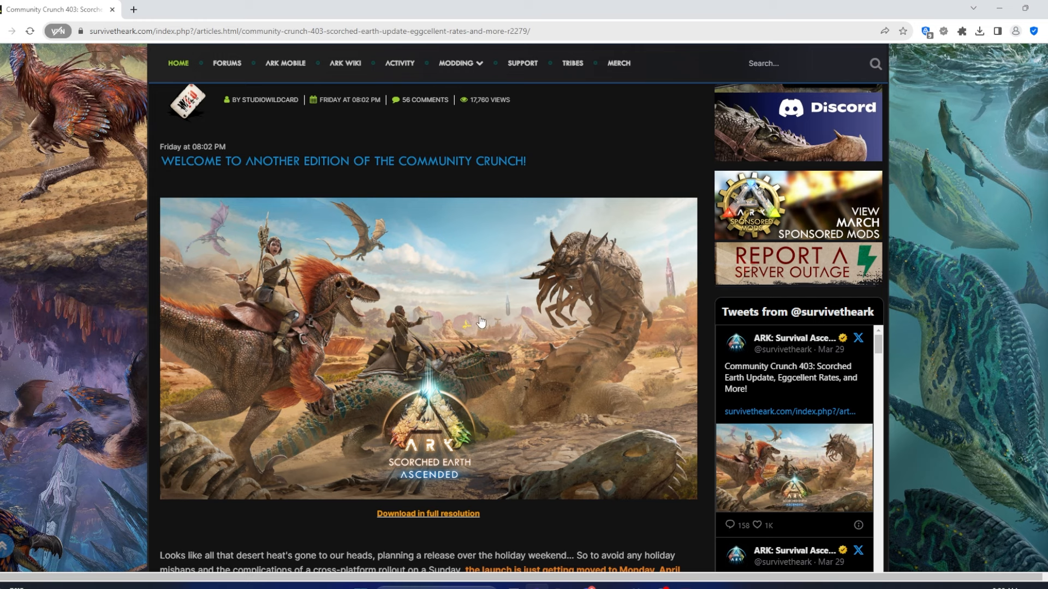
pyautogui.moveTo(482, 335)
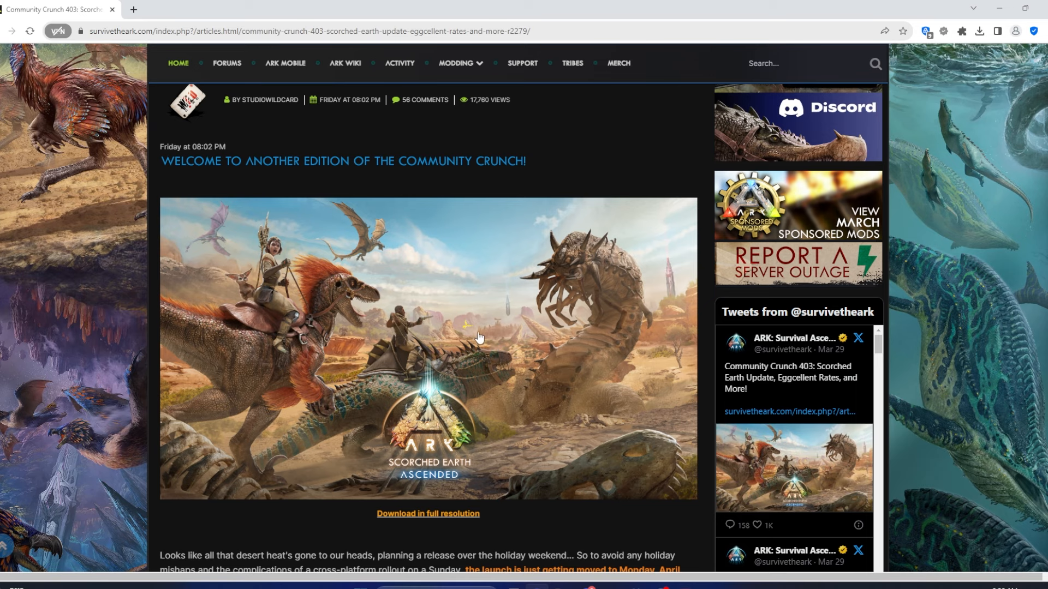
pyautogui.moveTo(502, 320)
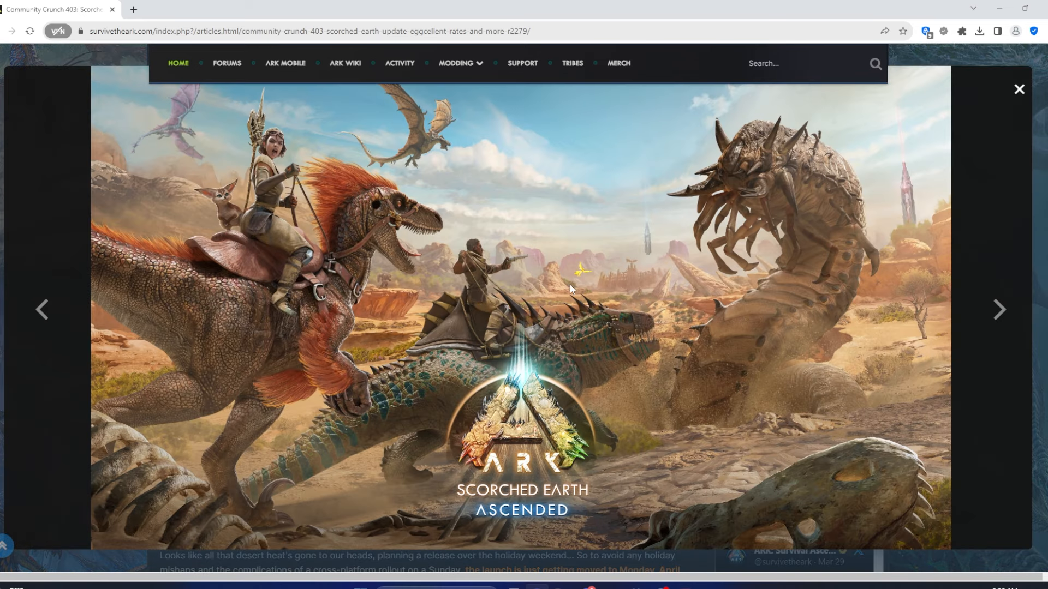
pyautogui.moveTo(668, 291)
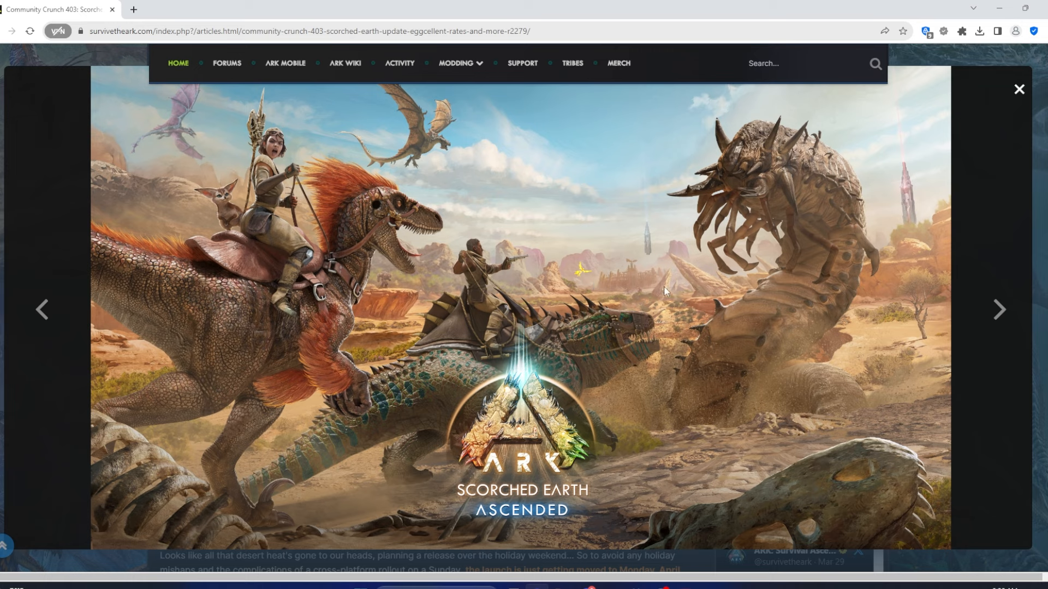
pyautogui.moveTo(690, 275)
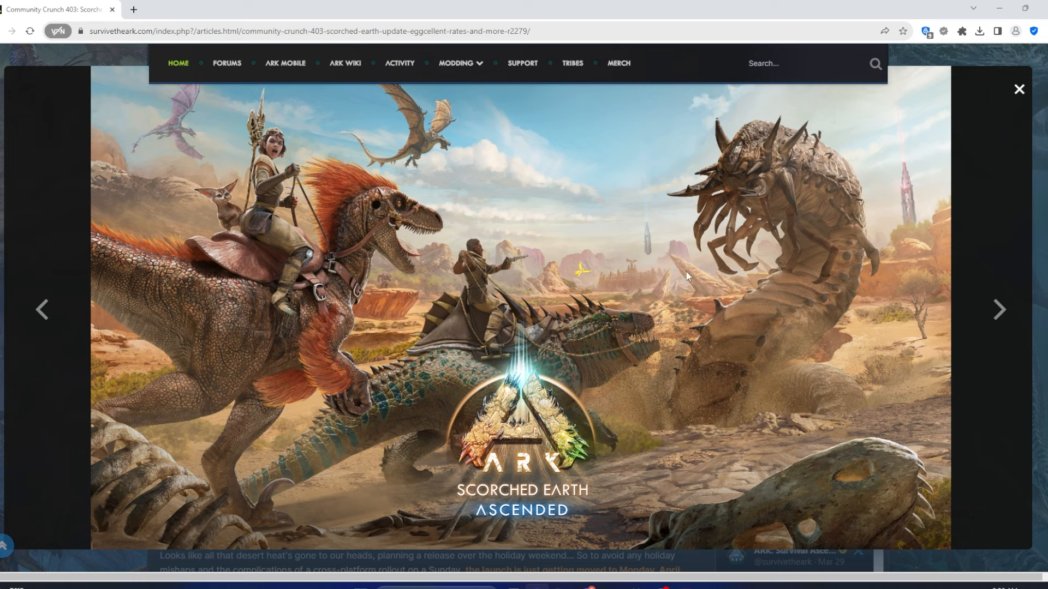
pyautogui.moveTo(675, 273)
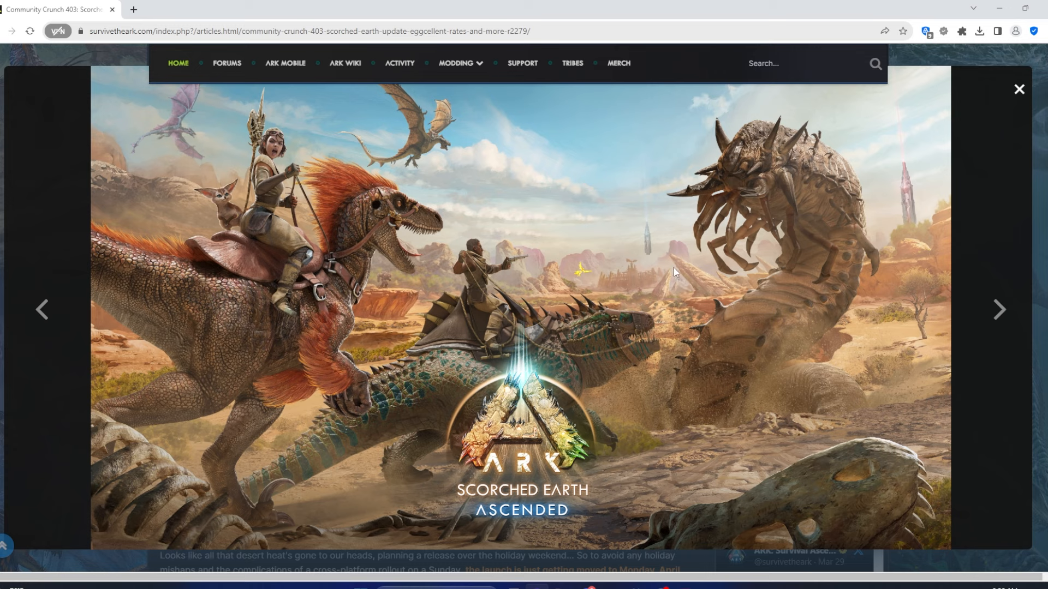
pyautogui.moveTo(370, 144)
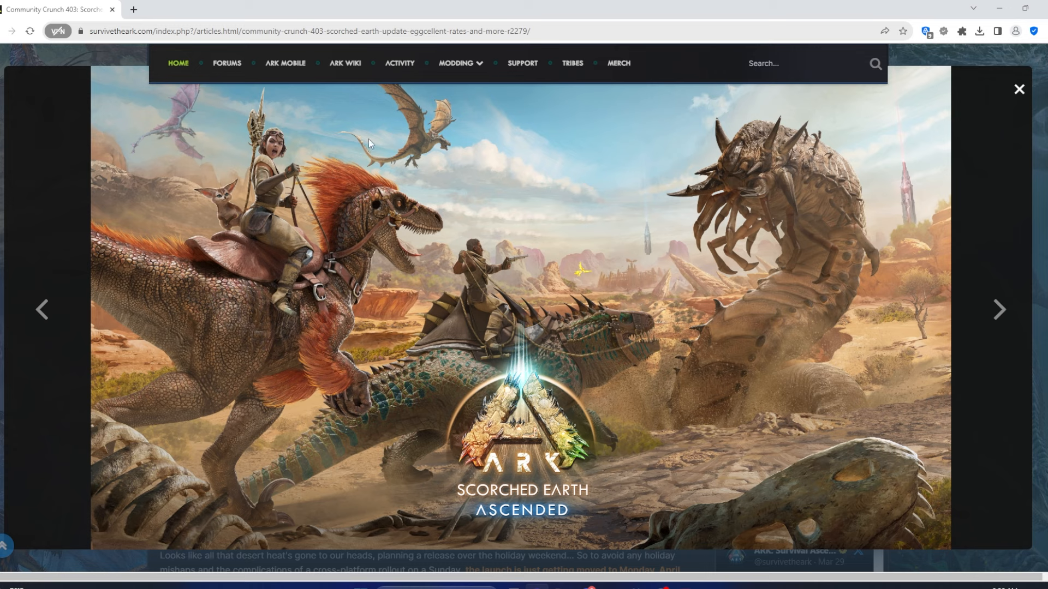
pyautogui.moveTo(440, 143)
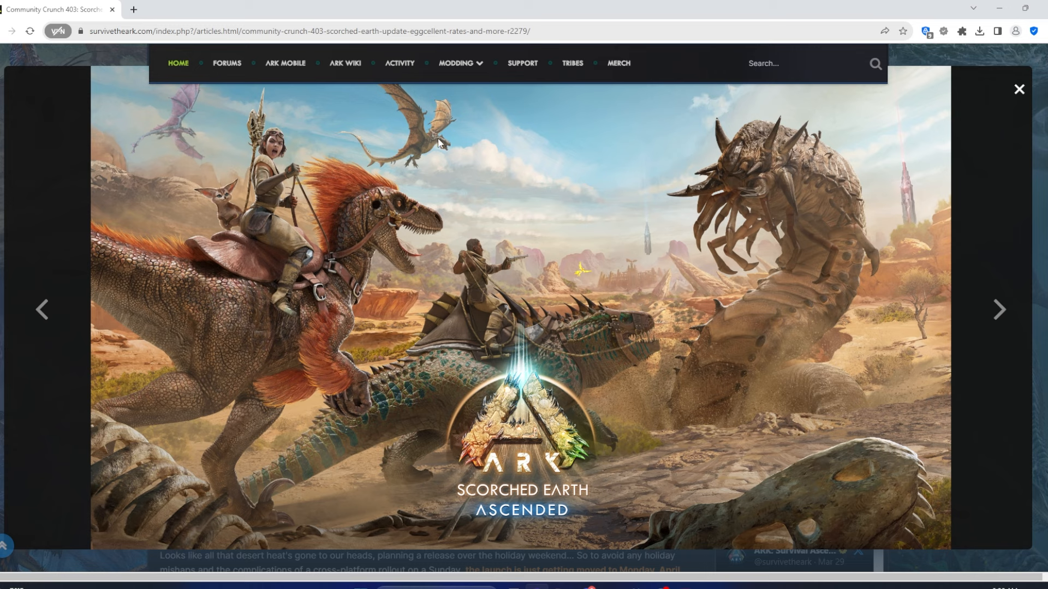
pyautogui.moveTo(631, 264)
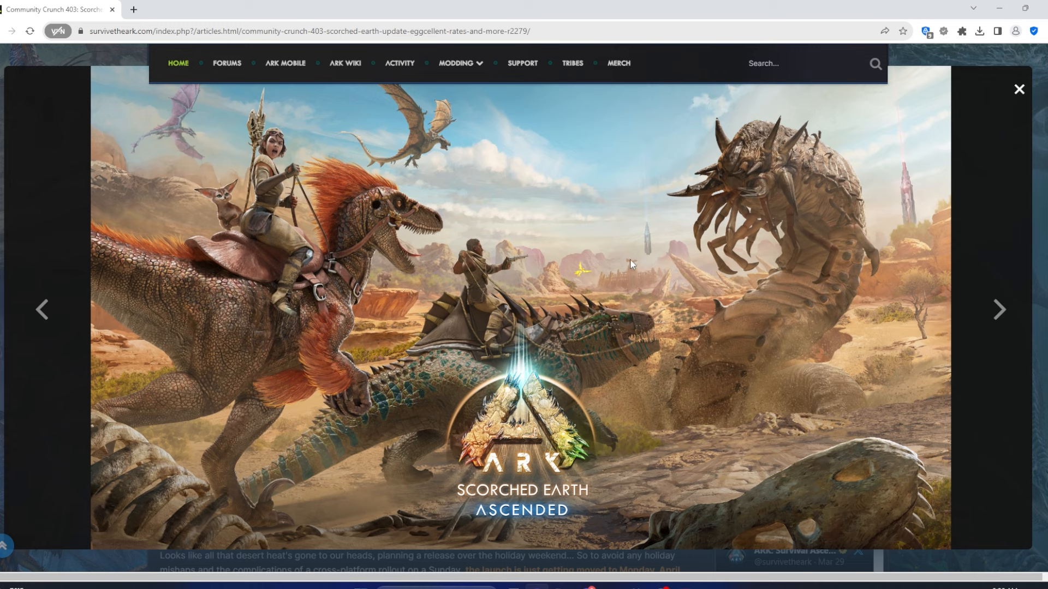
pyautogui.moveTo(390, 283)
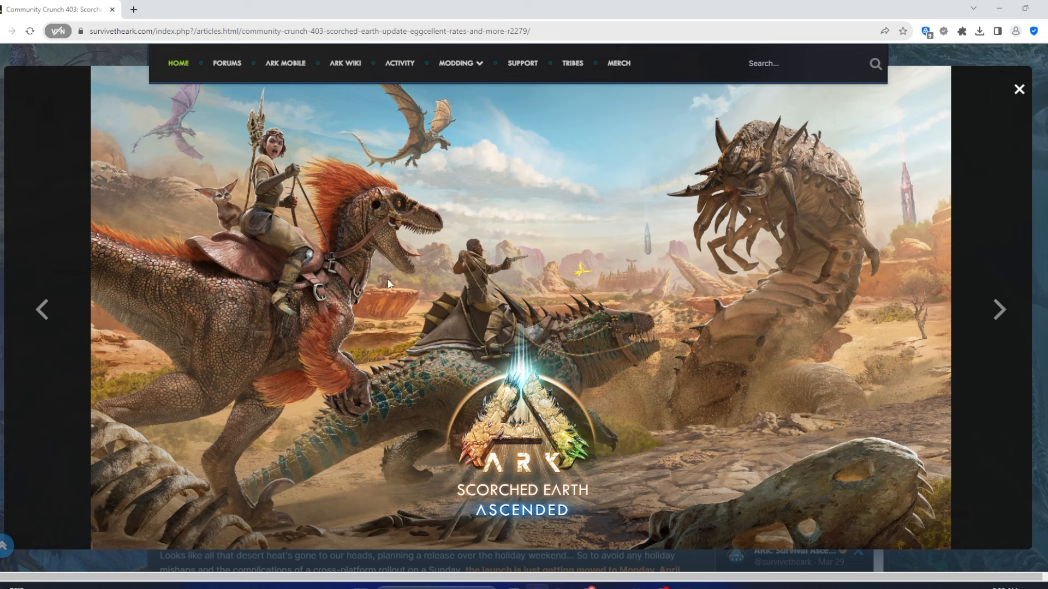
pyautogui.moveTo(759, 157)
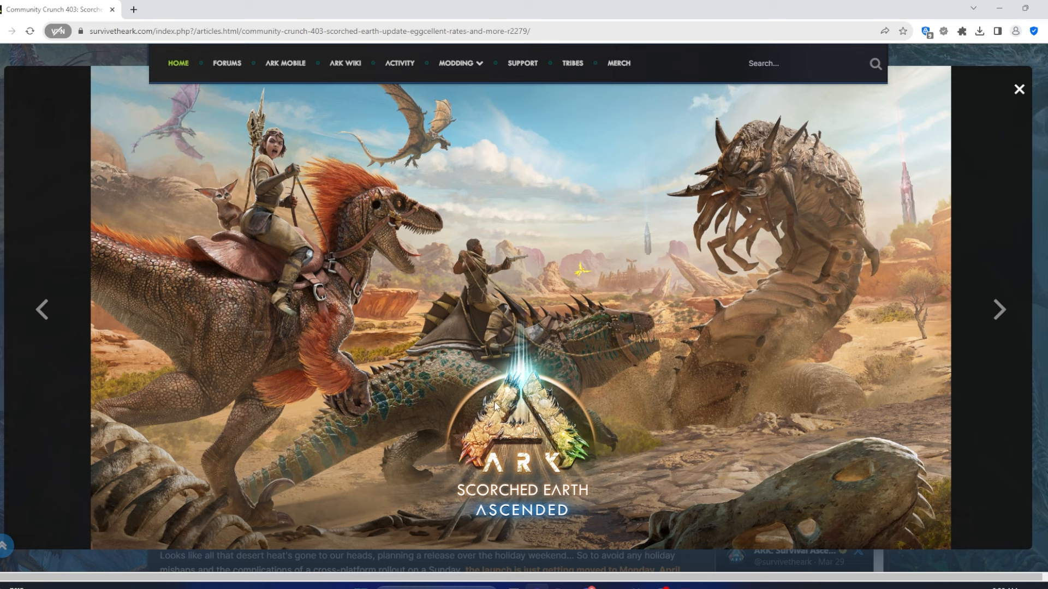
pyautogui.moveTo(329, 162)
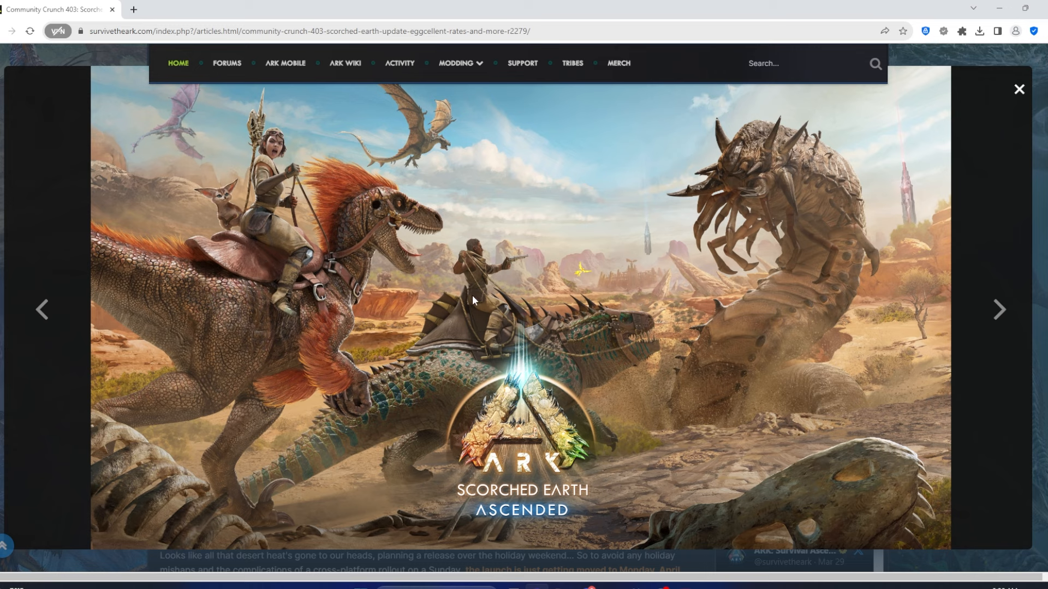
pyautogui.moveTo(486, 304)
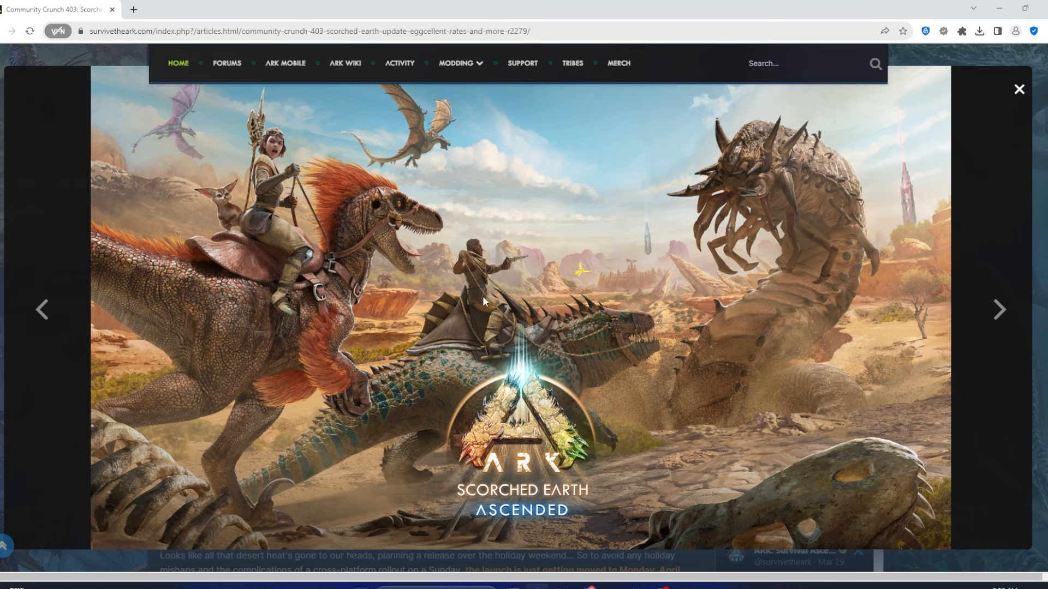
pyautogui.moveTo(856, 311)
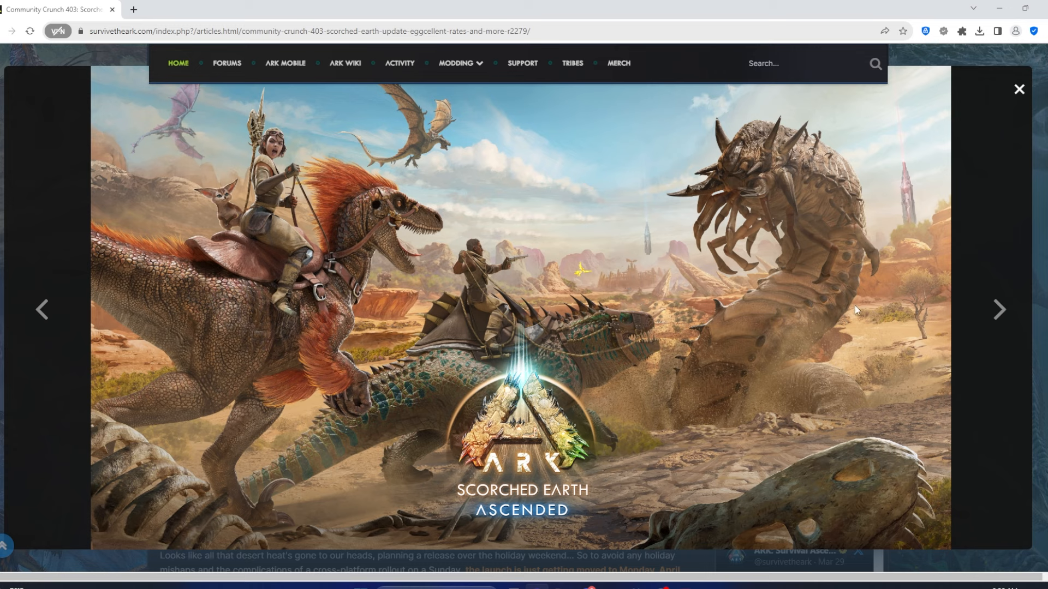
pyautogui.moveTo(185, 249)
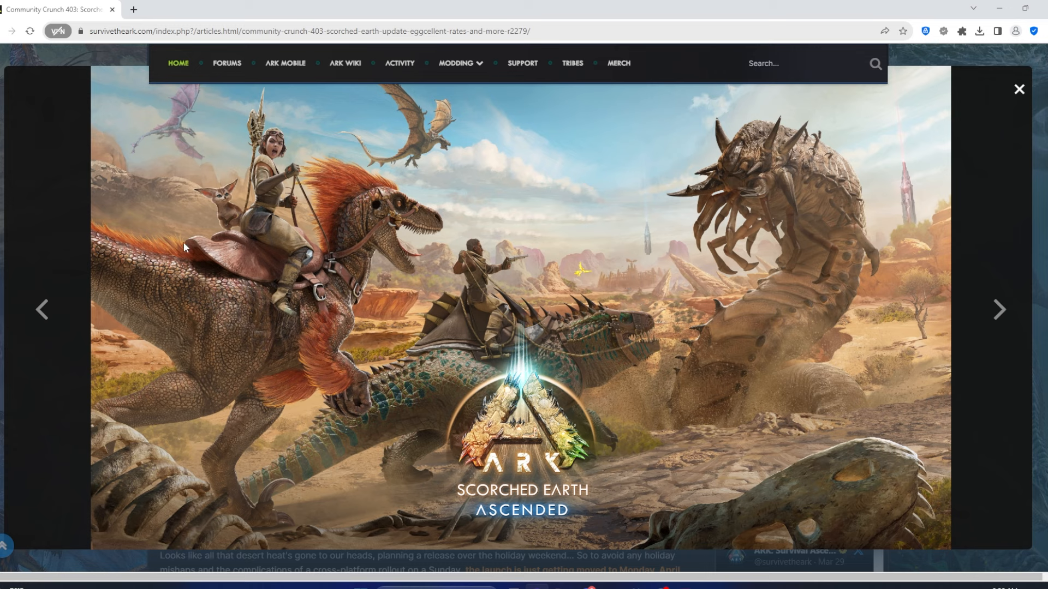
pyautogui.moveTo(545, 255)
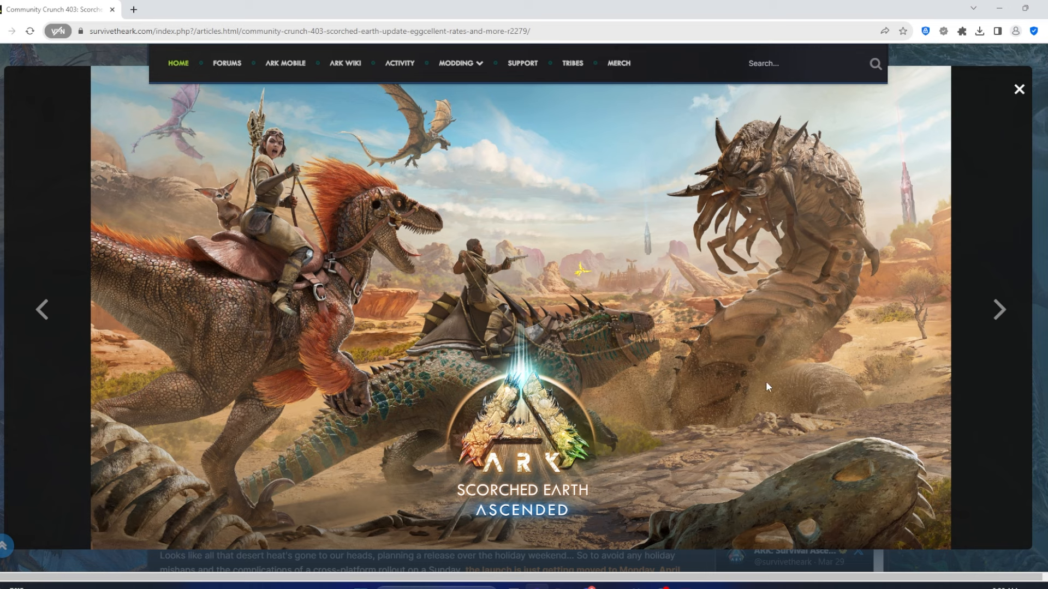
pyautogui.moveTo(347, 201)
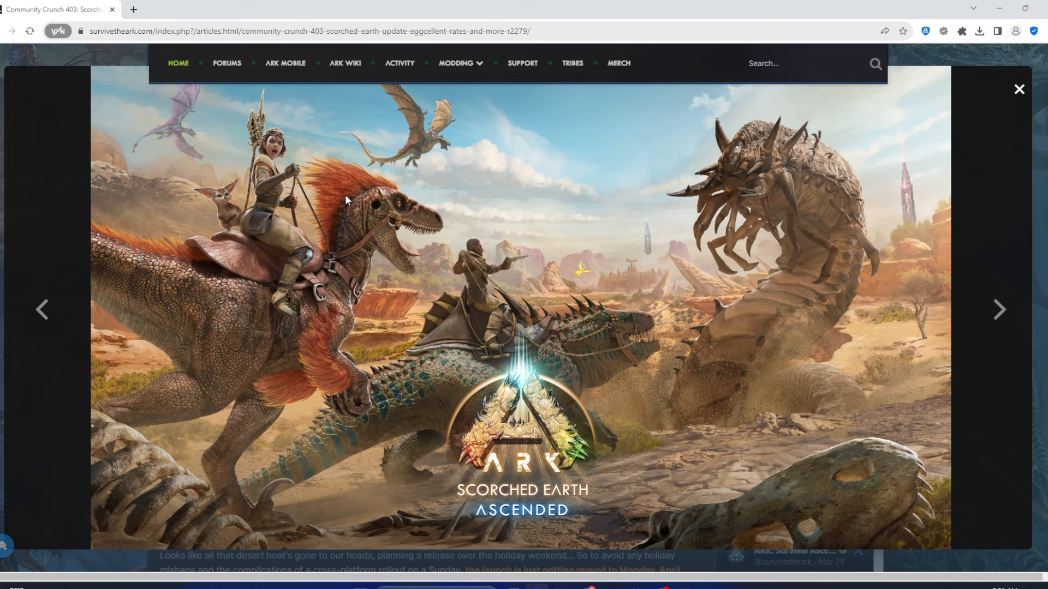
pyautogui.moveTo(737, 261)
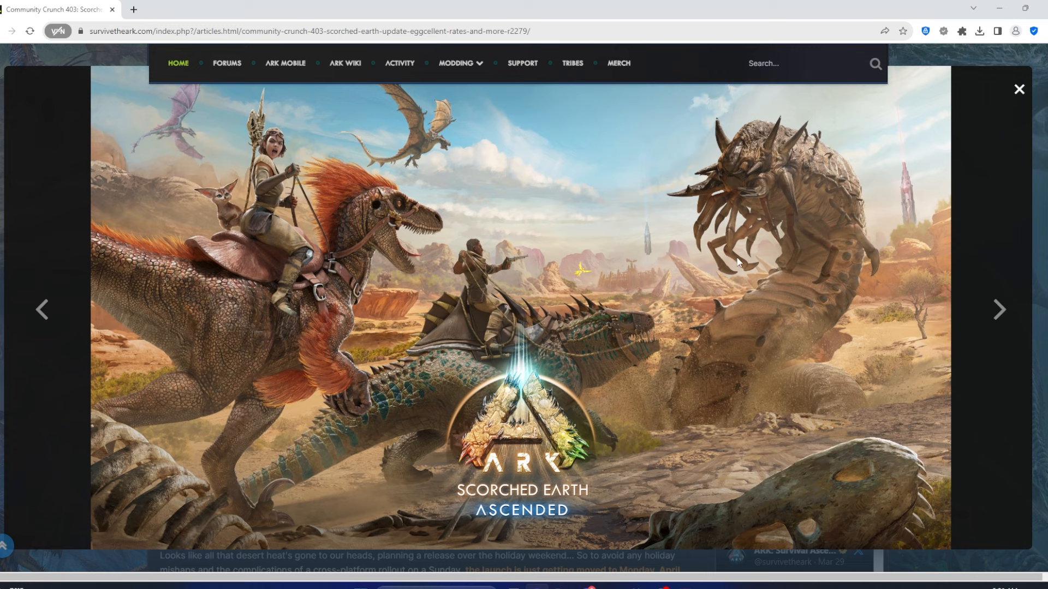
pyautogui.moveTo(605, 222)
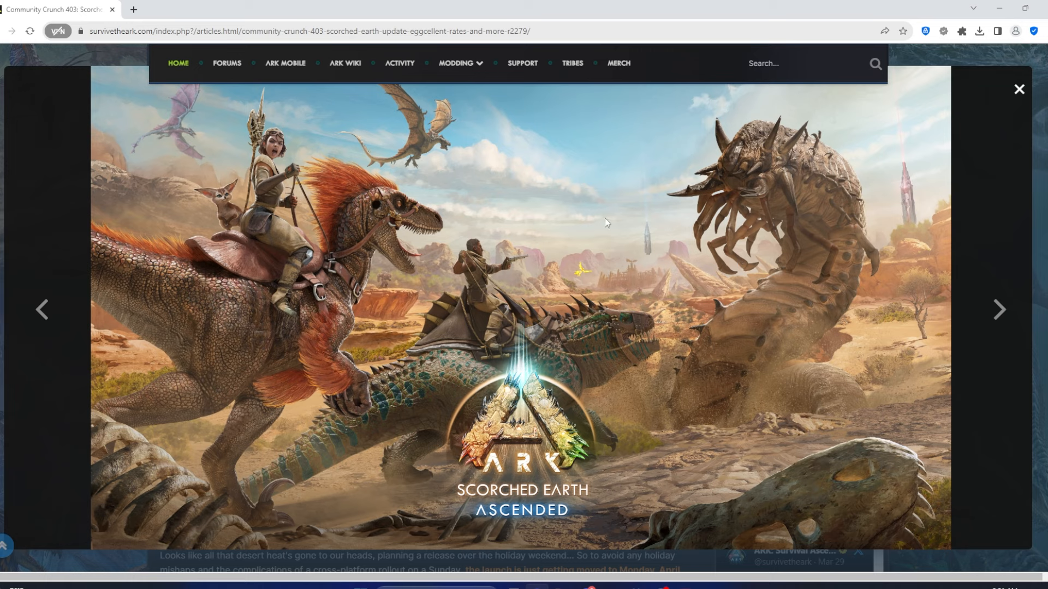
pyautogui.moveTo(641, 325)
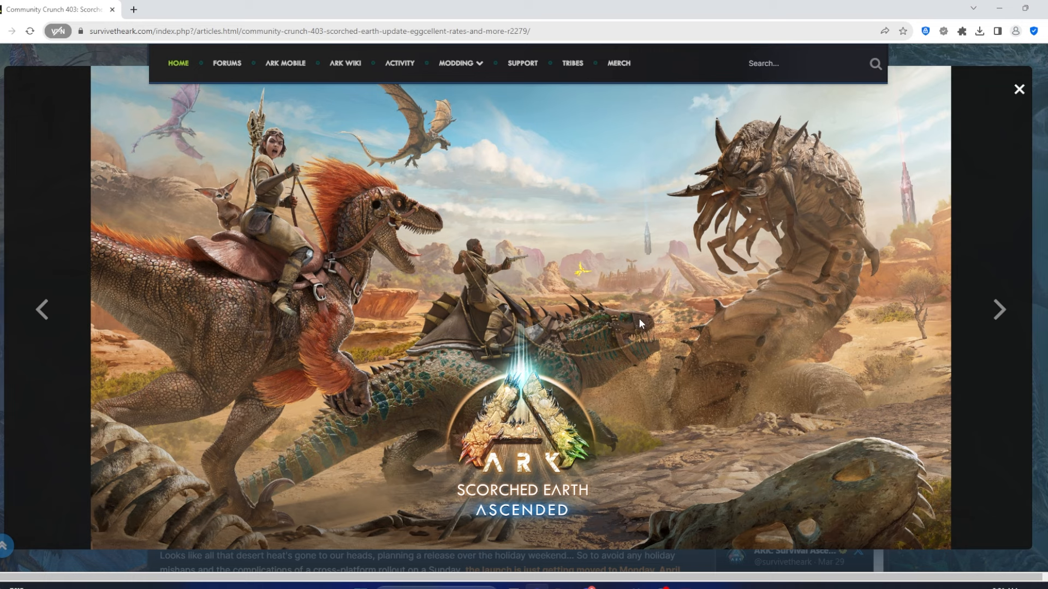
pyautogui.moveTo(636, 323)
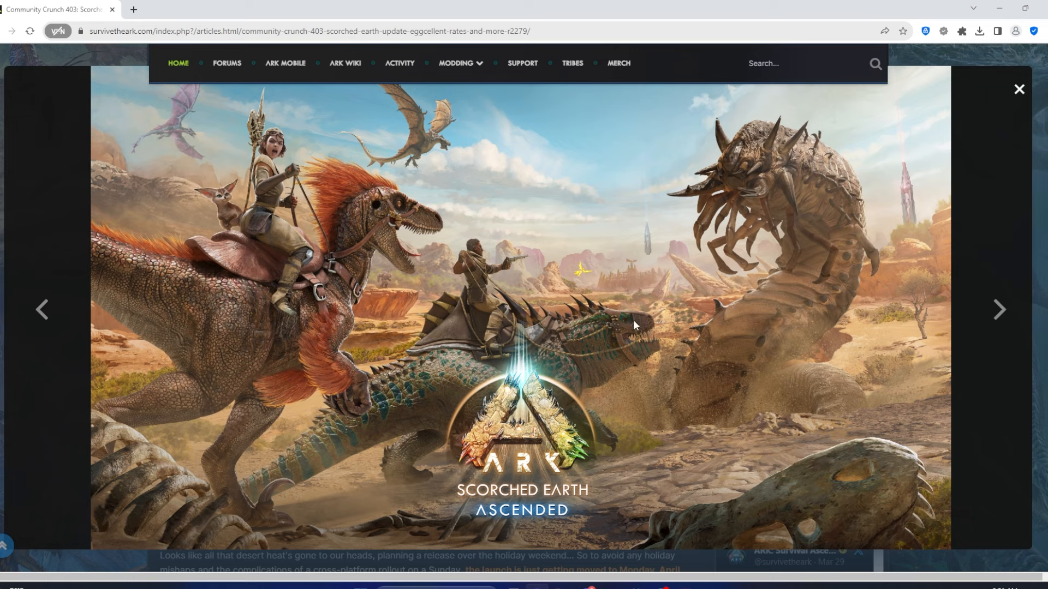
pyautogui.moveTo(471, 321)
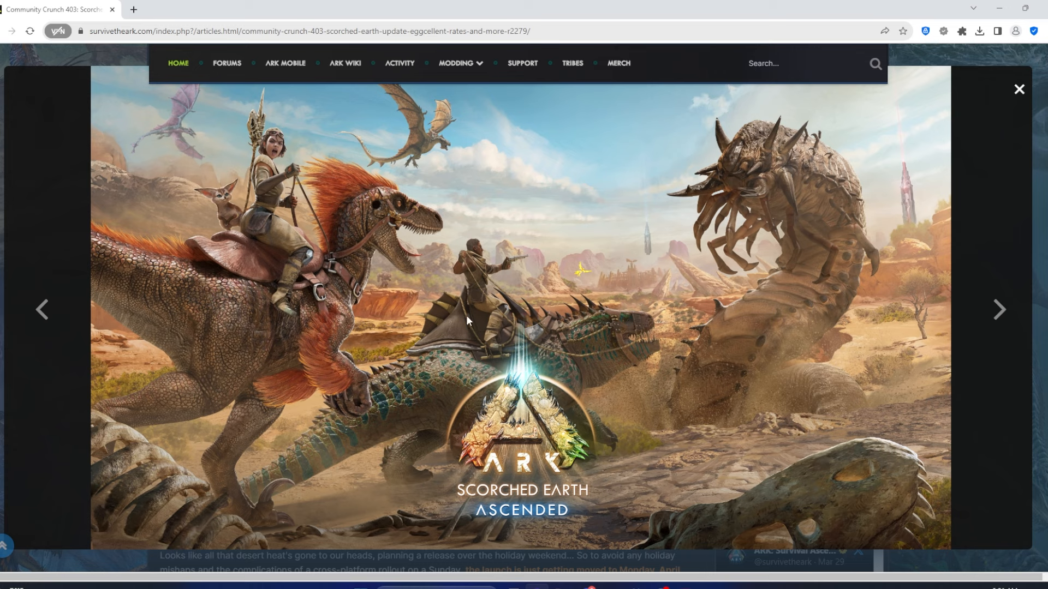
pyautogui.moveTo(860, 317)
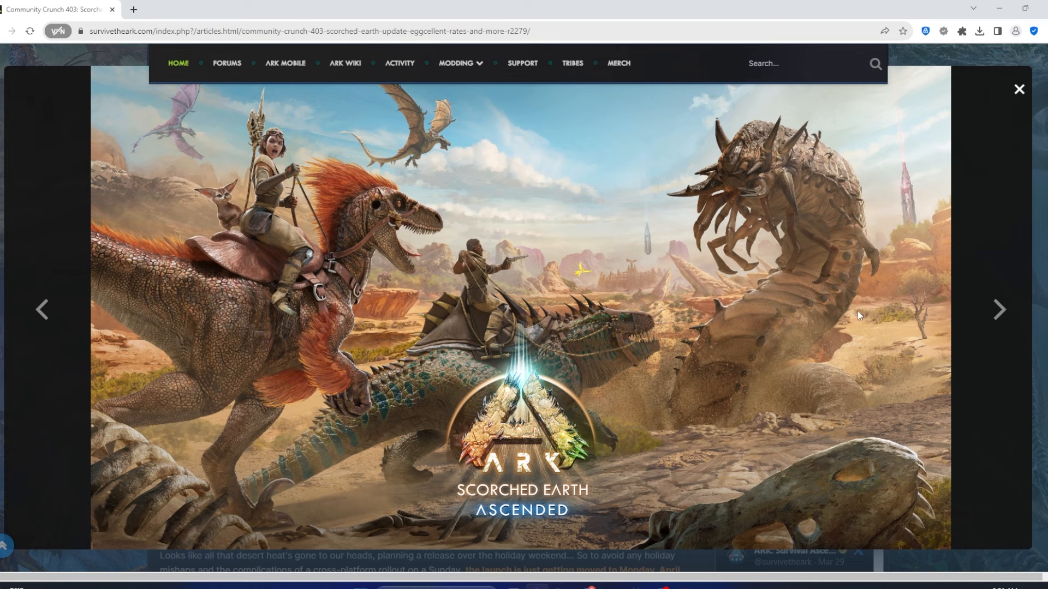
pyautogui.moveTo(734, 193)
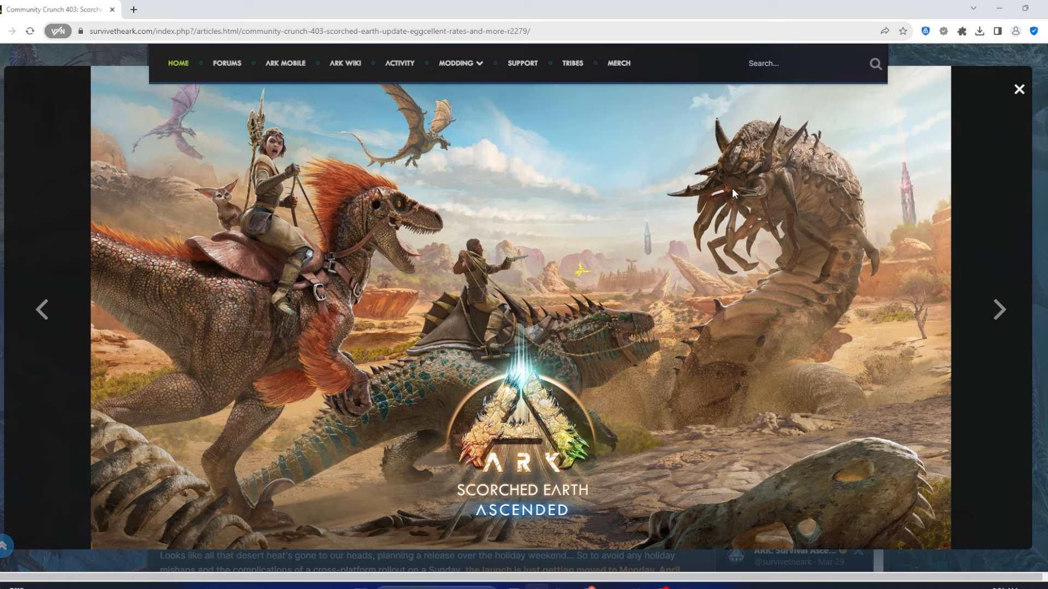
pyautogui.moveTo(541, 239)
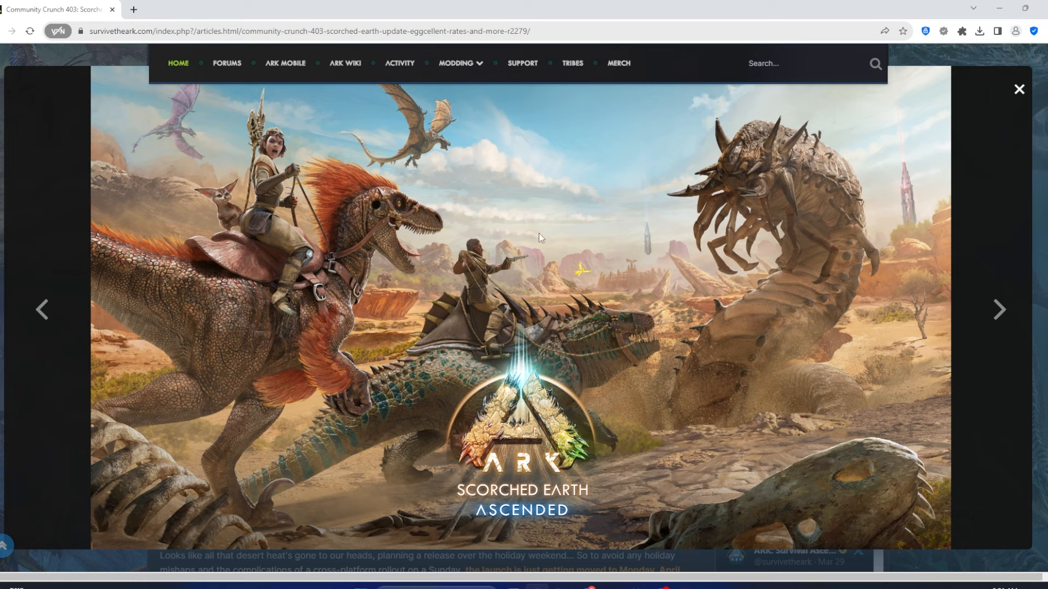
pyautogui.moveTo(551, 237)
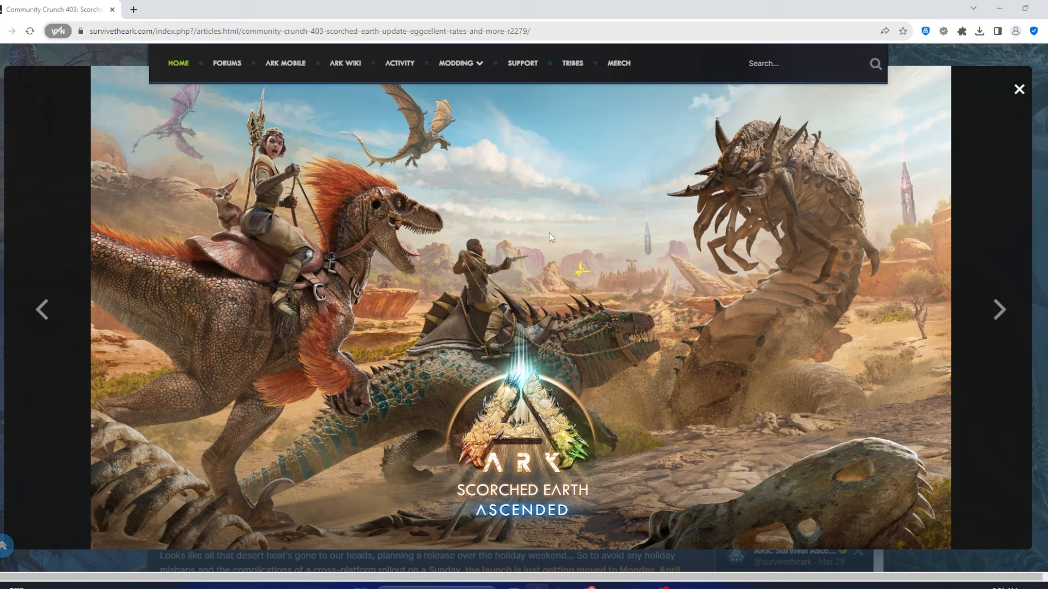
pyautogui.moveTo(561, 243)
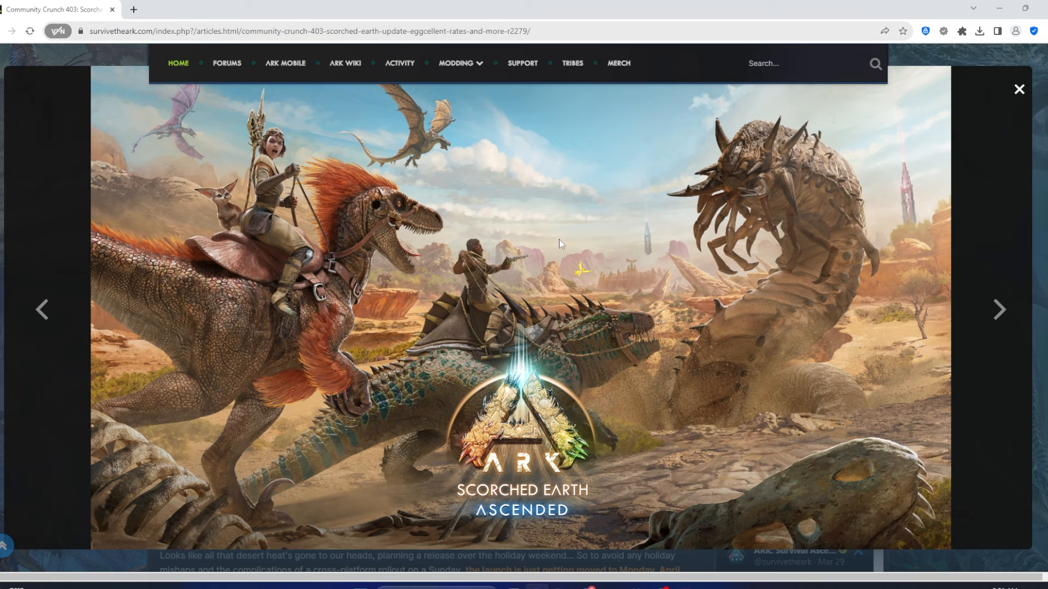
pyautogui.moveTo(580, 162)
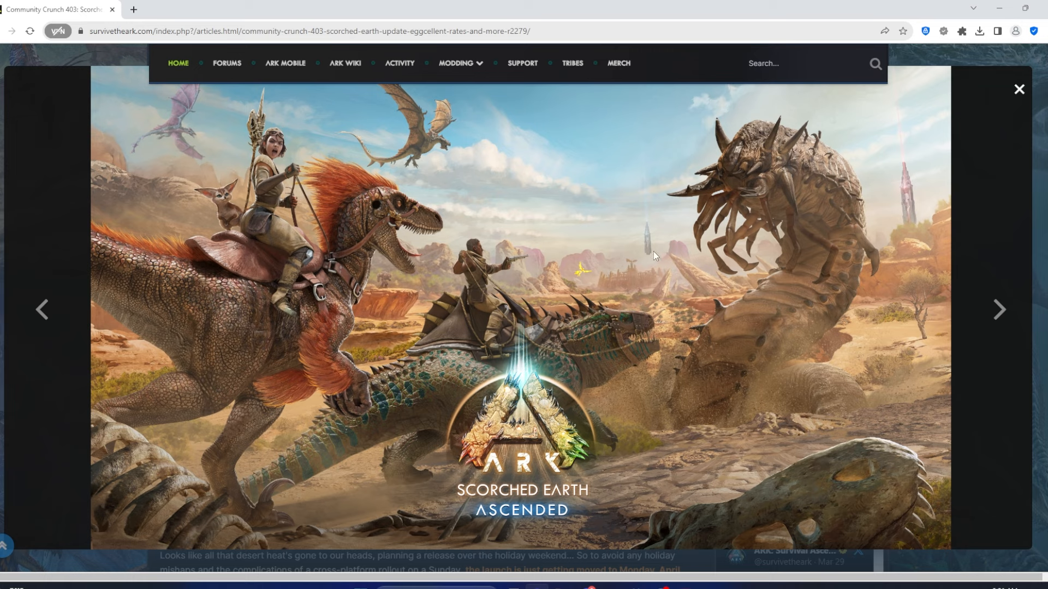
pyautogui.moveTo(387, 339)
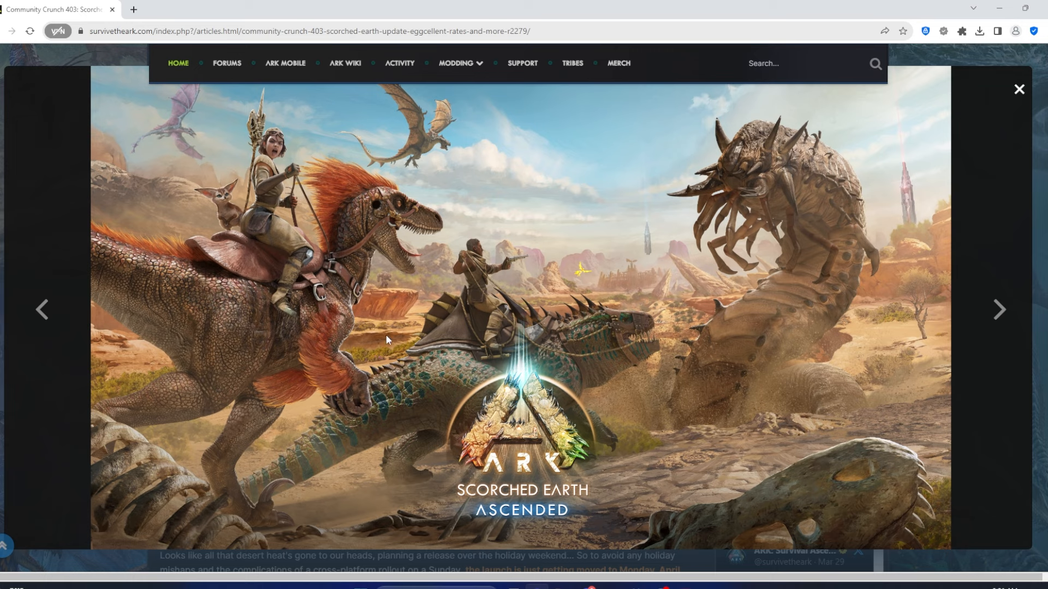
pyautogui.moveTo(758, 302)
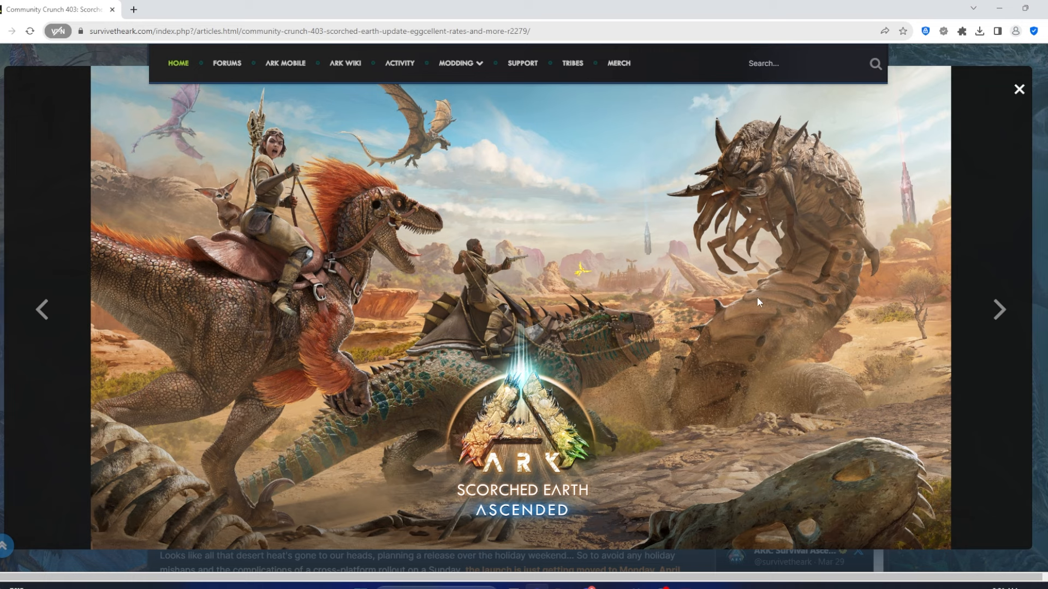
pyautogui.moveTo(613, 286)
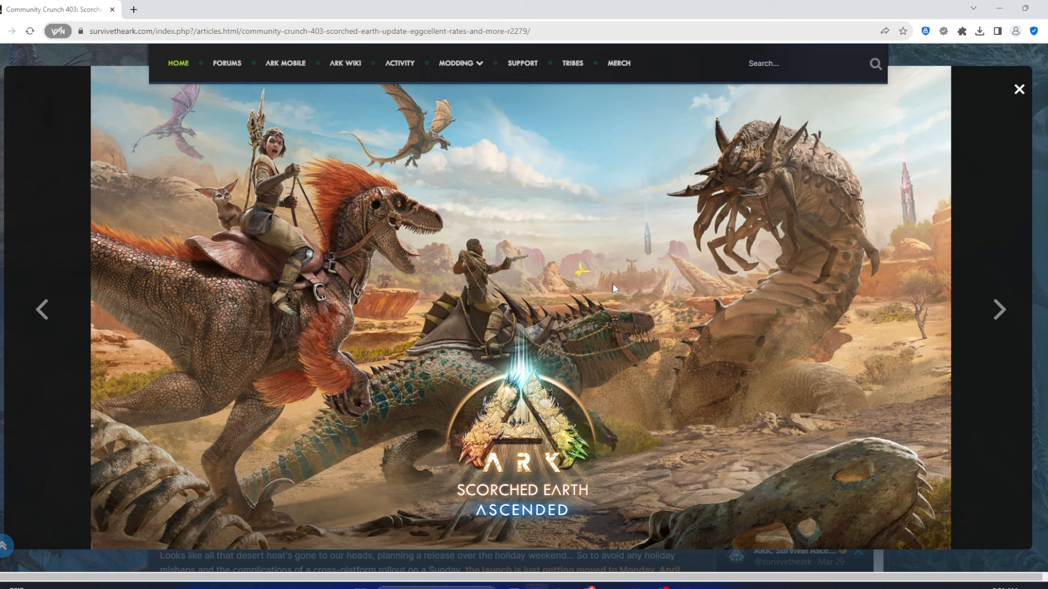
pyautogui.moveTo(541, 337)
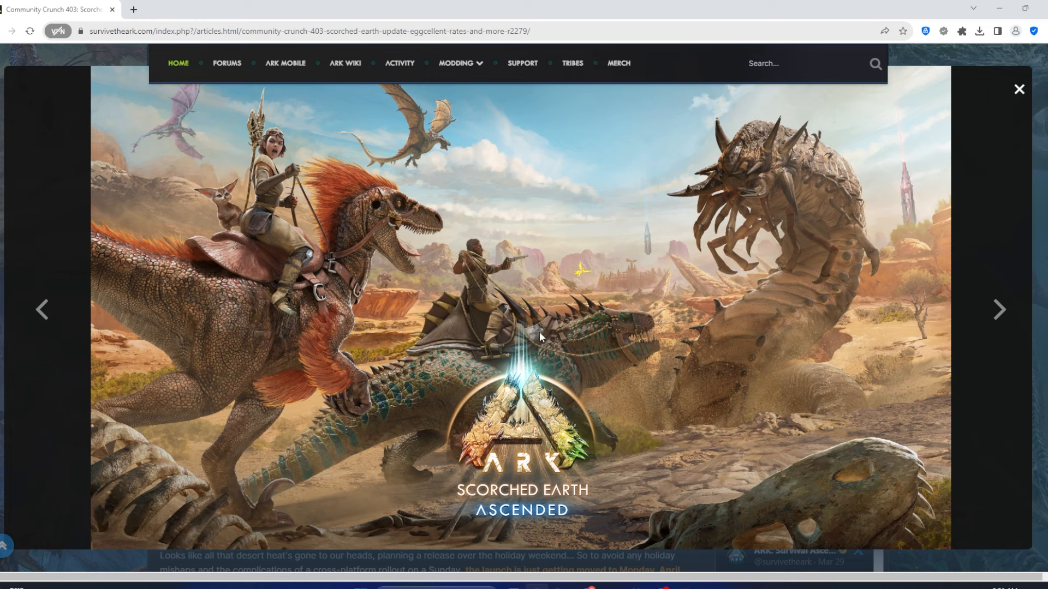
pyautogui.moveTo(571, 389)
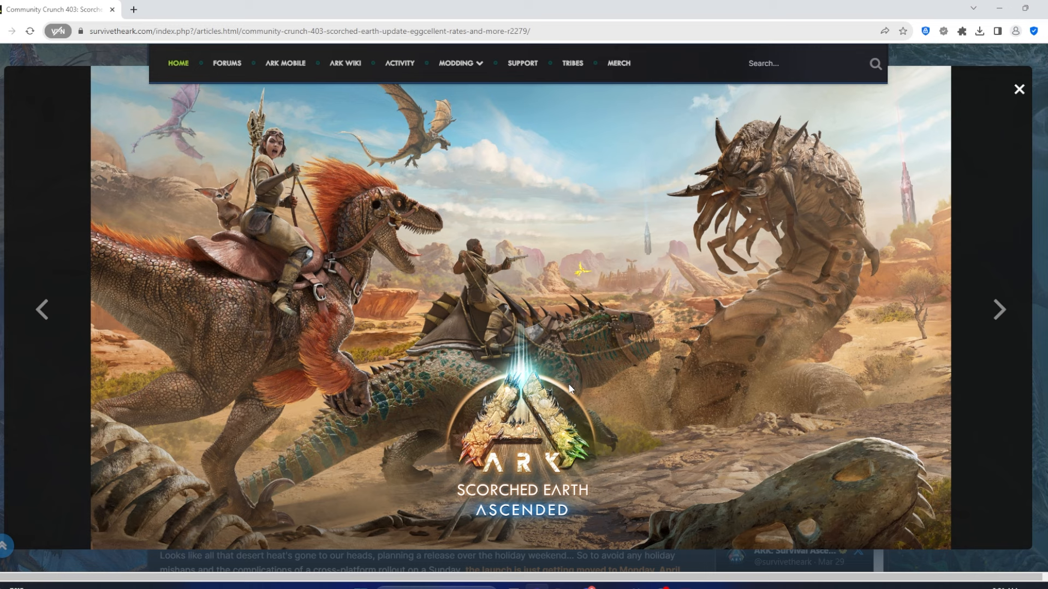
pyautogui.moveTo(855, 456)
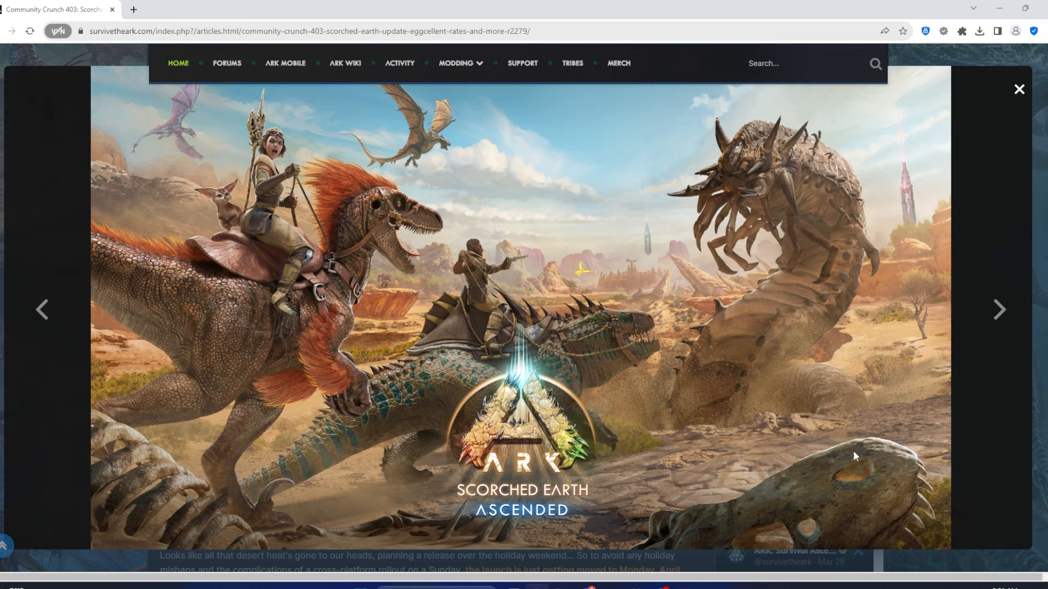
pyautogui.moveTo(954, 250)
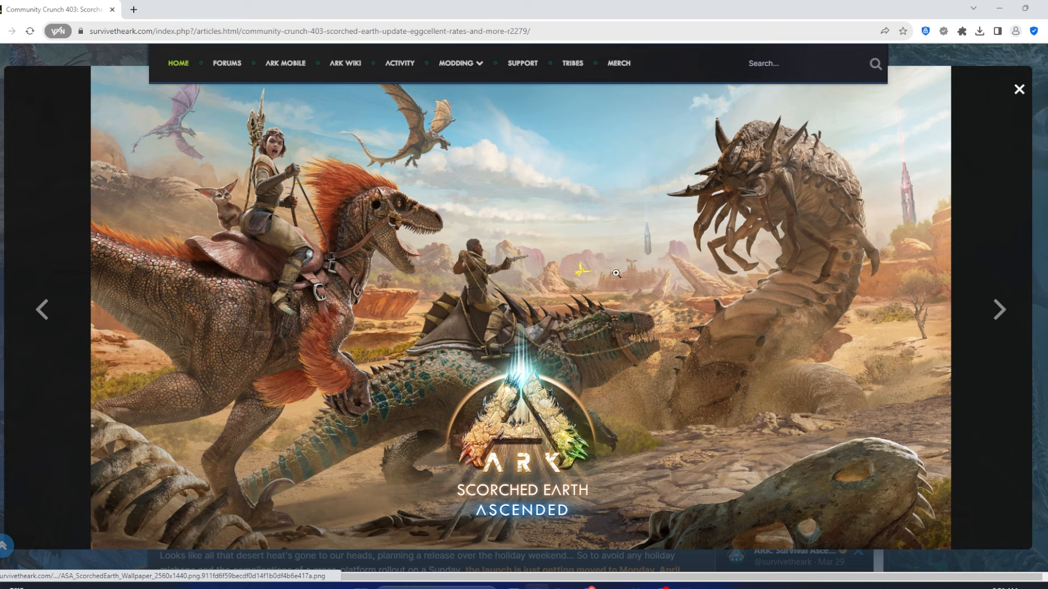
# Open the full-resolution Scorched Earth Ascended wallpaper PNG in a new tab
pyautogui.click(615, 272)
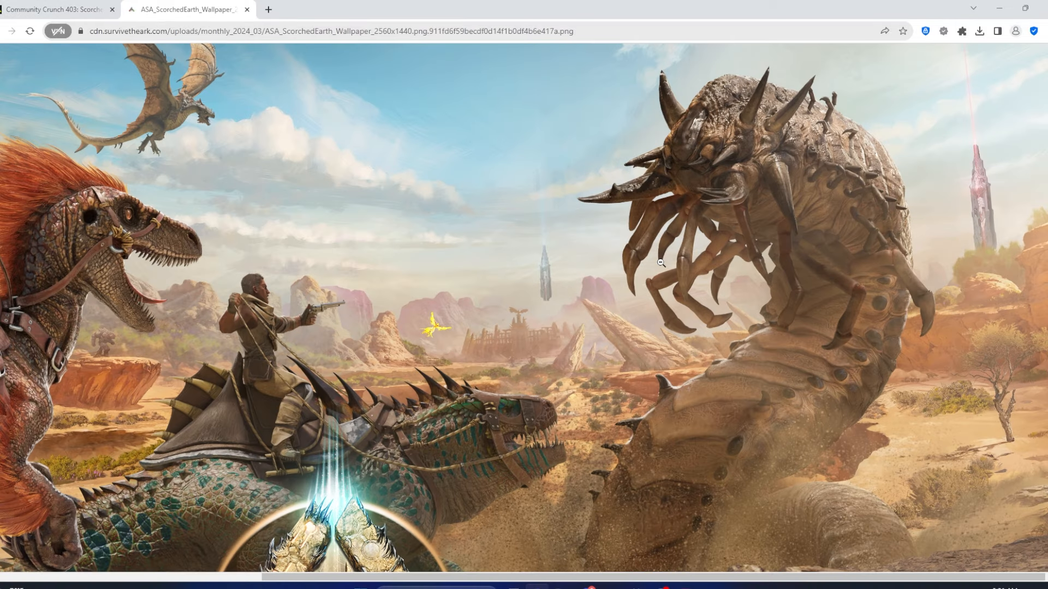
pyautogui.moveTo(612, 320)
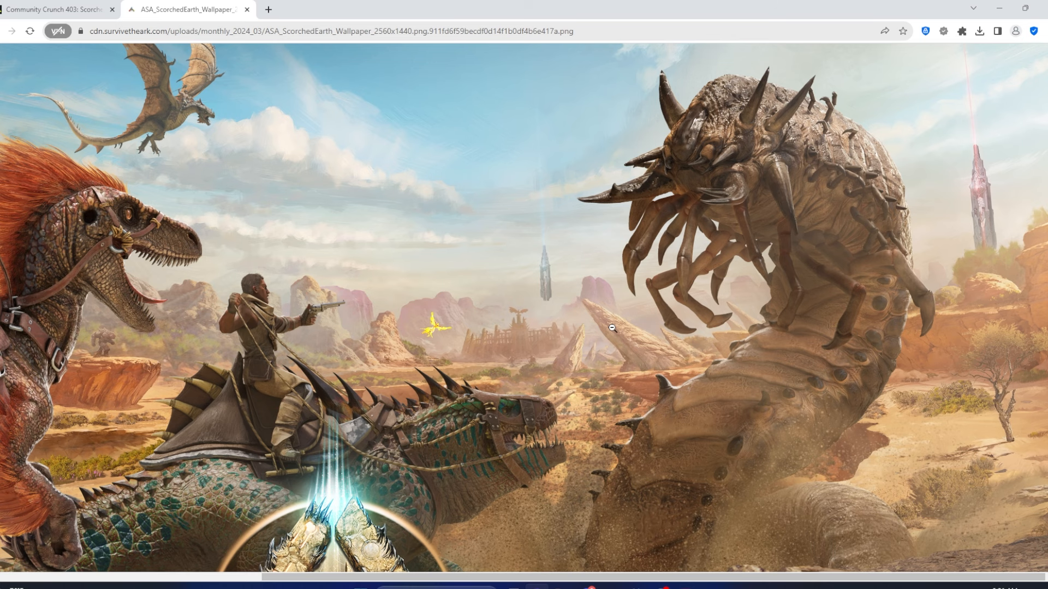
pyautogui.moveTo(613, 289)
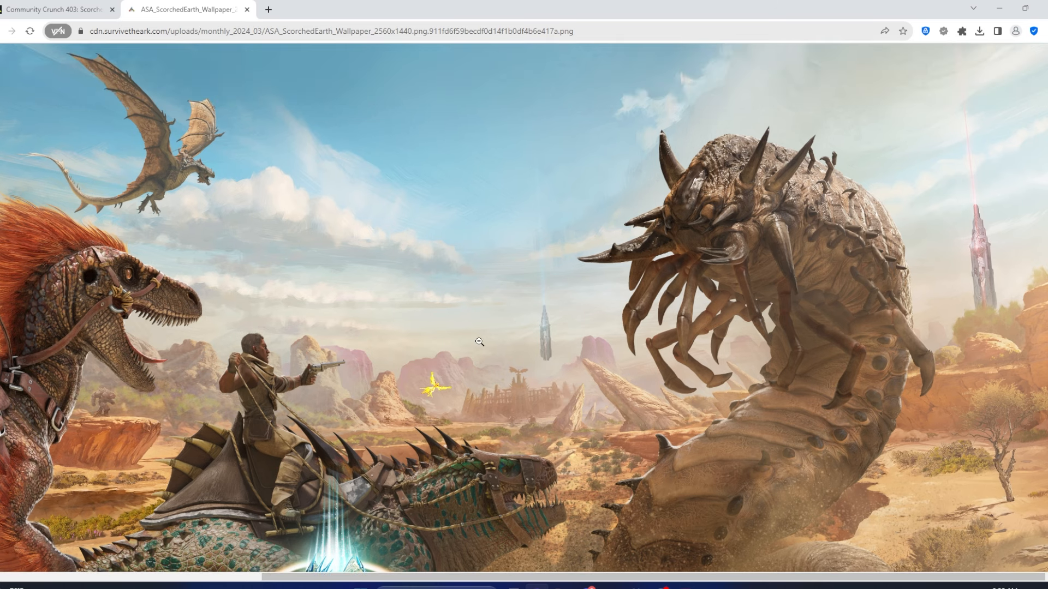
# Toggle the zoomed wallpaper back to fit-to-window so the whole image and logo show
pyautogui.click(478, 342)
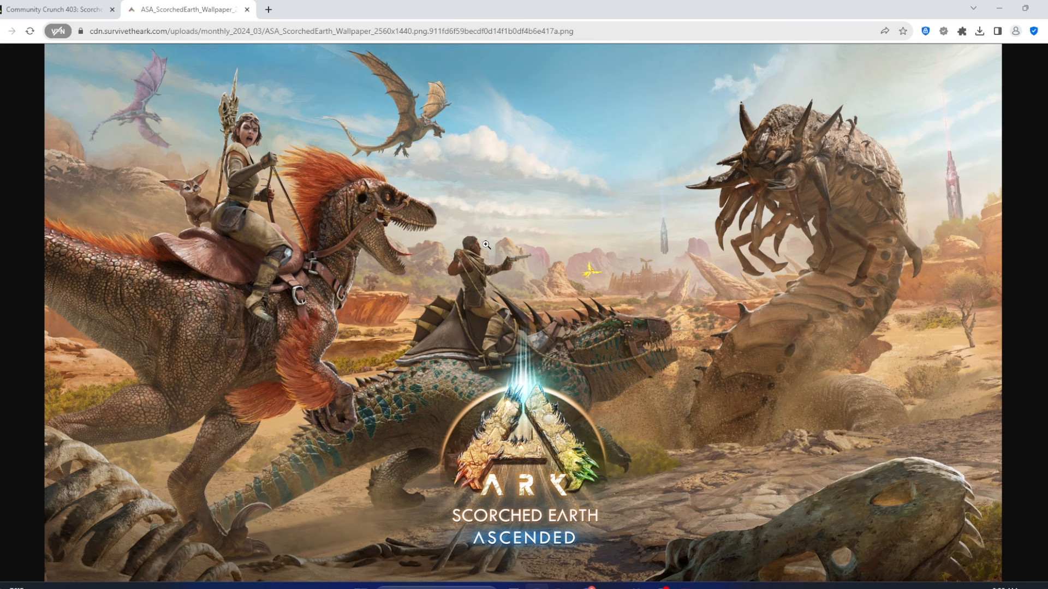
pyautogui.moveTo(485, 271)
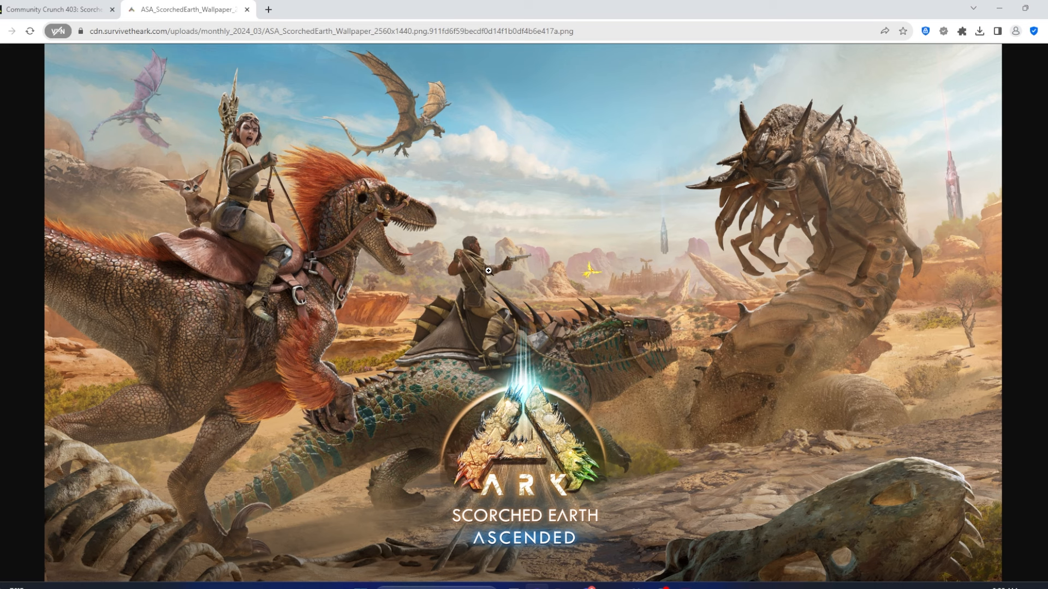
pyautogui.moveTo(332, 240)
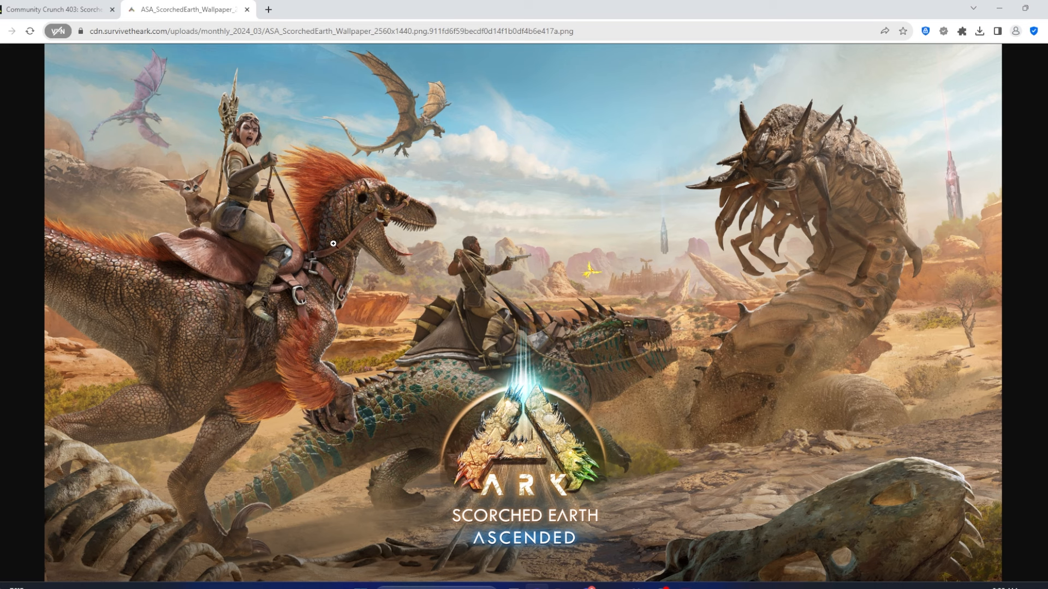
pyautogui.moveTo(434, 168)
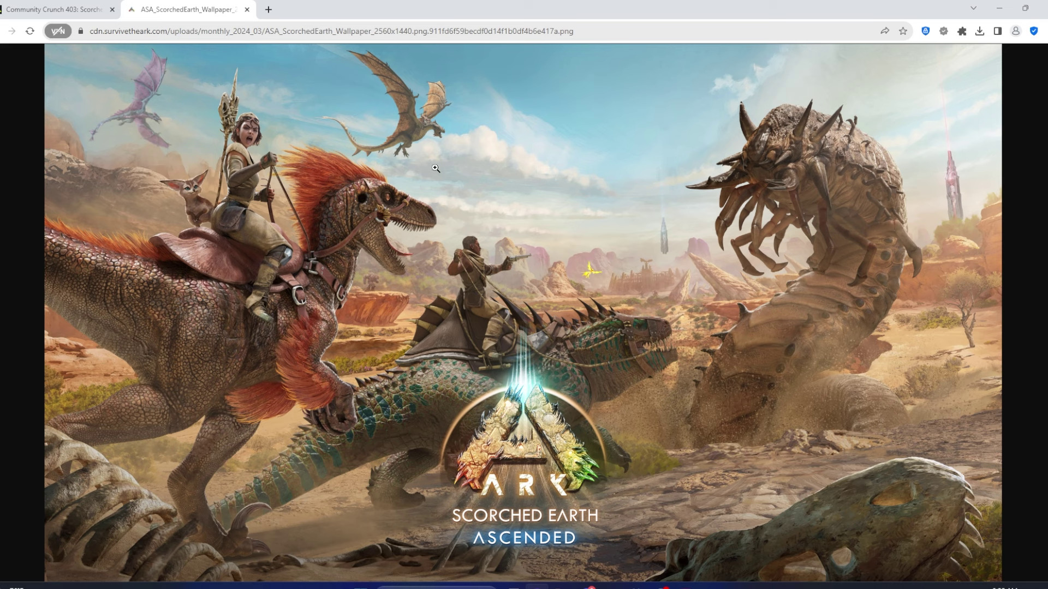
pyautogui.moveTo(592, 256)
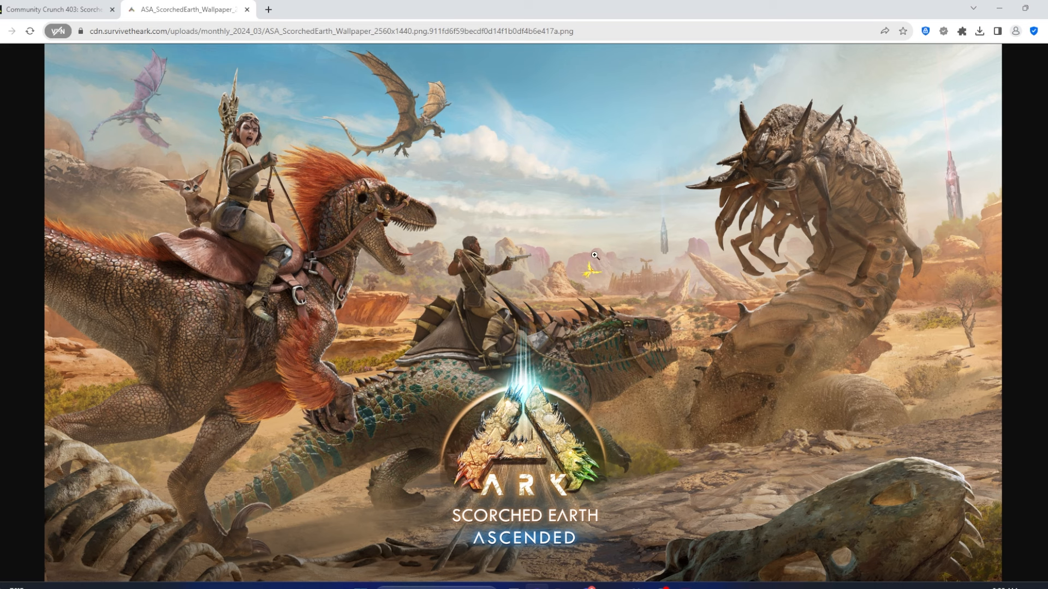
pyautogui.moveTo(685, 220)
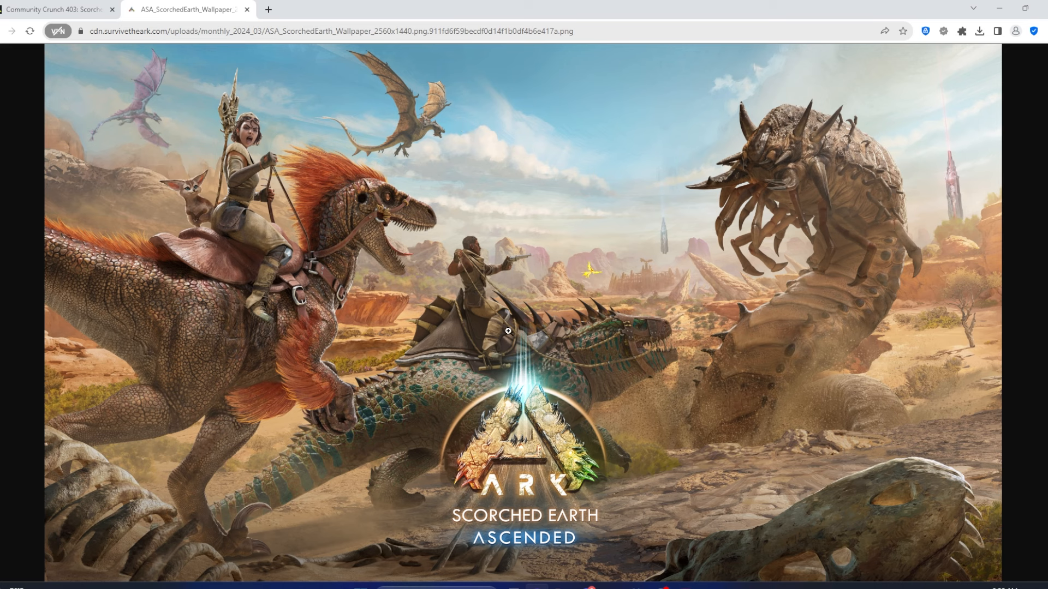
pyautogui.moveTo(407, 247)
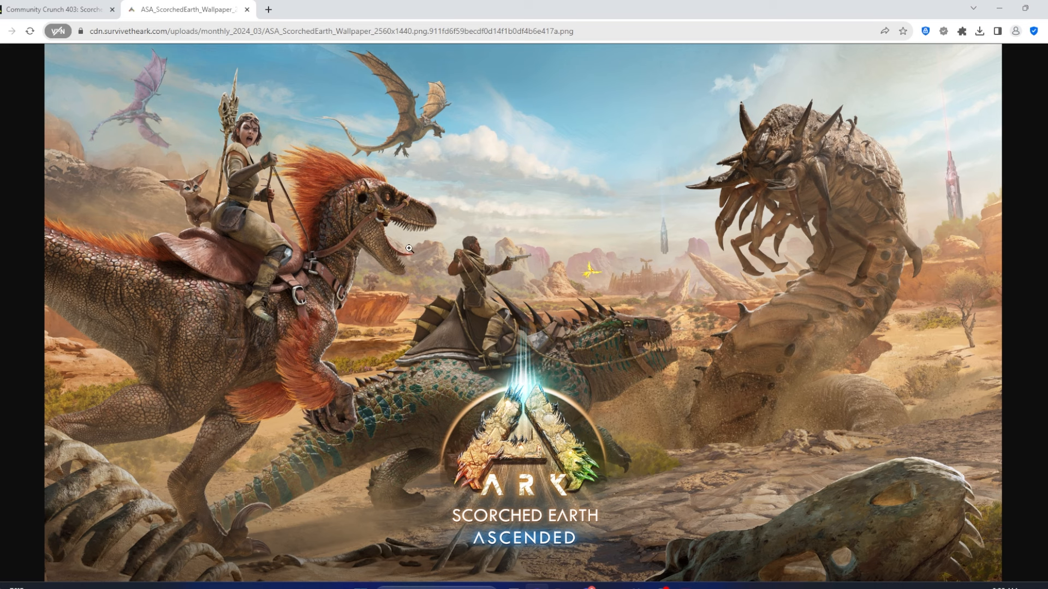
pyautogui.moveTo(700, 261)
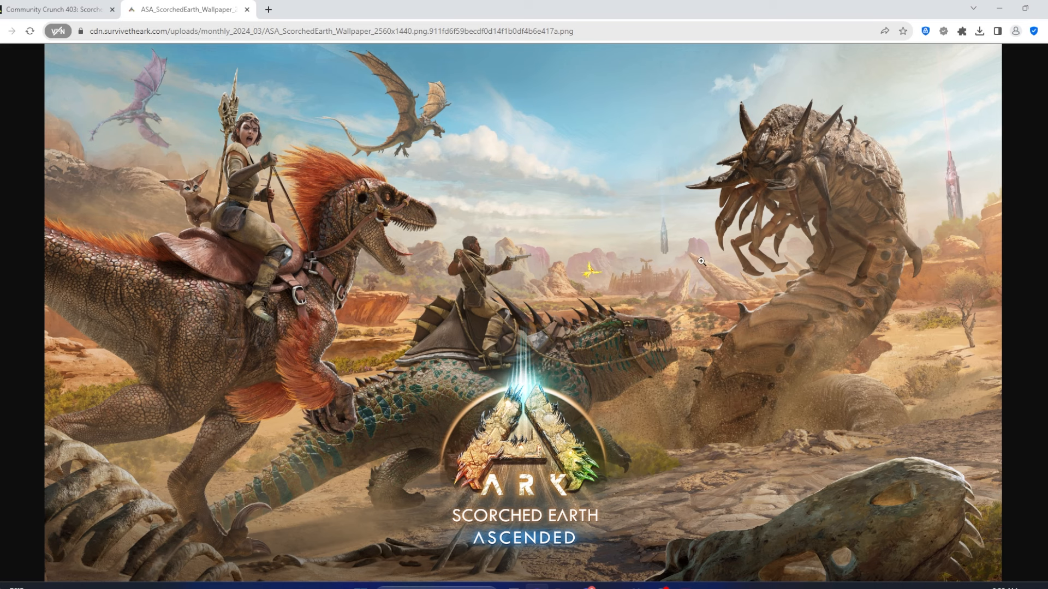
pyautogui.moveTo(592, 246)
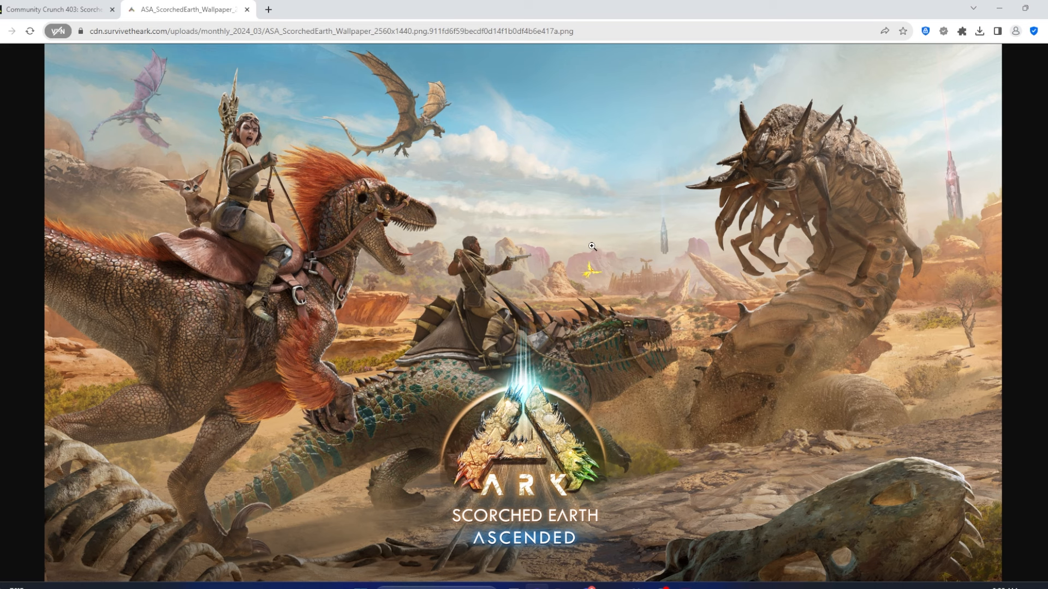
pyautogui.moveTo(680, 190)
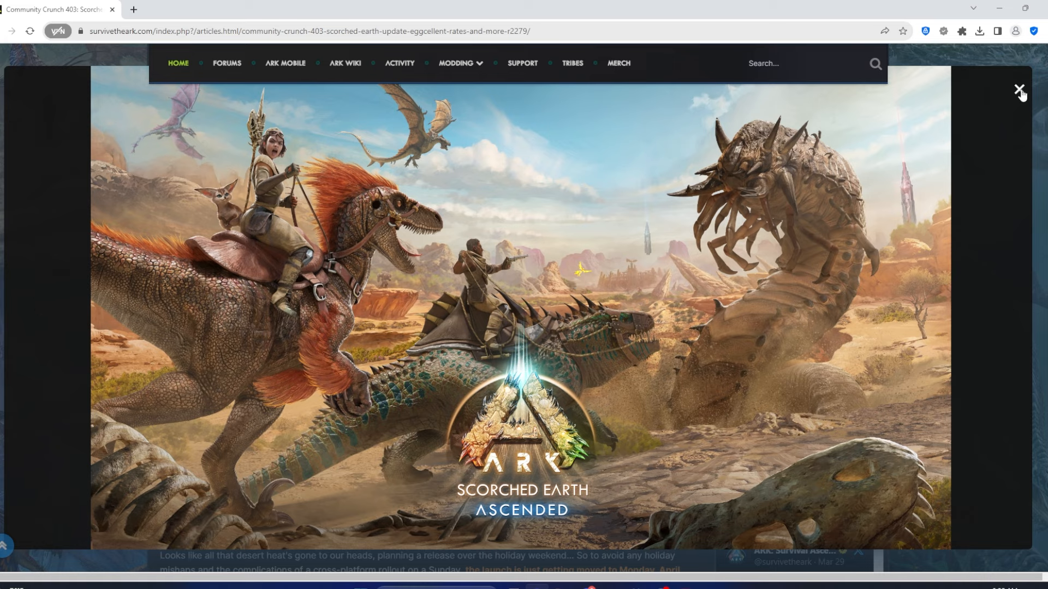
# Close the image lightbox and continue to the text about launch moving to Monday, April 1st
pyautogui.click(1019, 89)
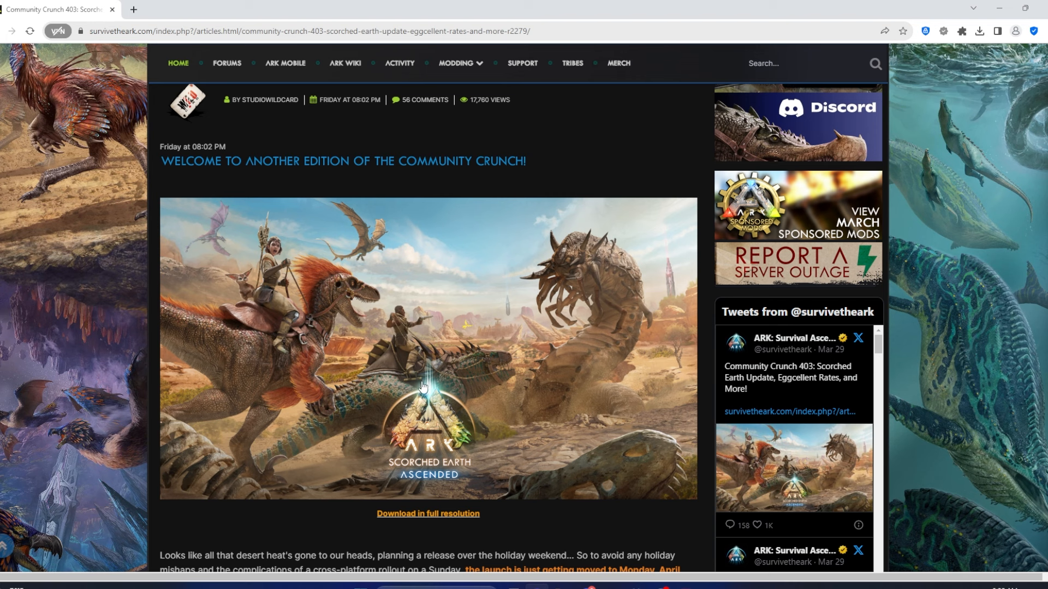
pyautogui.moveTo(467, 327)
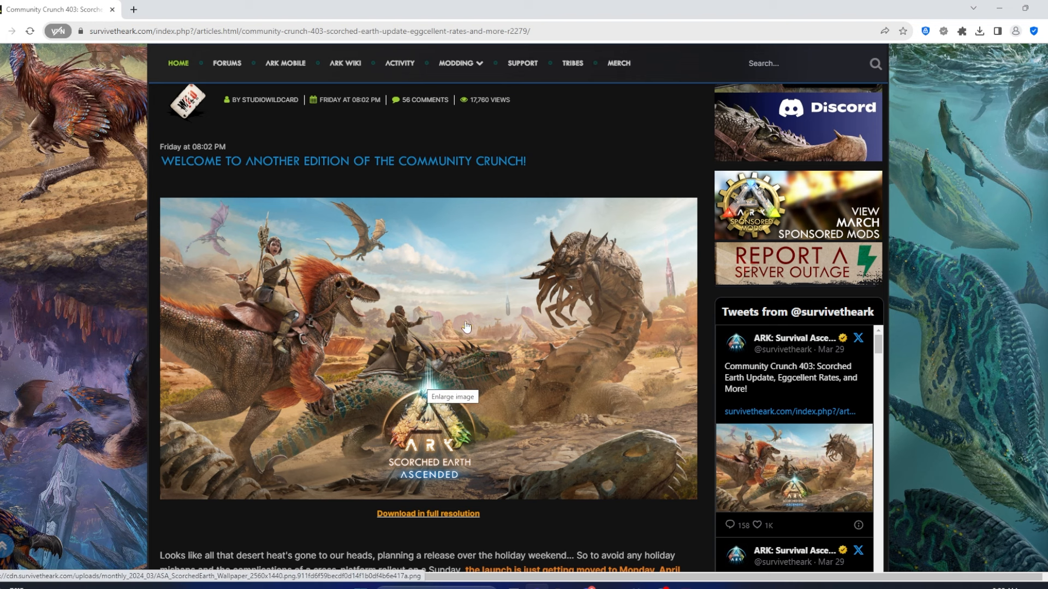
pyautogui.moveTo(473, 338)
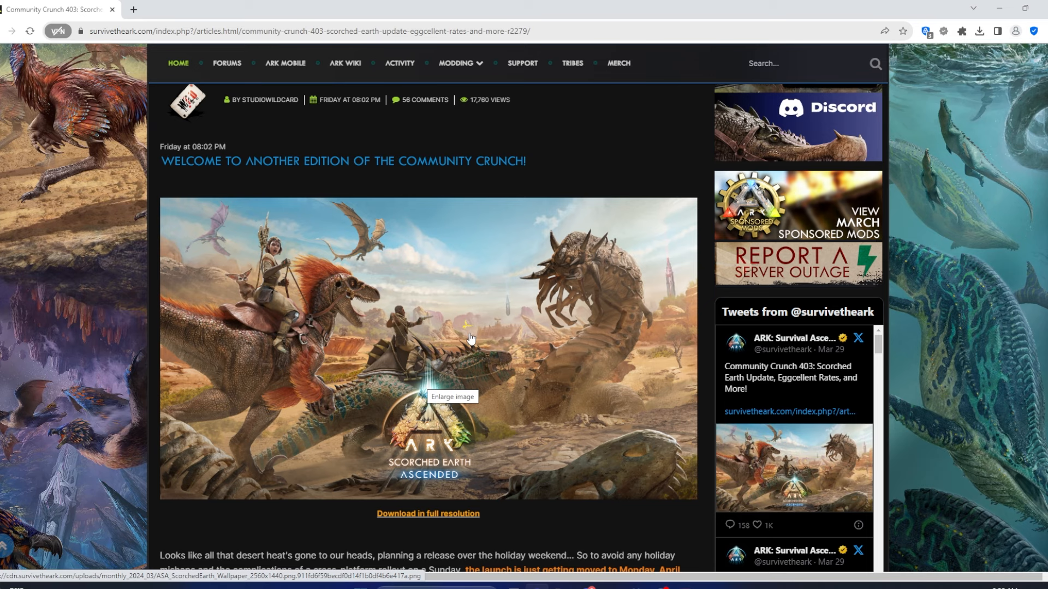
pyautogui.scroll(-3)
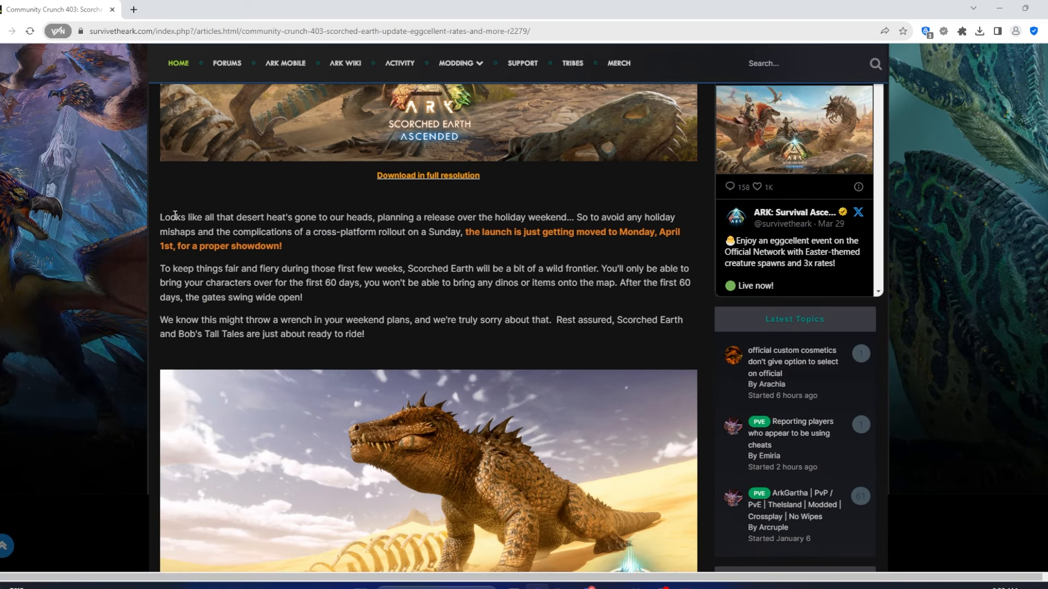
pyautogui.moveTo(513, 254)
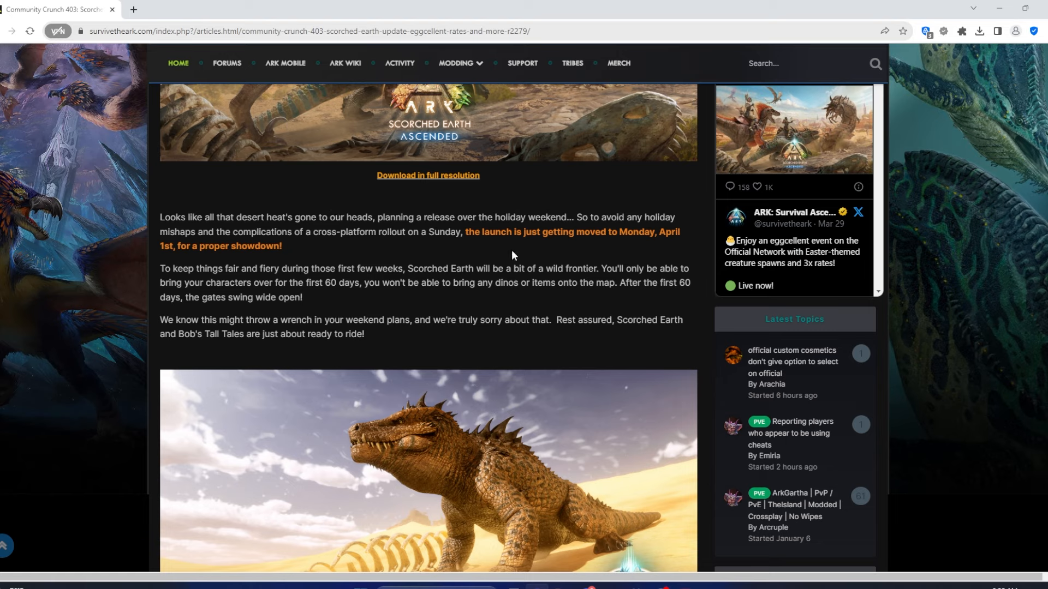
pyautogui.moveTo(595, 271)
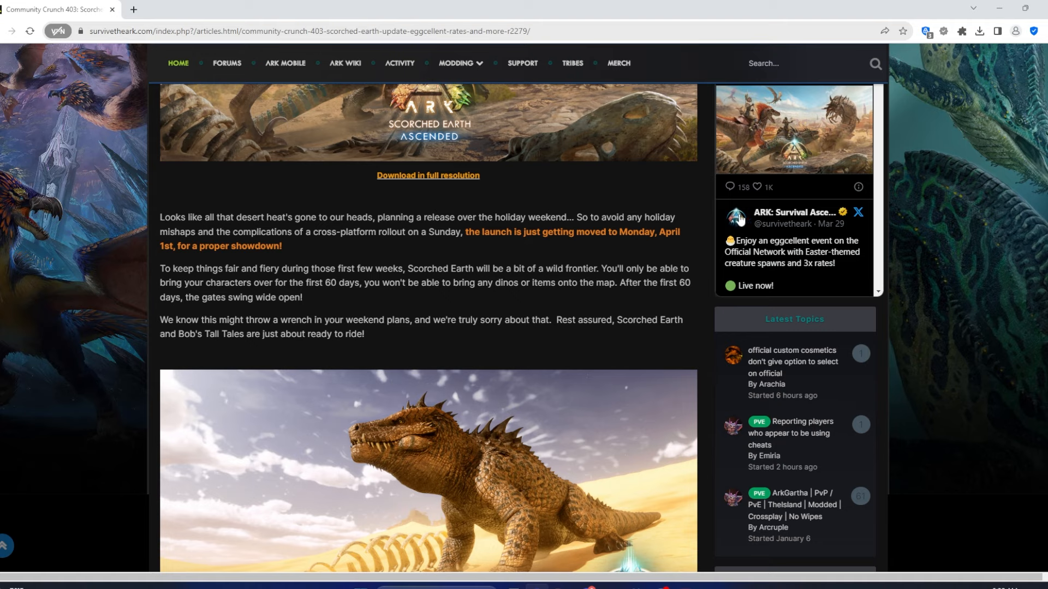
pyautogui.moveTo(441, 280)
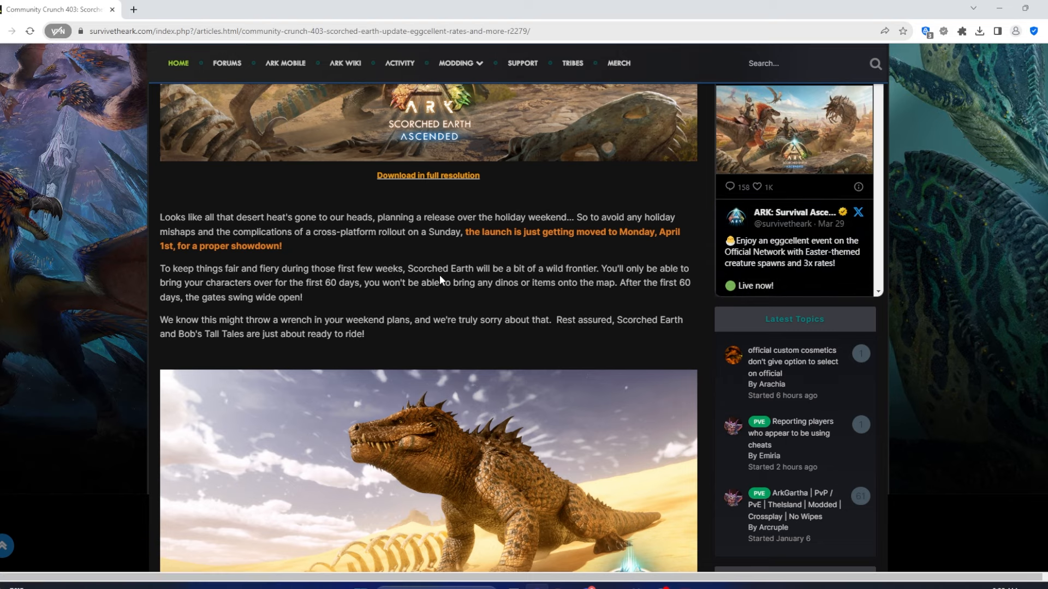
pyautogui.moveTo(345, 210)
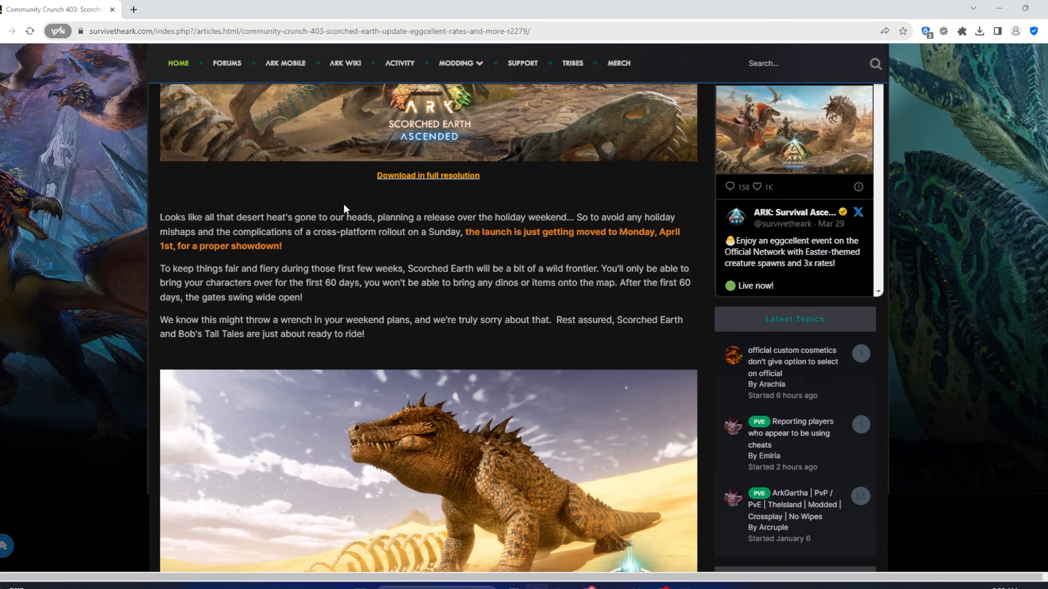
# Highlight the sentence about bringing only characters for the first 60 days
pyautogui.scroll(-3)
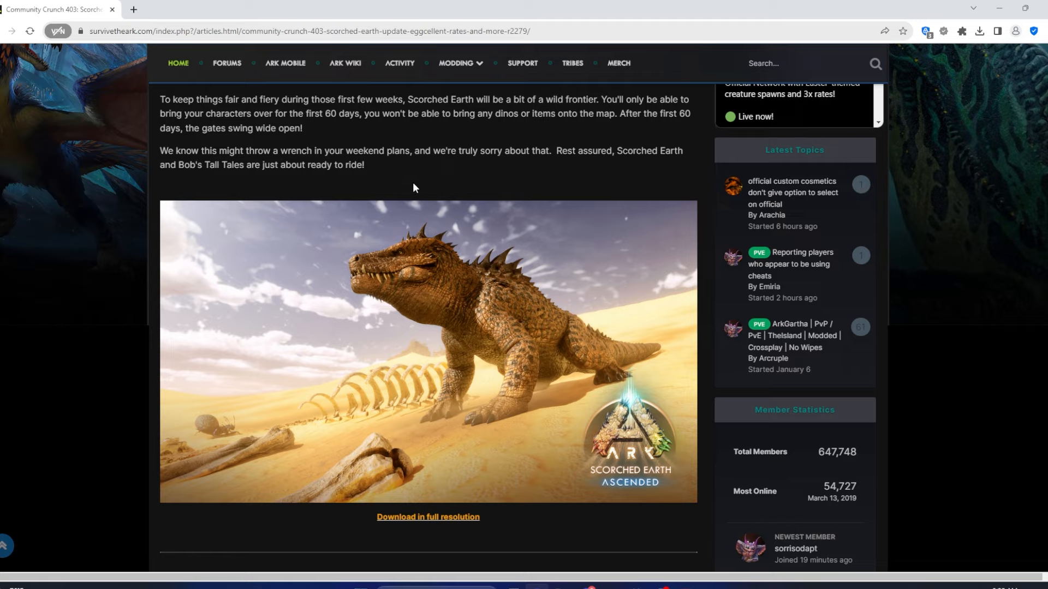
pyautogui.scroll(3)
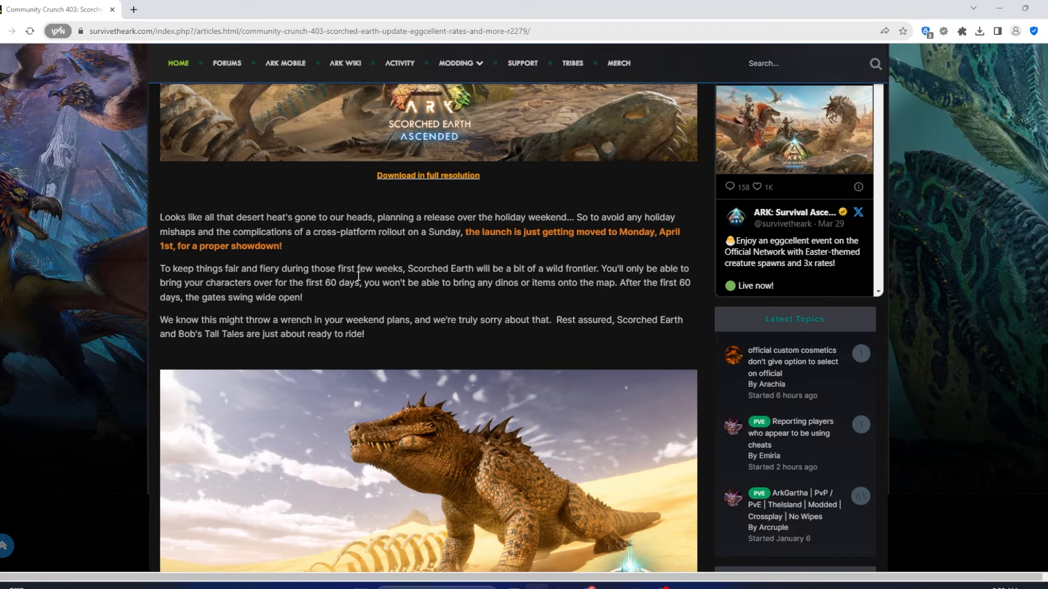
pyautogui.moveTo(607, 268); pyautogui.dragTo(366, 283)
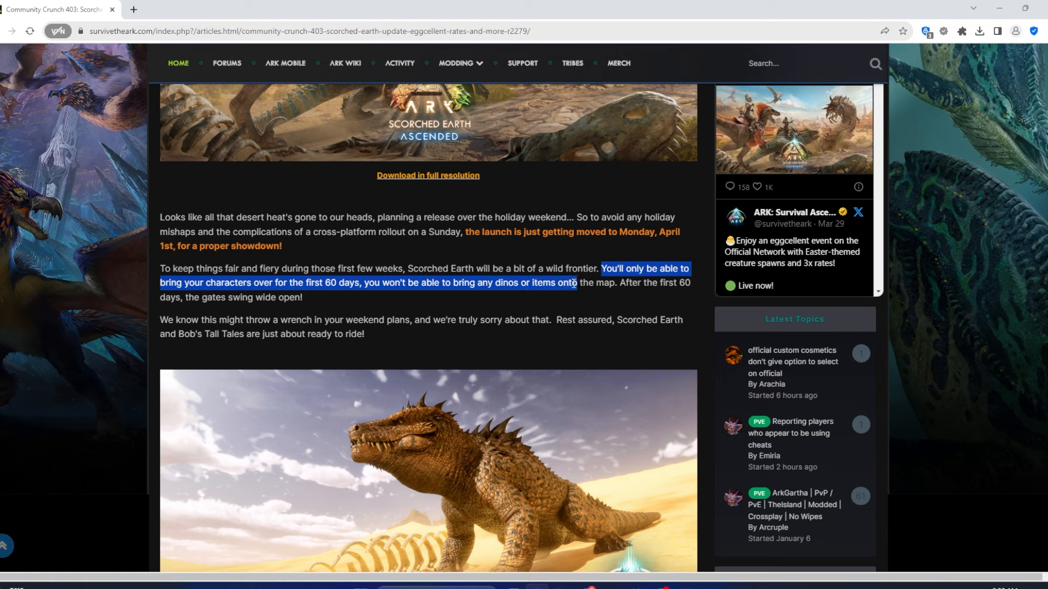
pyautogui.moveTo(321, 383)
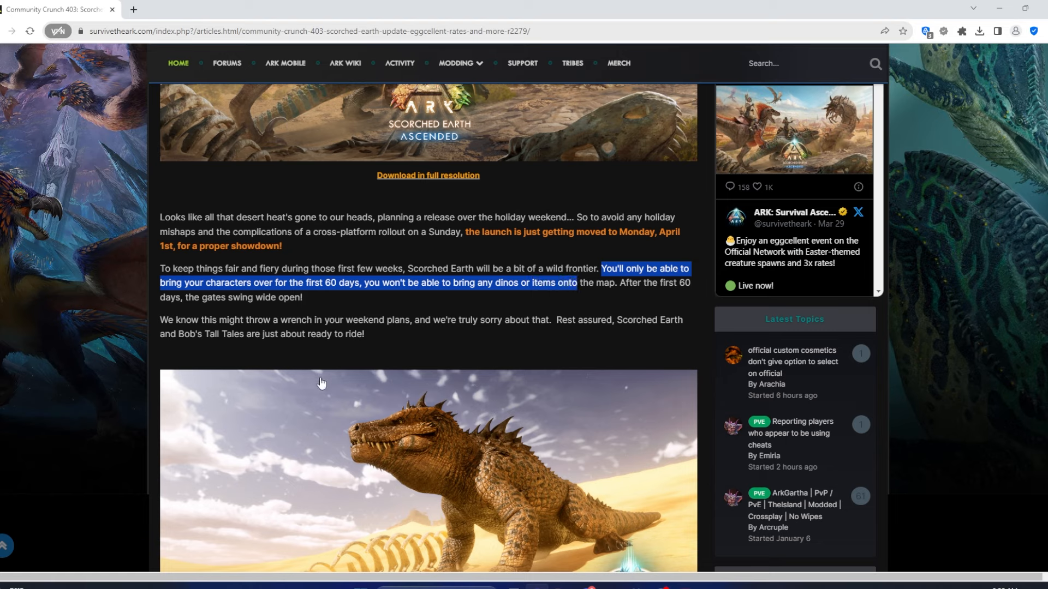
pyautogui.moveTo(379, 351)
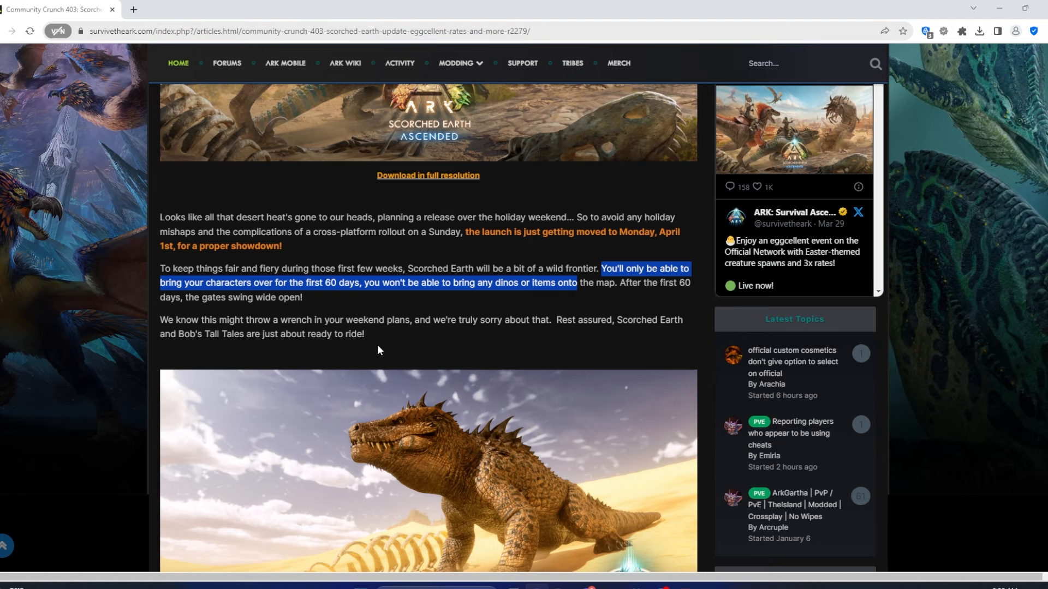
pyautogui.moveTo(360, 367)
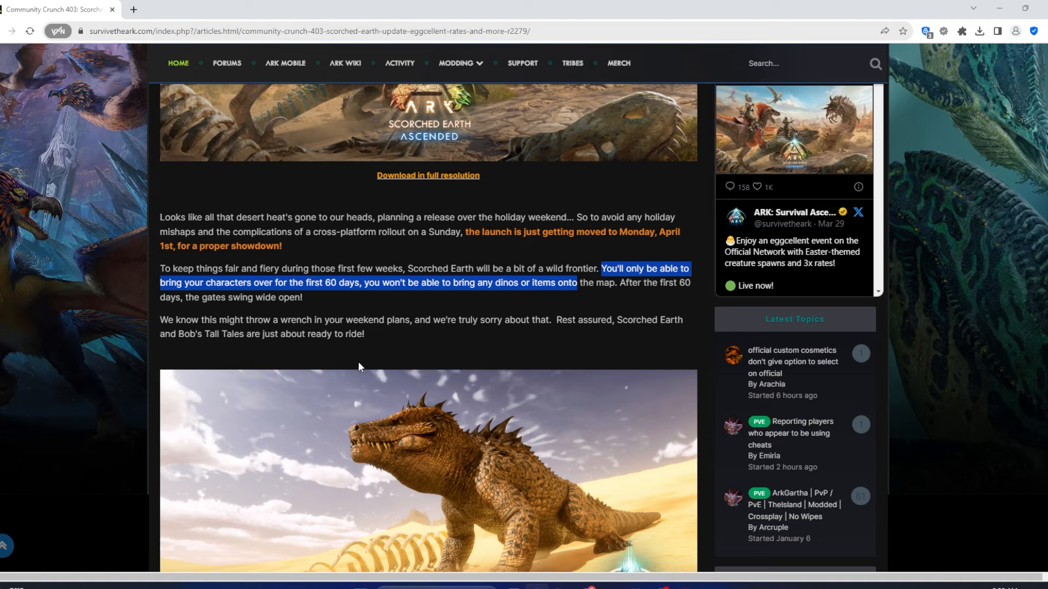
pyautogui.scroll(-3)
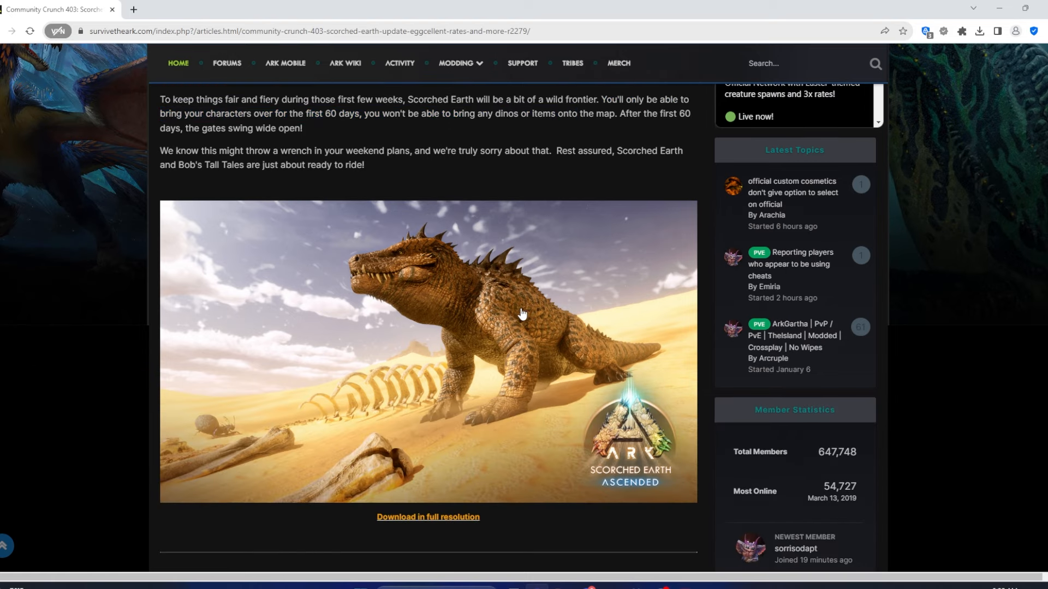
# Scroll past the Behind the Music video to the New Custom Cosmetics for Official Servers heading
pyautogui.scroll(-3)
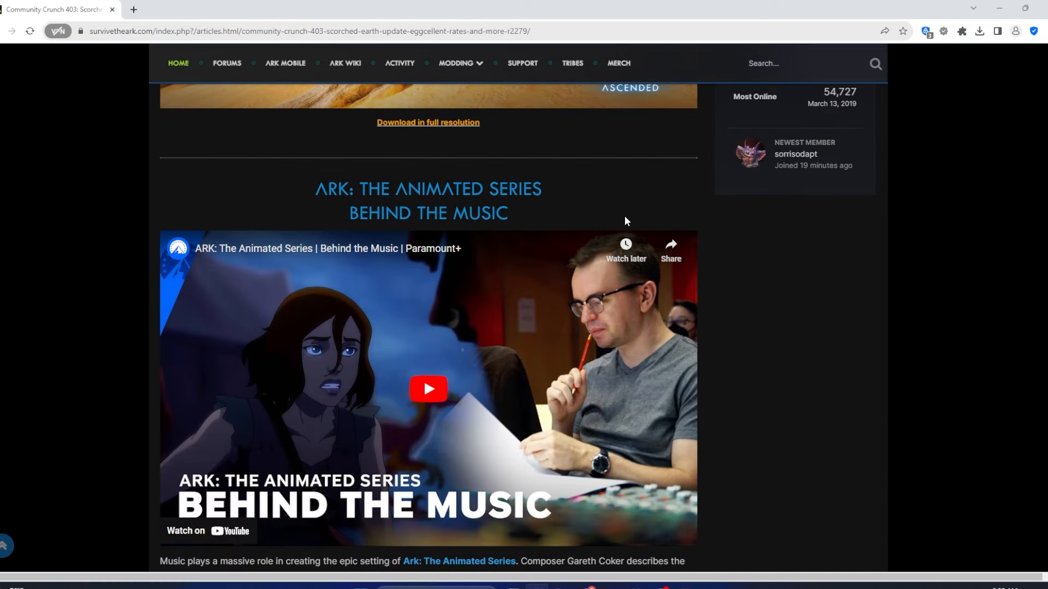
pyautogui.moveTo(554, 307)
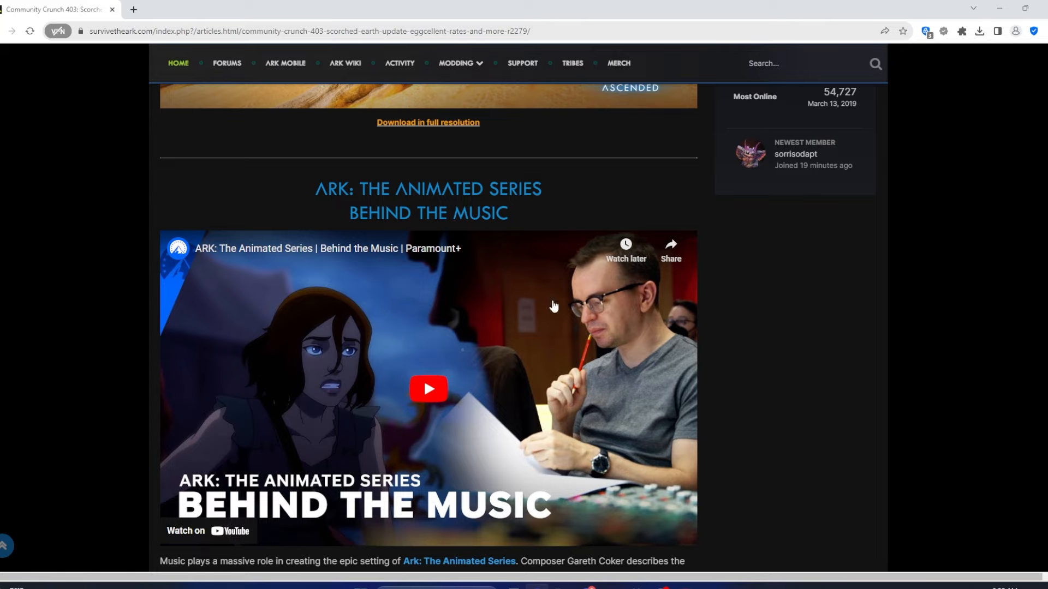
pyautogui.moveTo(262, 184)
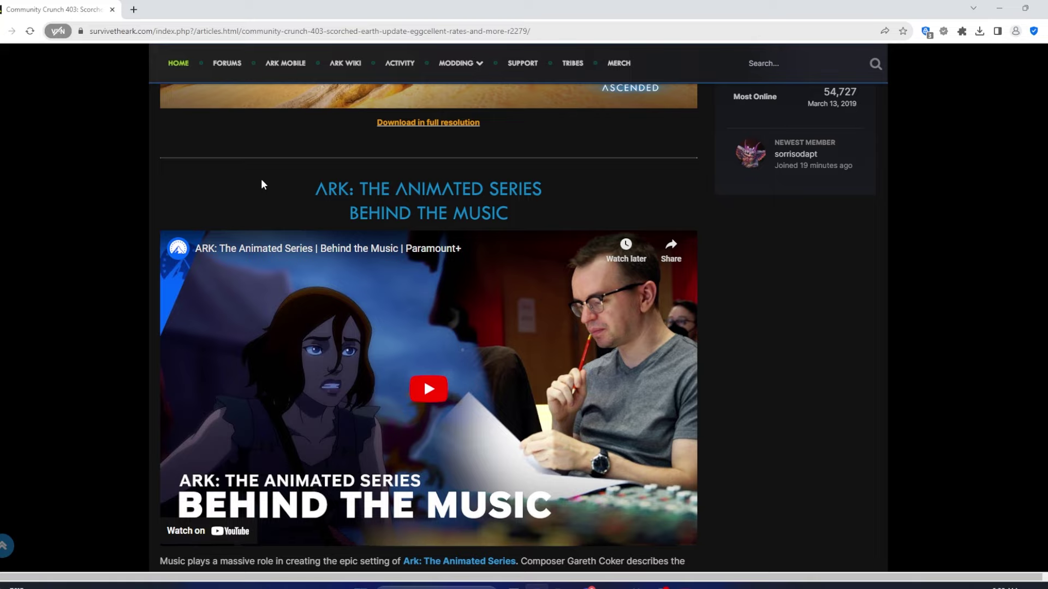
pyautogui.moveTo(136, 173)
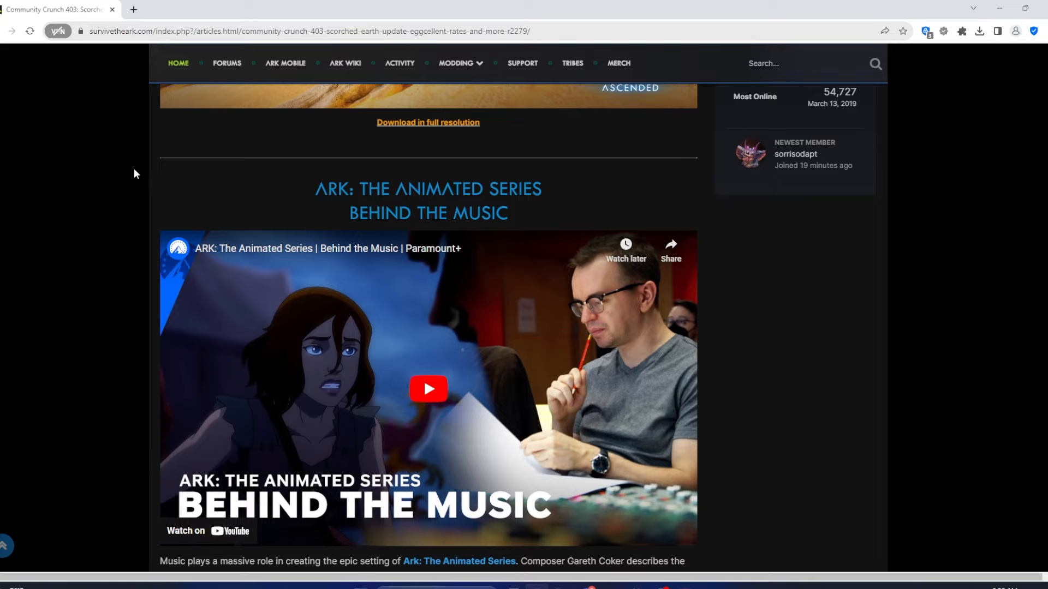
pyautogui.scroll(-3)
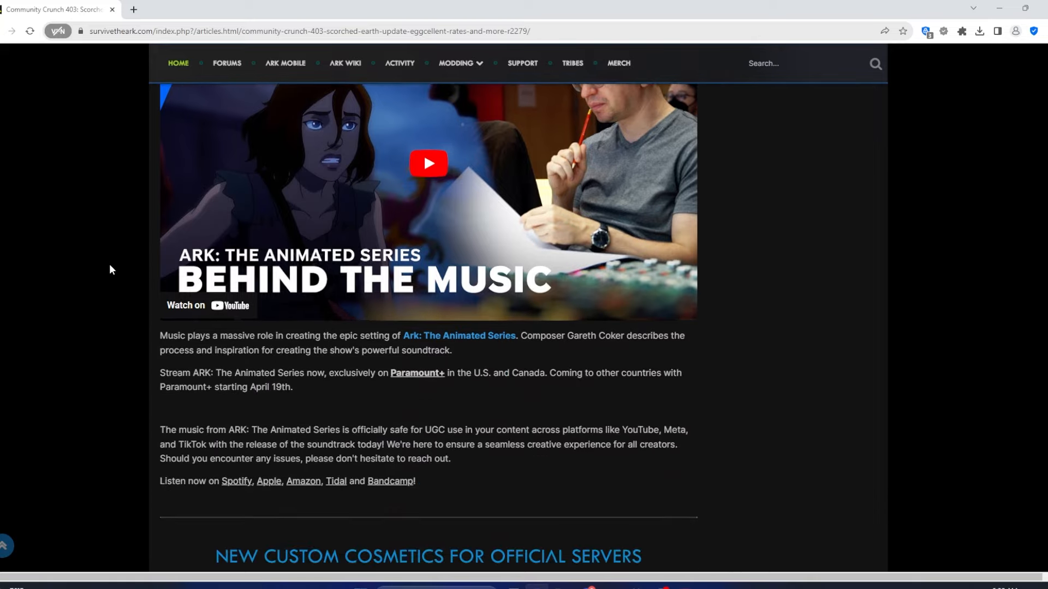
pyautogui.scroll(-3)
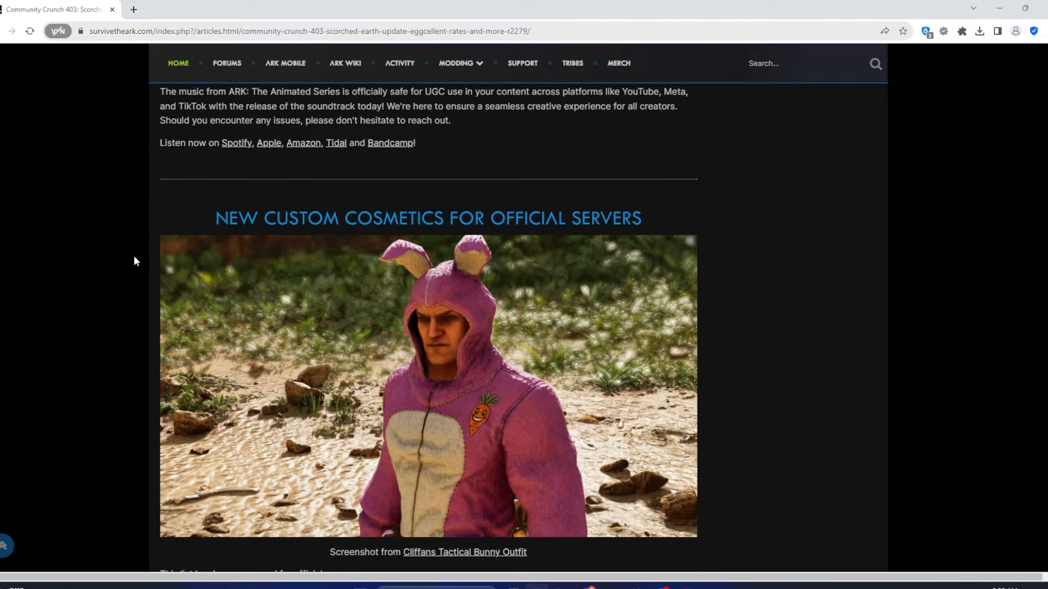
# Scroll to the Eggcellent Rates section showing official network rates and the Wild Dino Colors list
pyautogui.scroll(-3)
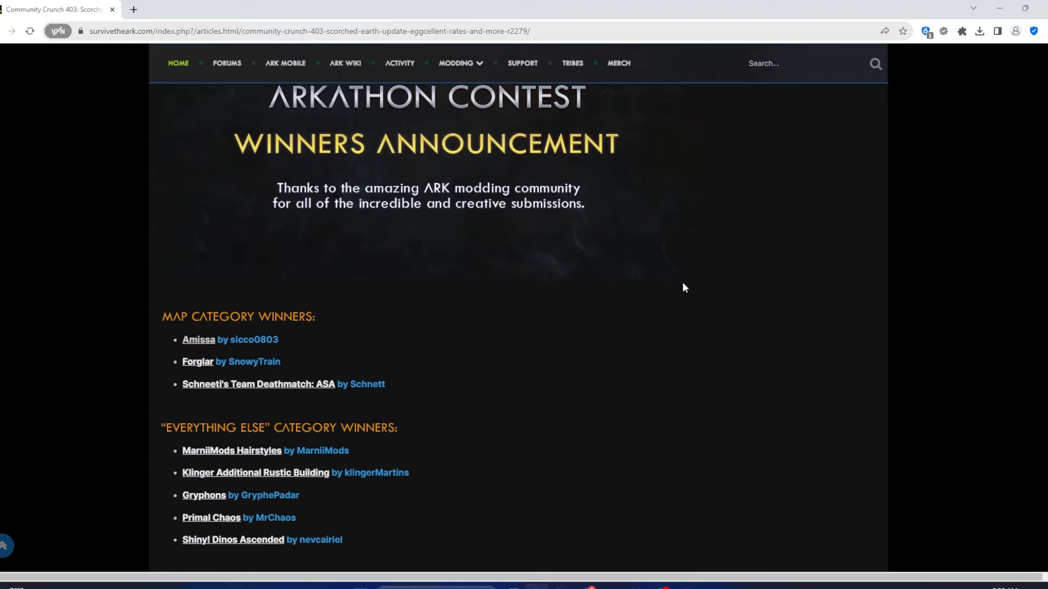
pyautogui.scroll(-3)
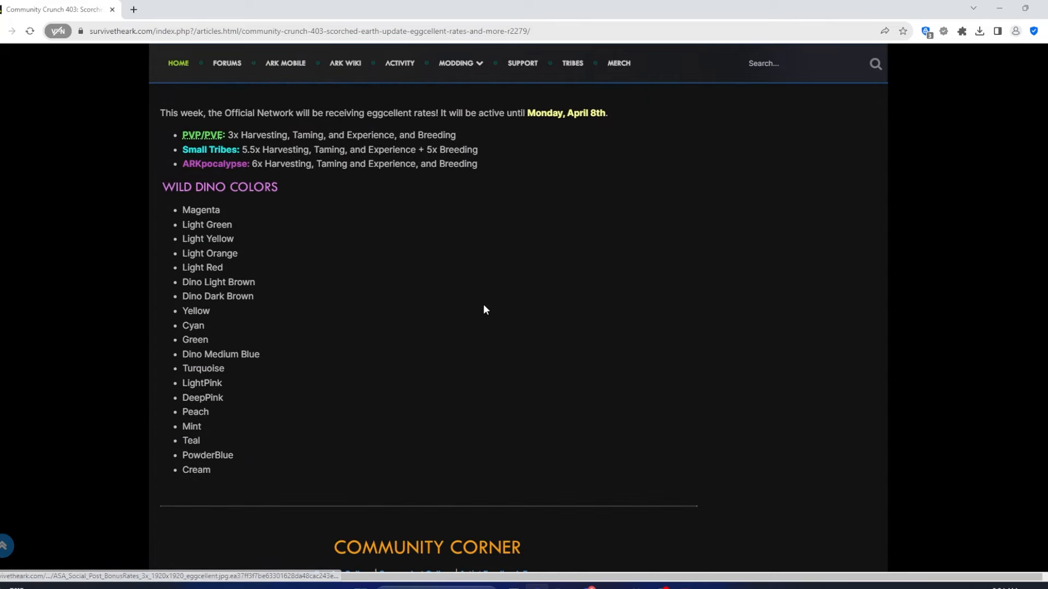
pyautogui.scroll(3)
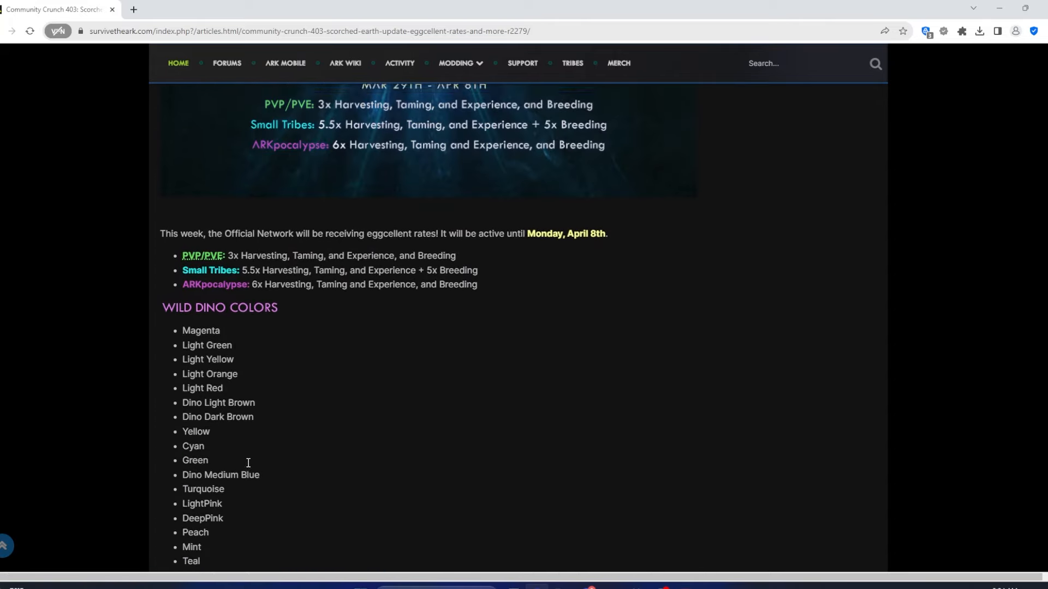
pyautogui.scroll(3)
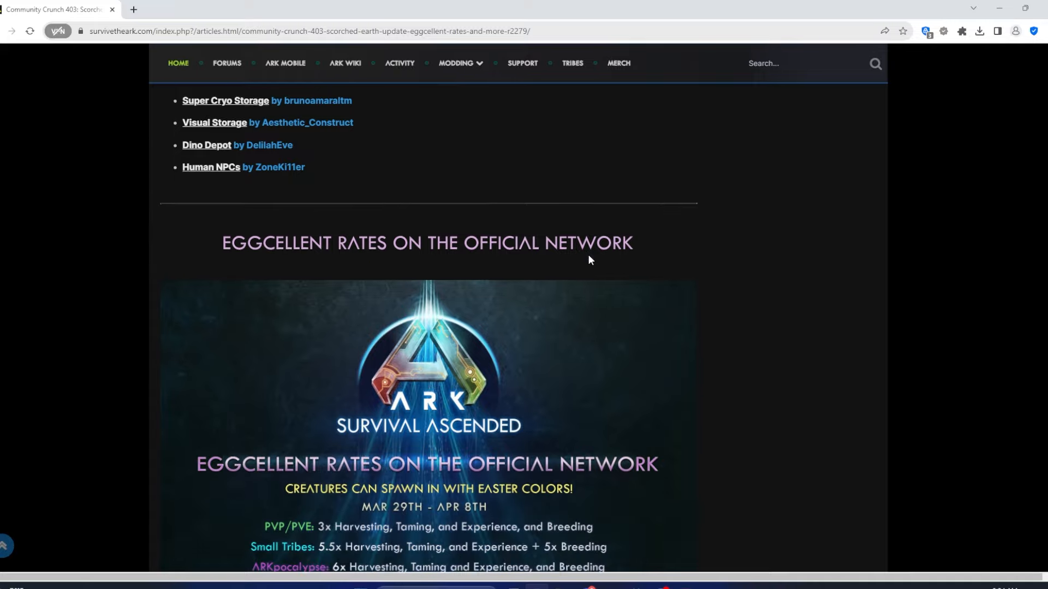
pyautogui.scroll(3)
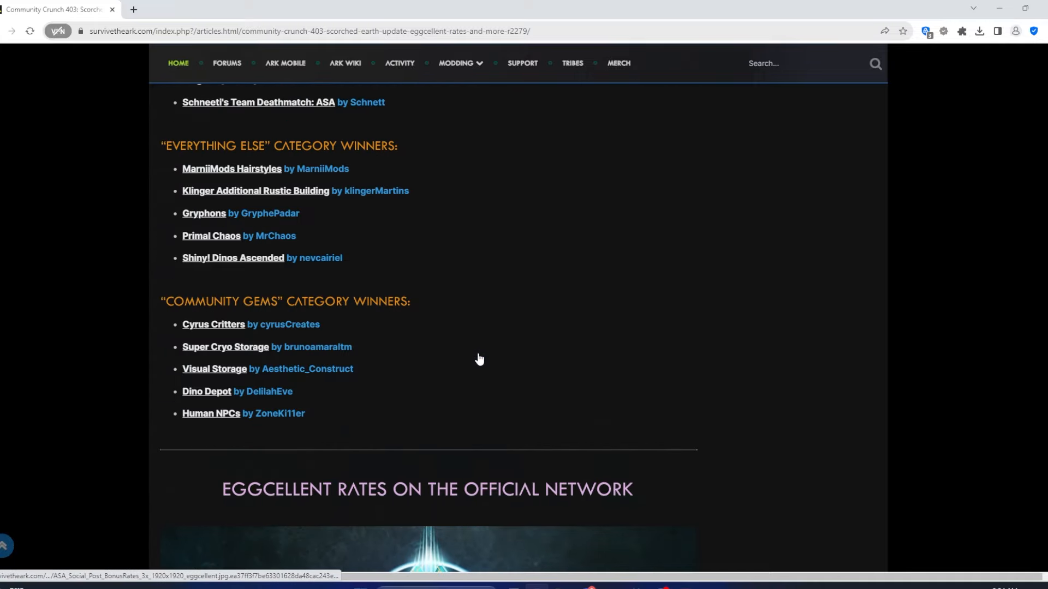
pyautogui.scroll(-3)
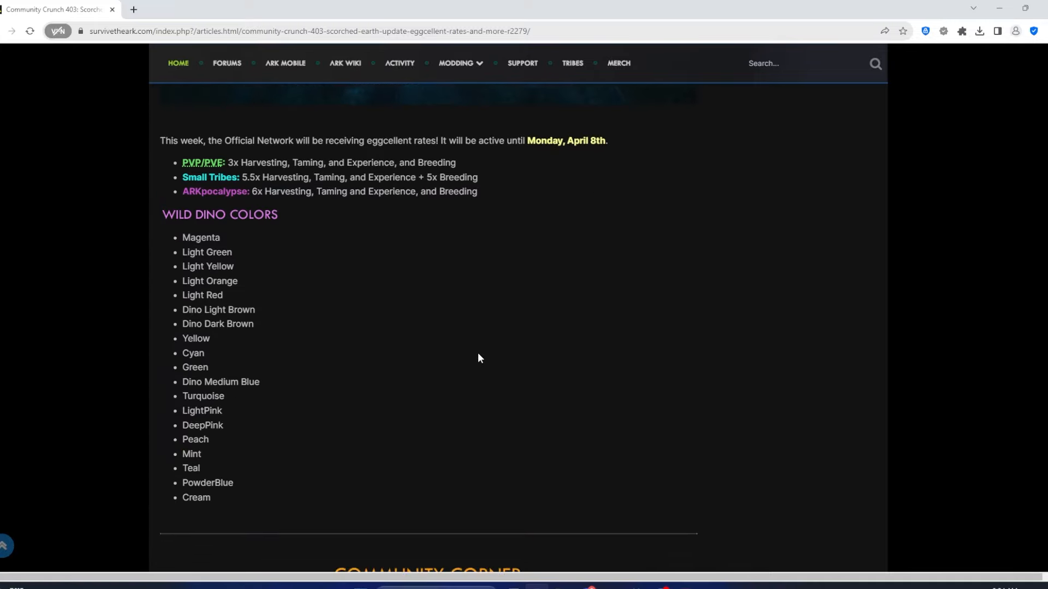
# Scroll through Community Corner videos, Fan Art and Photo Mode shots to the lunarsams dodo sketch
pyautogui.scroll(-3)
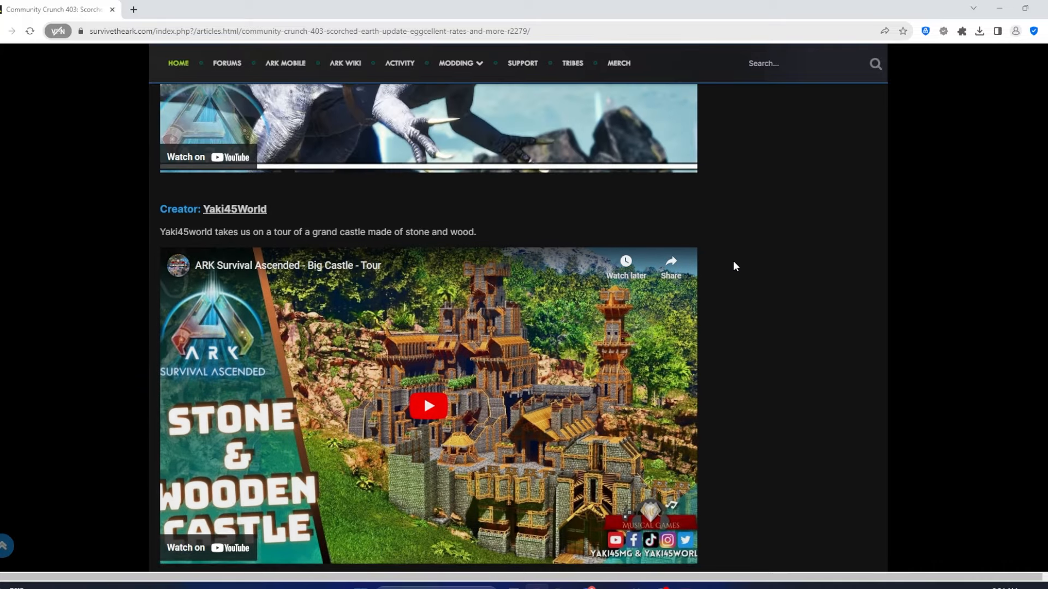
pyautogui.scroll(-3)
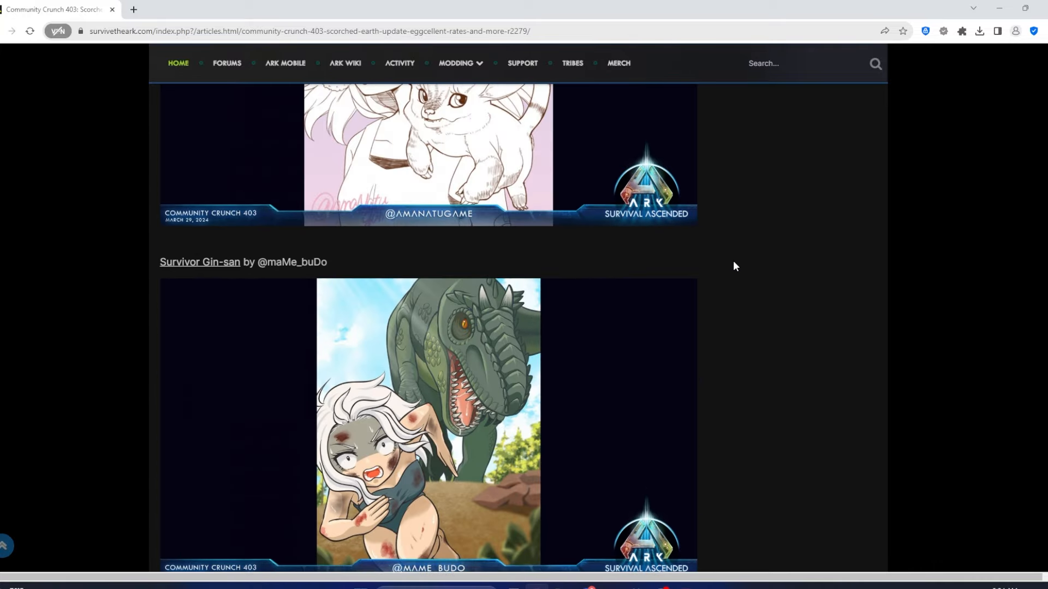
pyautogui.scroll(-3)
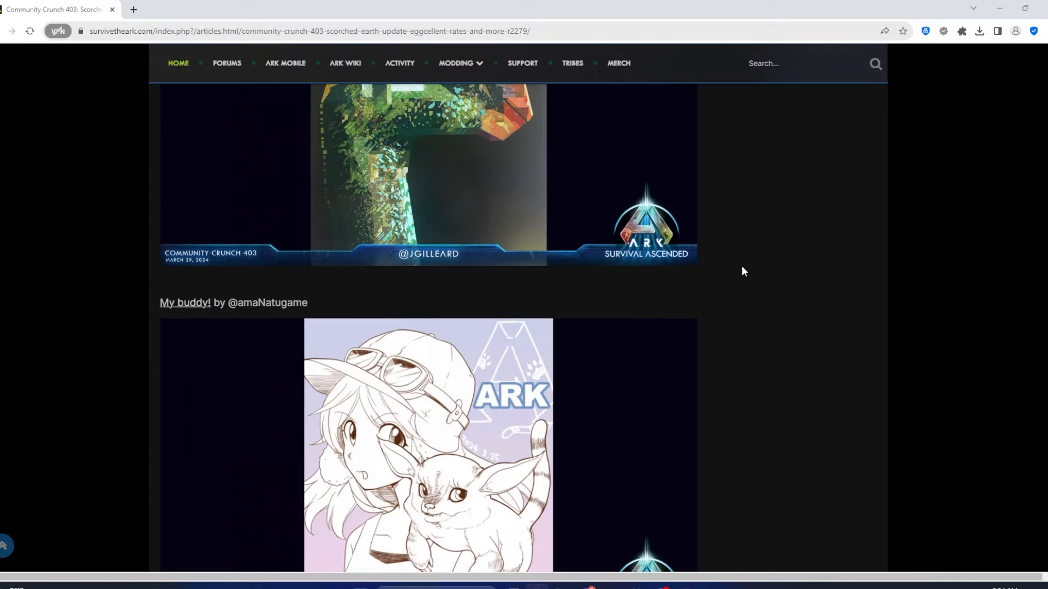
pyautogui.scroll(-3)
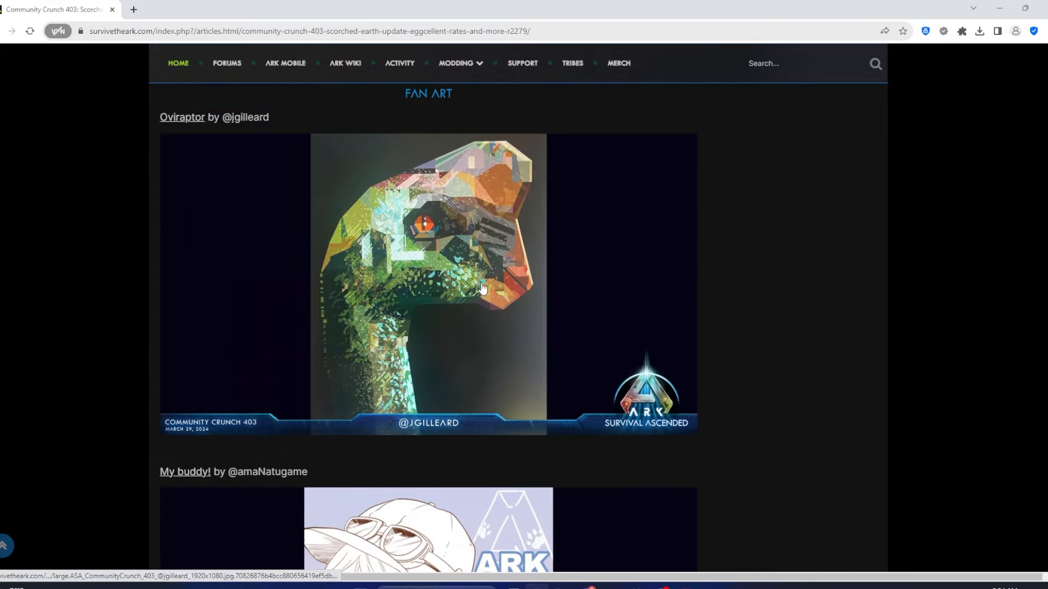
pyautogui.scroll(-3)
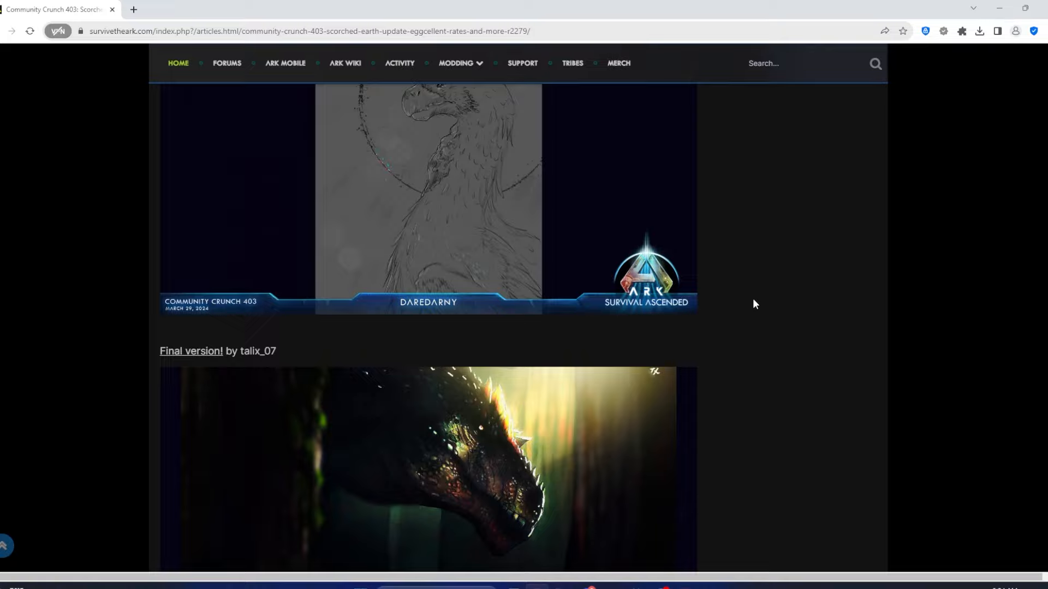
pyautogui.scroll(-3)
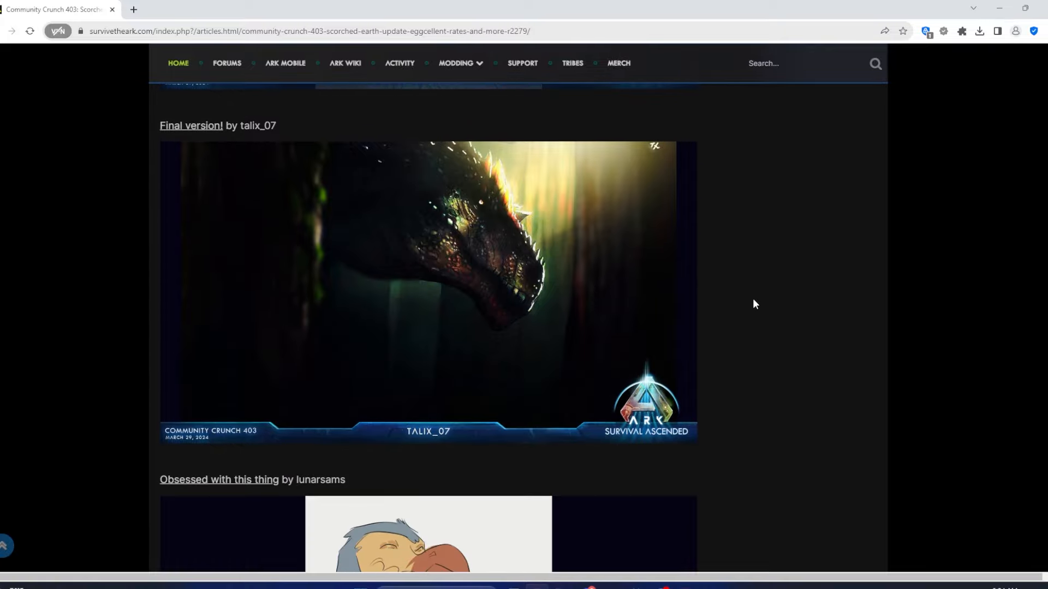
pyautogui.moveTo(655, 265)
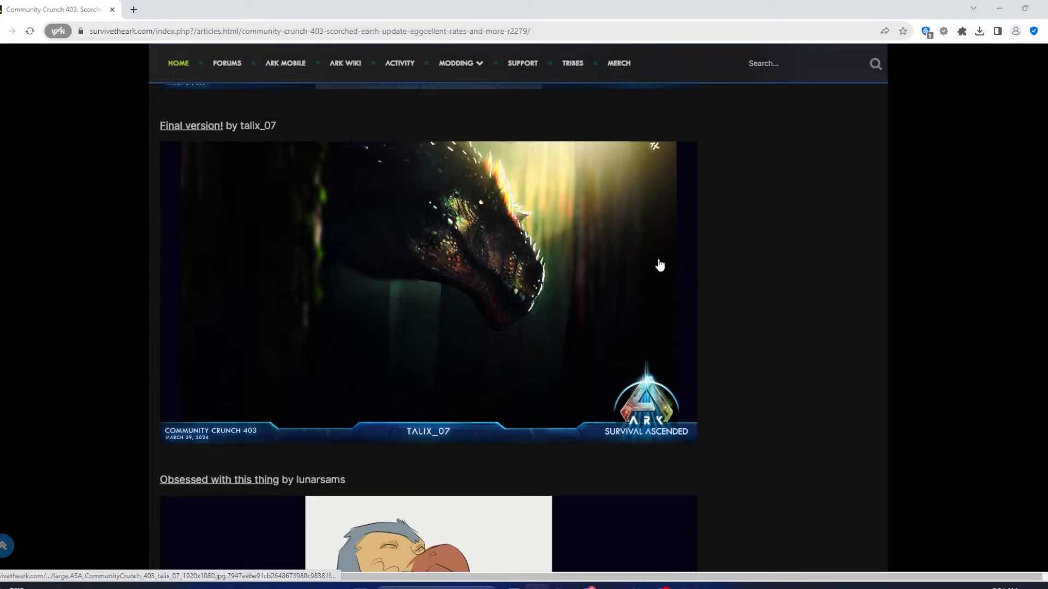
pyautogui.scroll(-3)
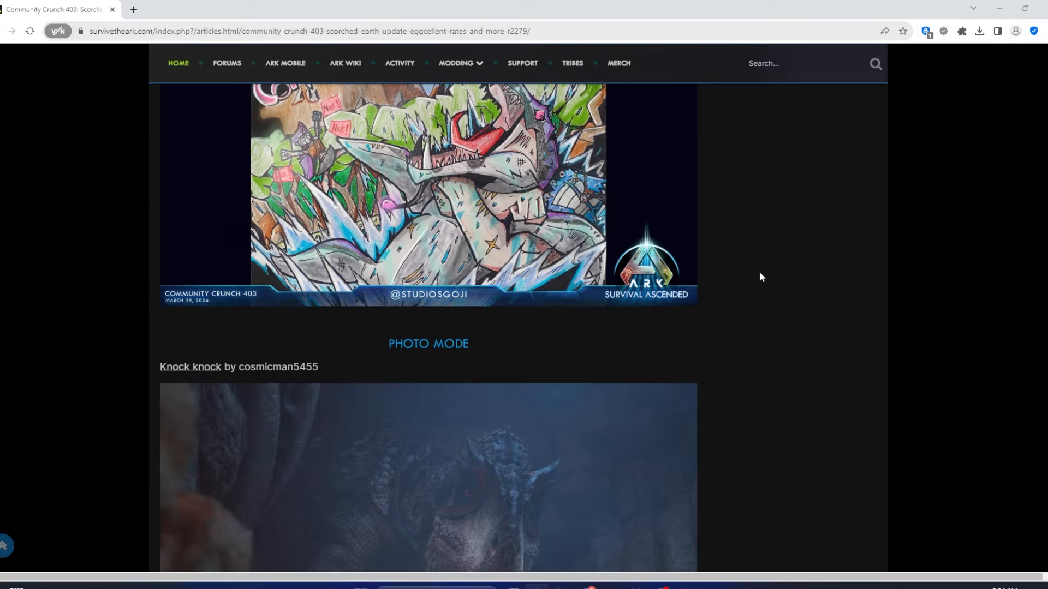
pyautogui.scroll(-3)
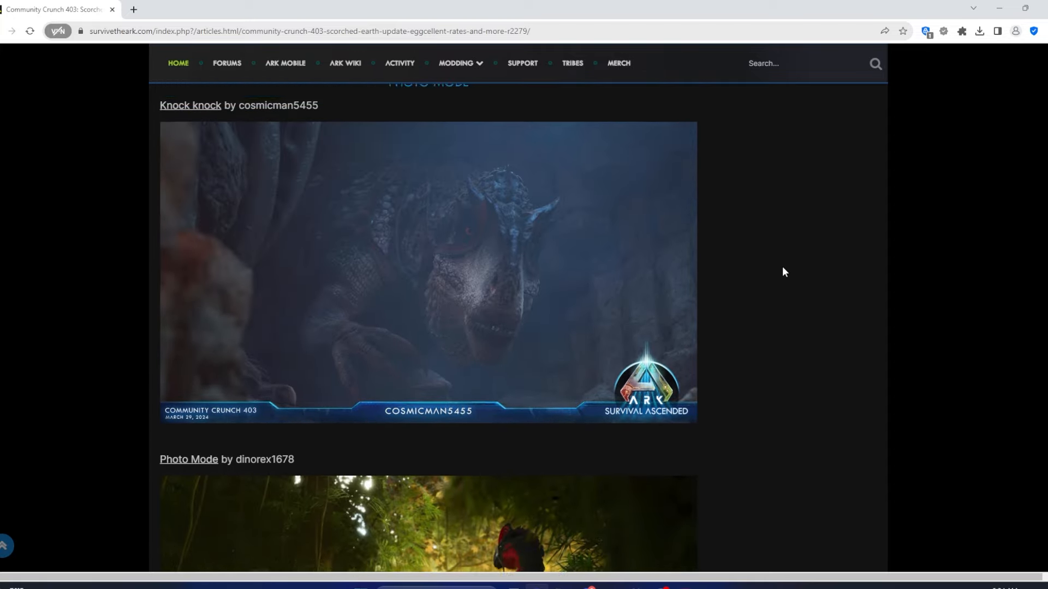
pyautogui.scroll(-3)
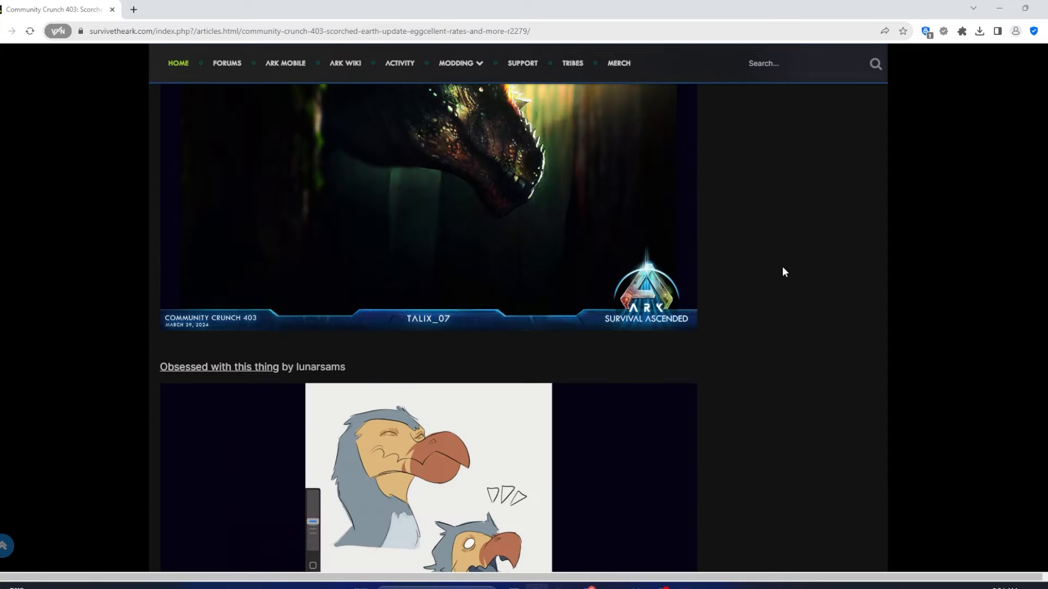
# Scroll back to the article's welcome heading and Scorched Earth Ascended lead image
pyautogui.scroll(-3)
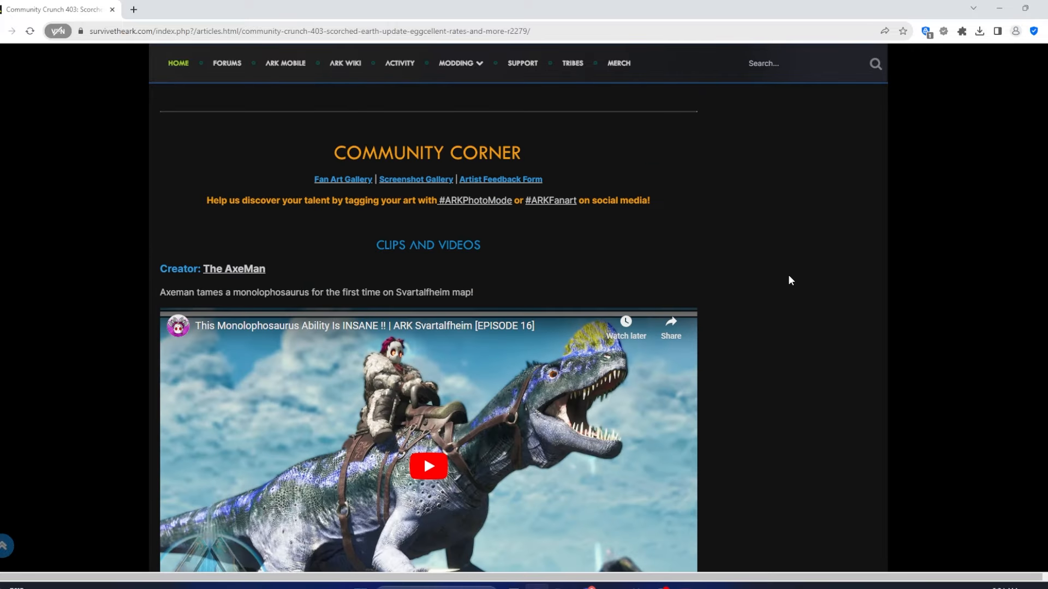
pyautogui.scroll(-3)
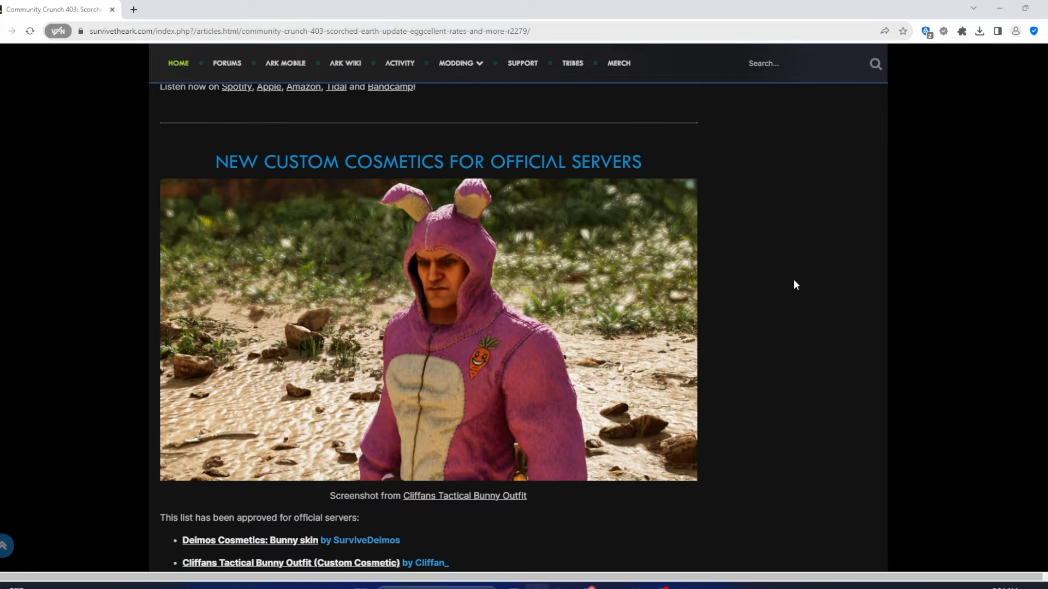
pyautogui.scroll(3)
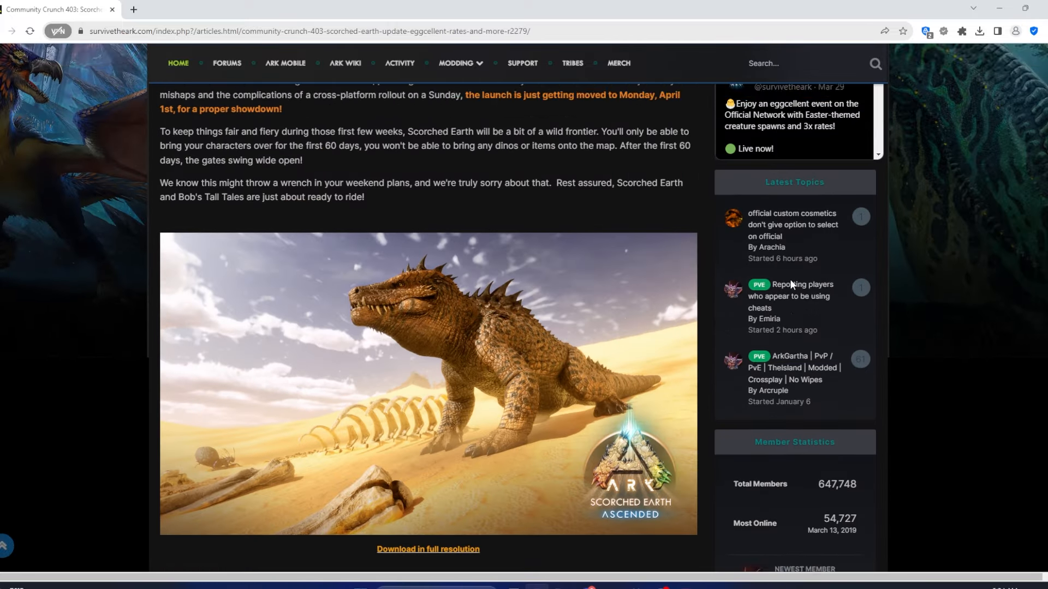
pyautogui.scroll(3)
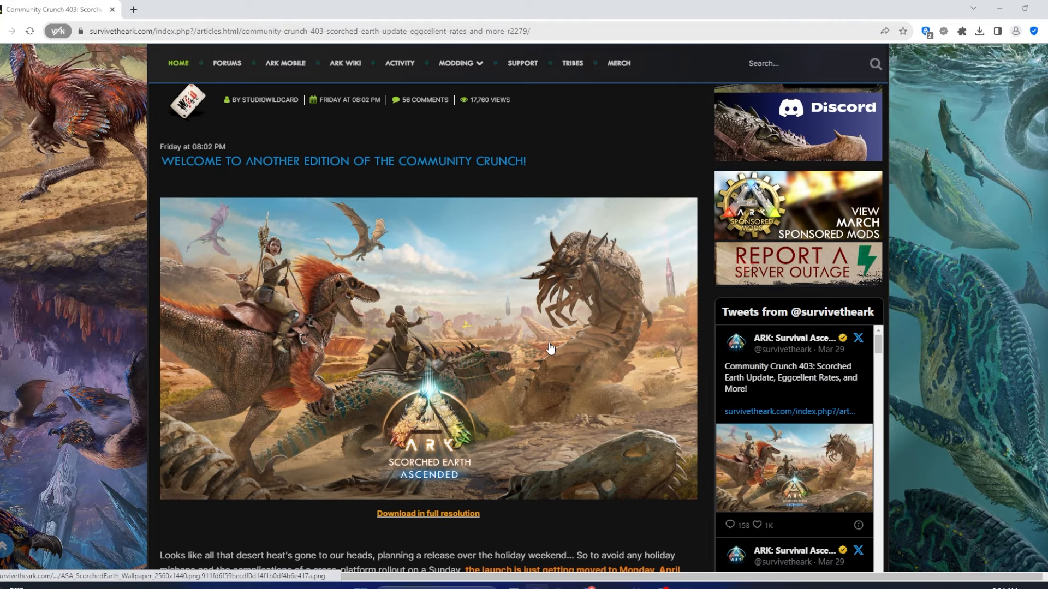
pyautogui.scroll(-3)
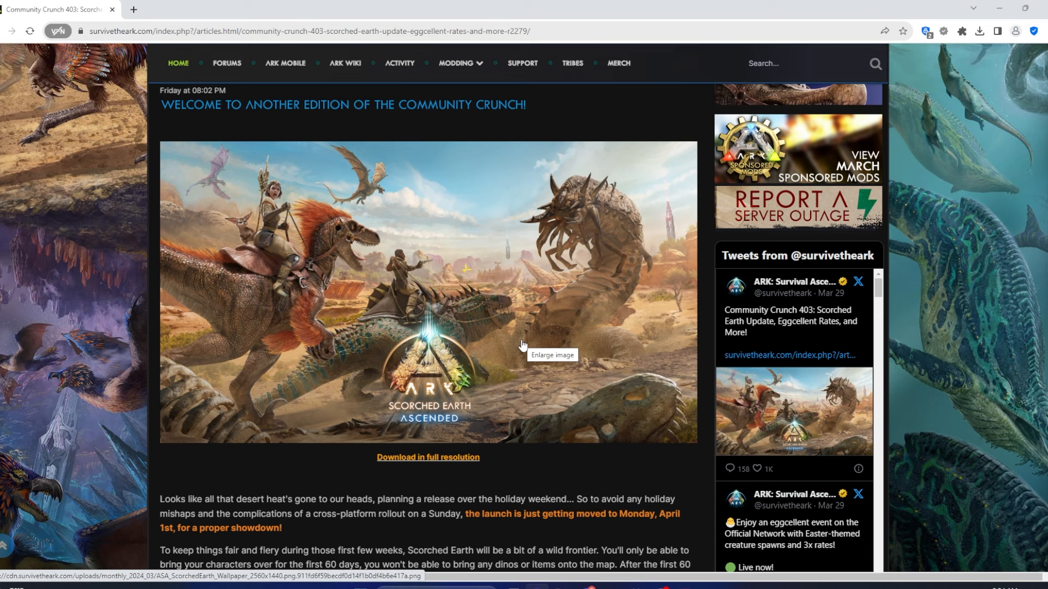
pyautogui.moveTo(507, 267)
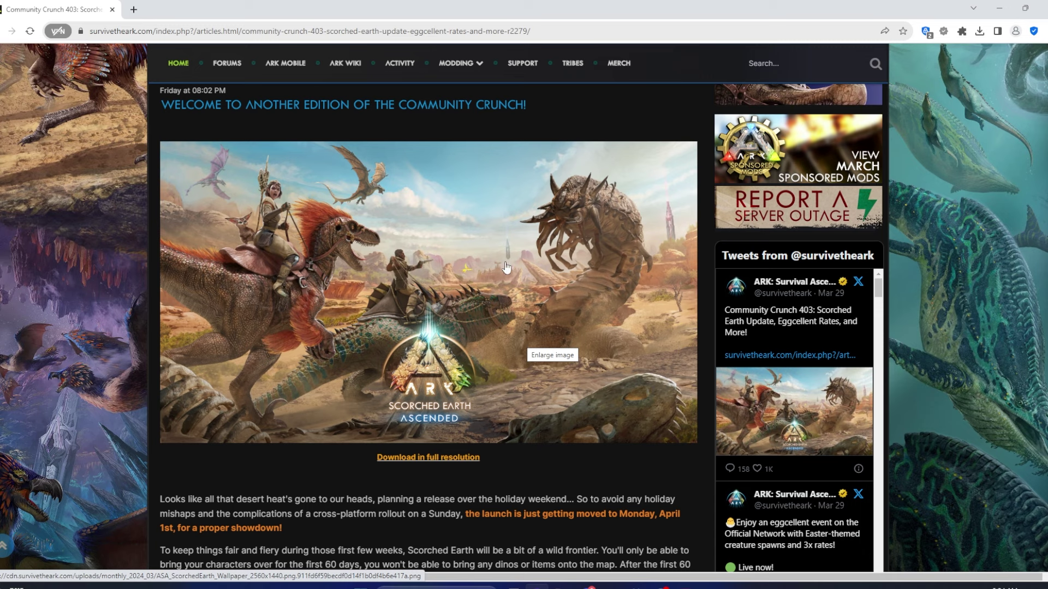
pyautogui.moveTo(493, 262)
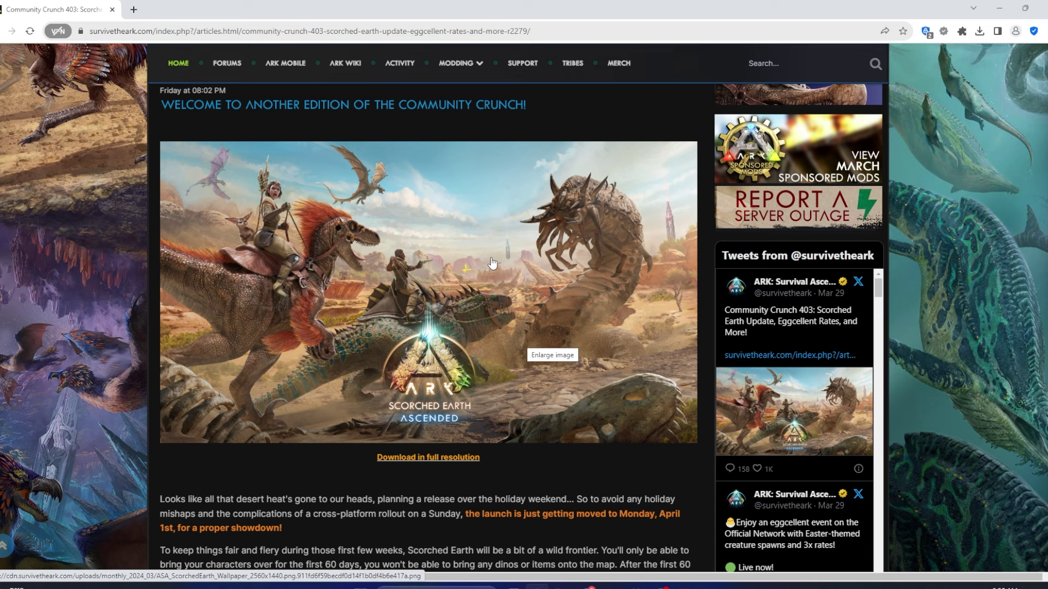
pyautogui.moveTo(408, 213)
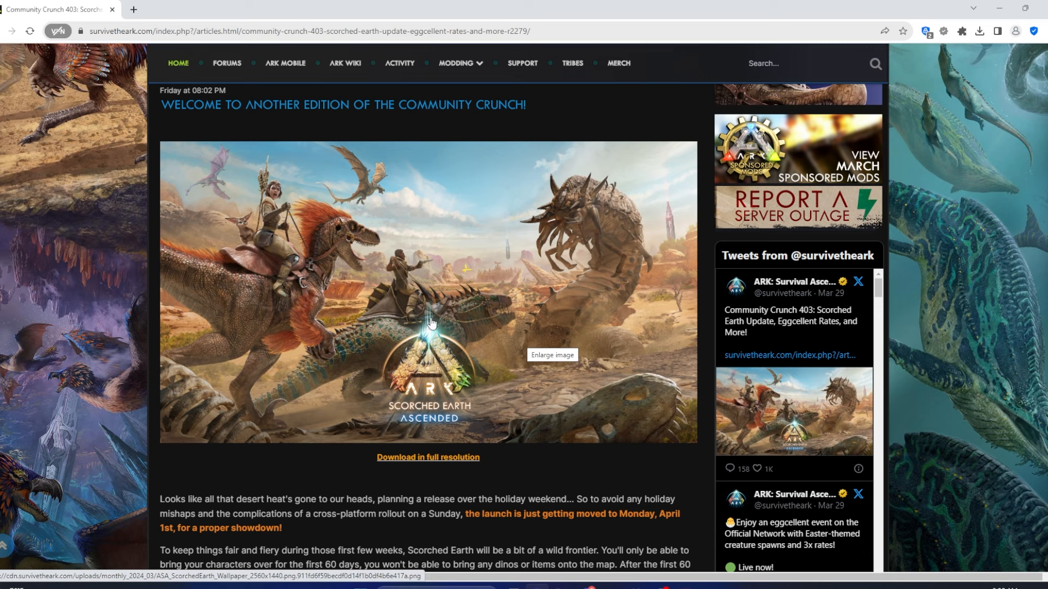
pyautogui.moveTo(515, 258)
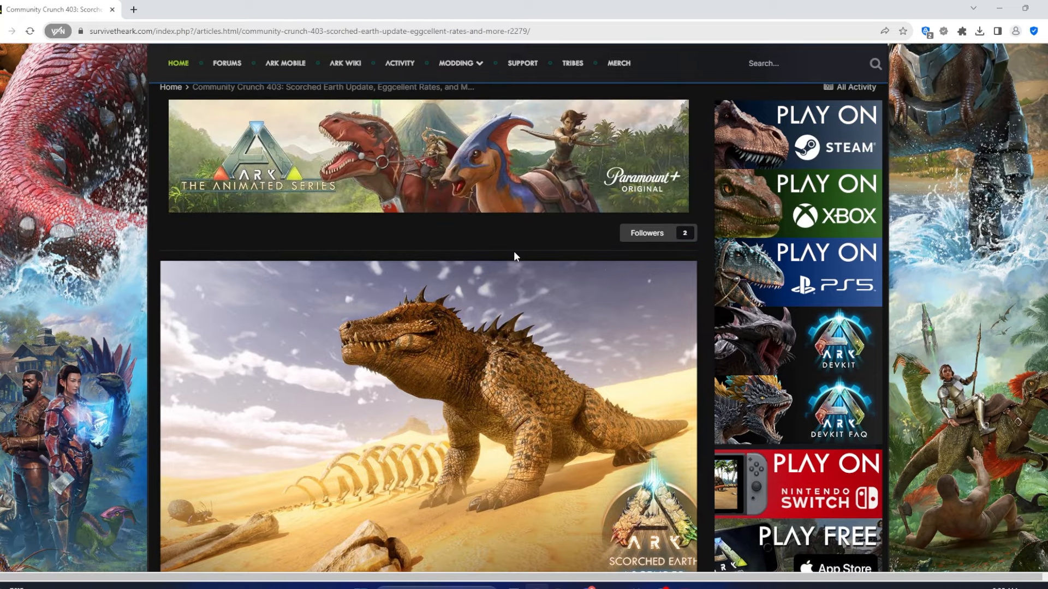
pyautogui.moveTo(540, 312)
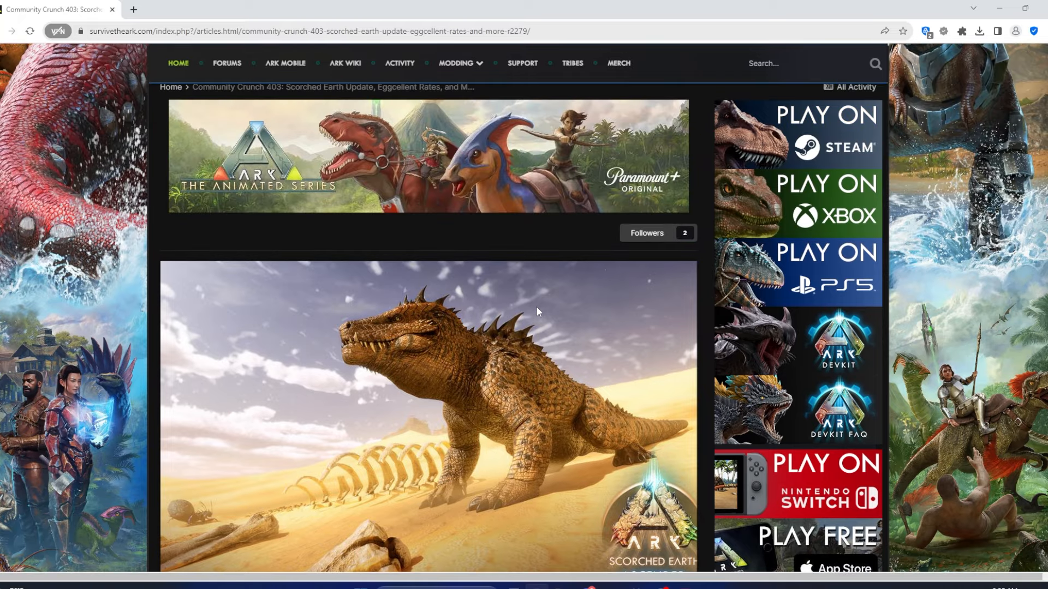
# Scroll briefly down the Community Crunch 403 article, then back up to the ARK banner and breadcrumb
pyautogui.scroll(-3)
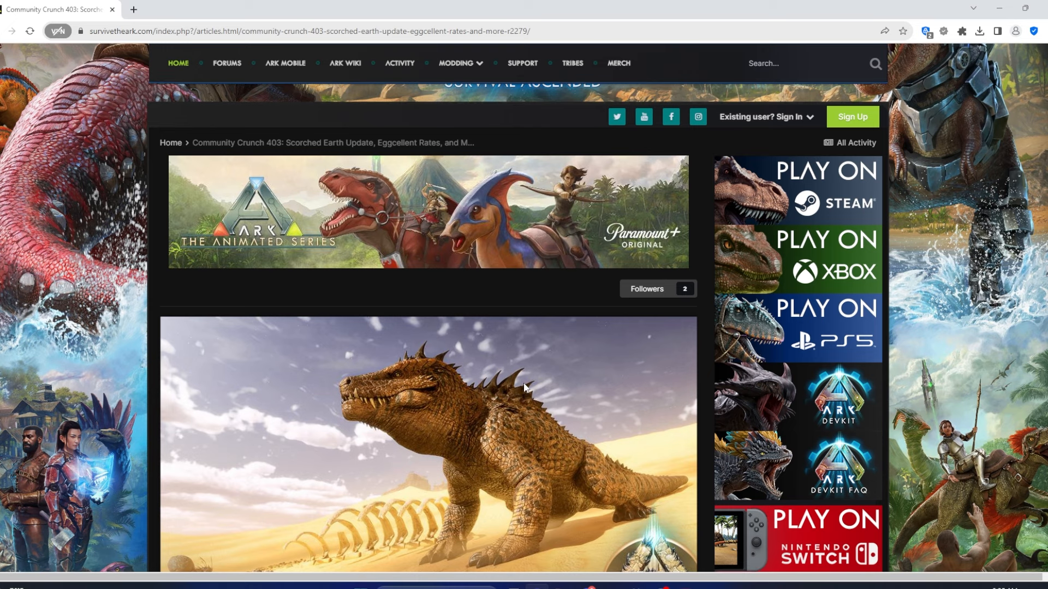
pyautogui.scroll(-3)
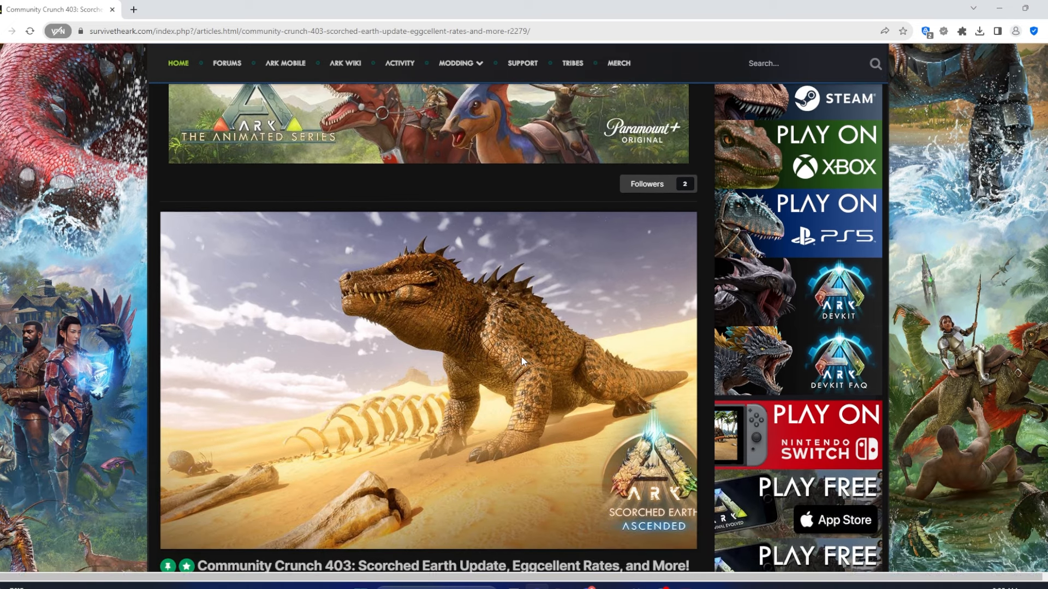
pyautogui.scroll(-3)
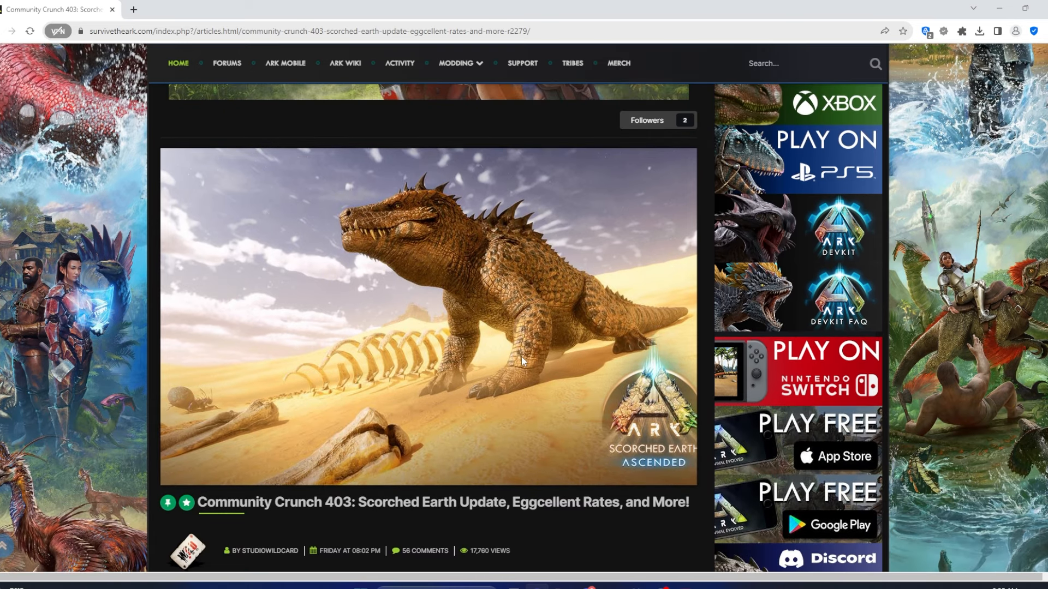
pyautogui.moveTo(462, 415)
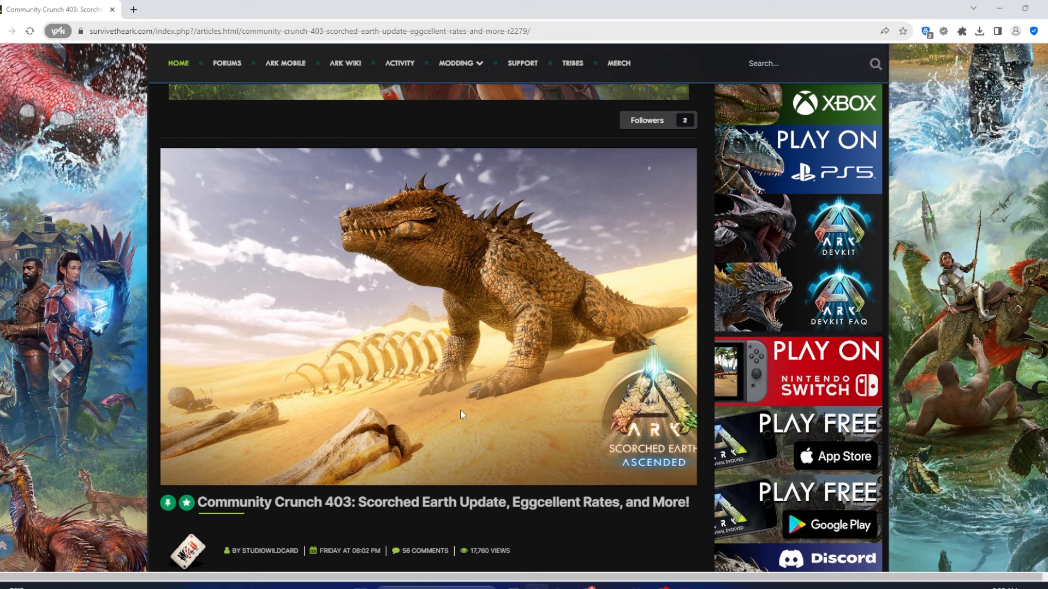
pyautogui.scroll(3)
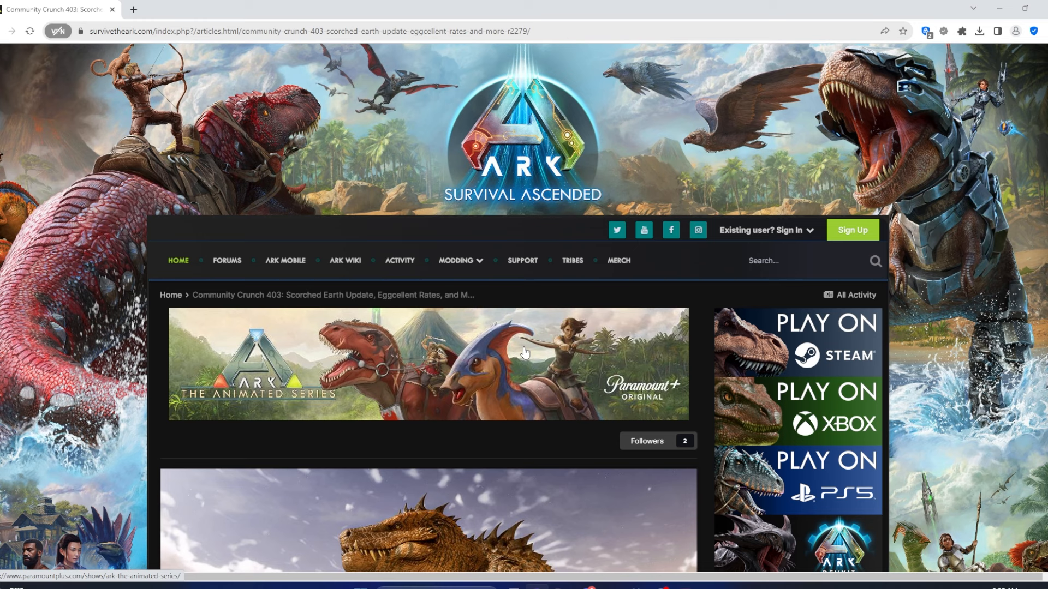
pyautogui.moveTo(1031, 183)
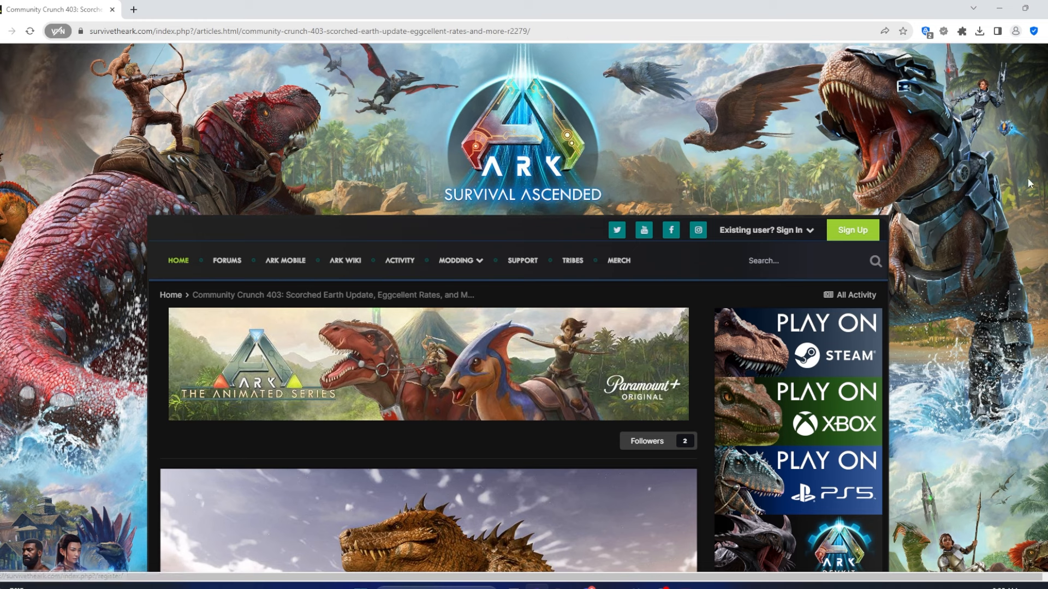